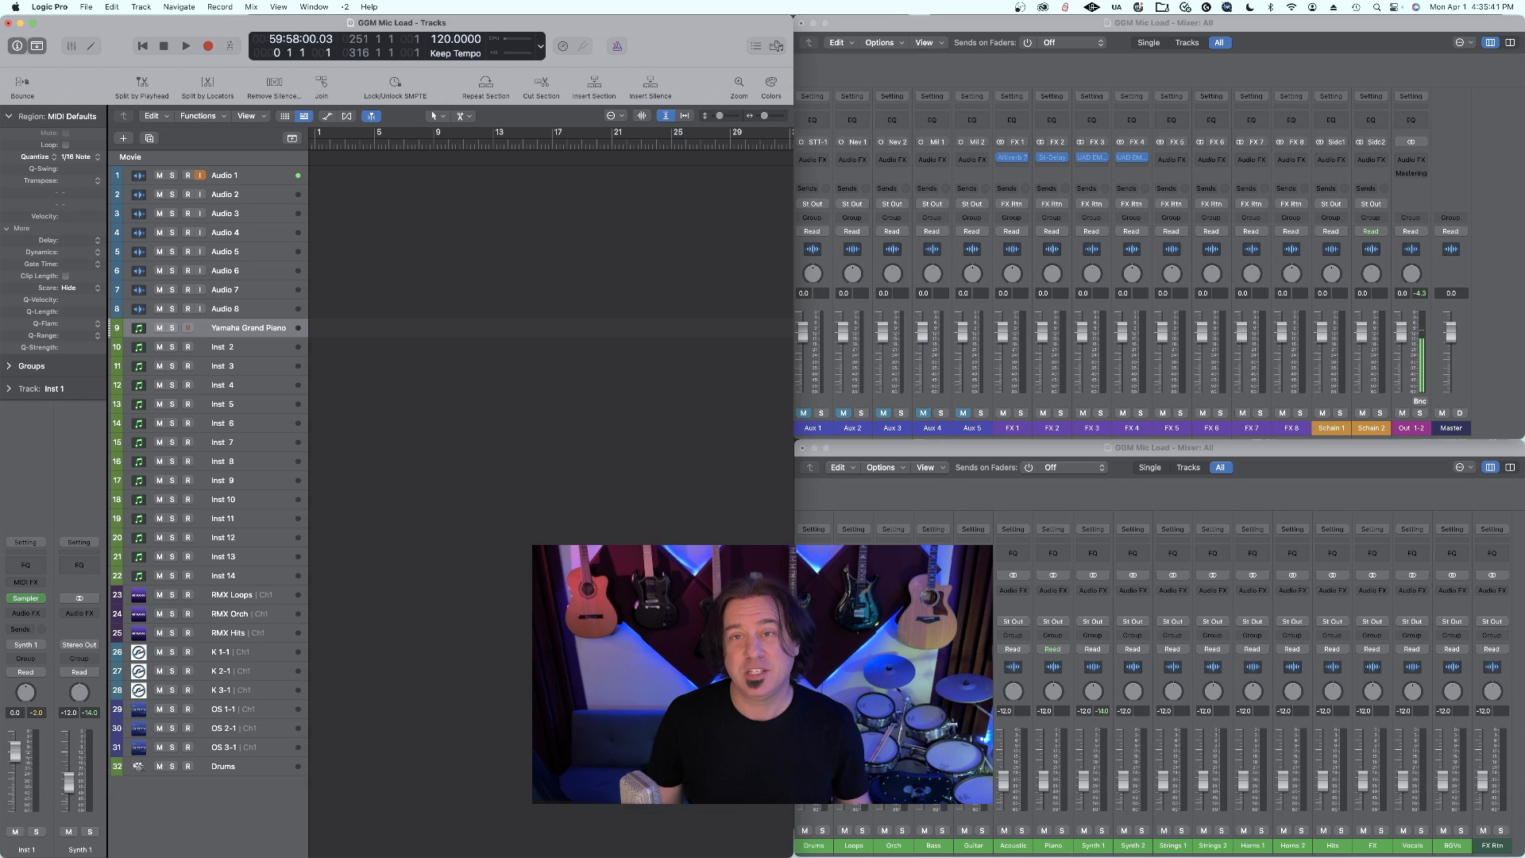
Capture the played piano take as a Yamaha Grand Piano region near bar 1, then open Key Command Assignments.
{"action": "left_click", "coordinate": [207, 47]}
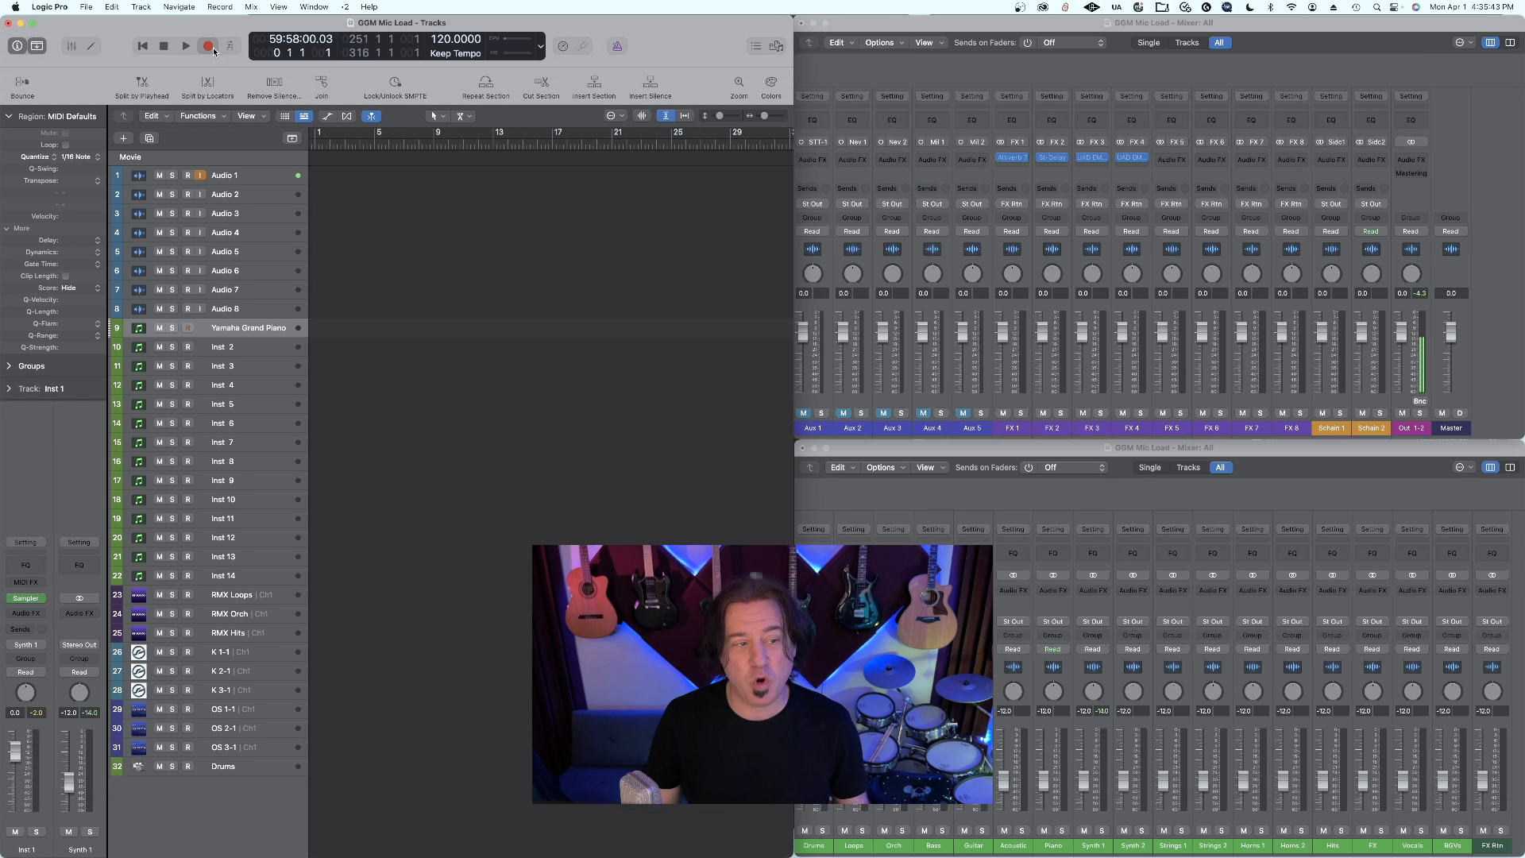
{"action": "left_click", "coordinate": [185, 46]}
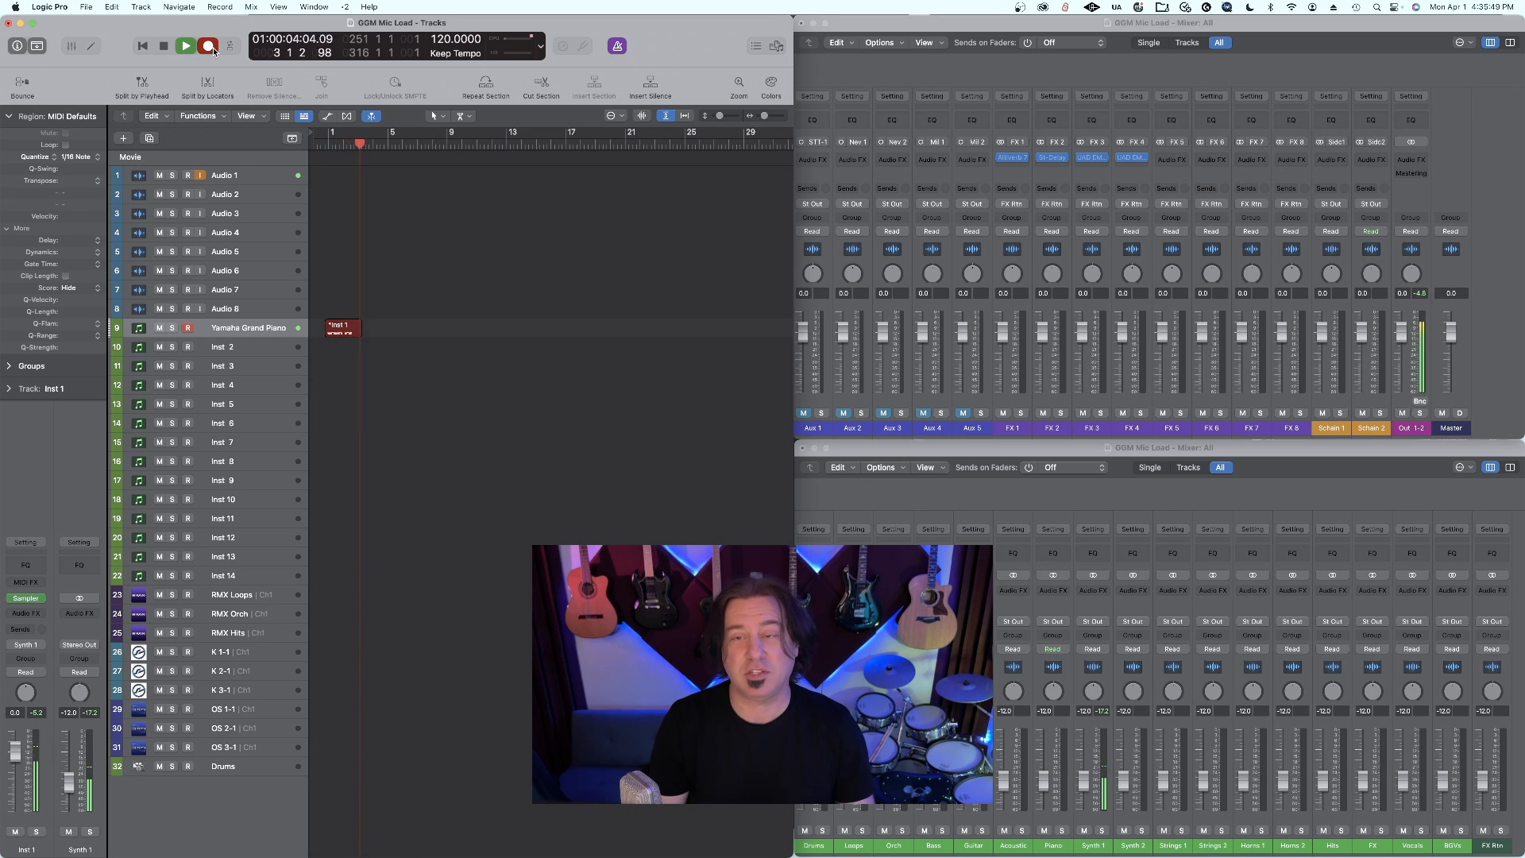
{"action": "left_click", "coordinate": [207, 47]}
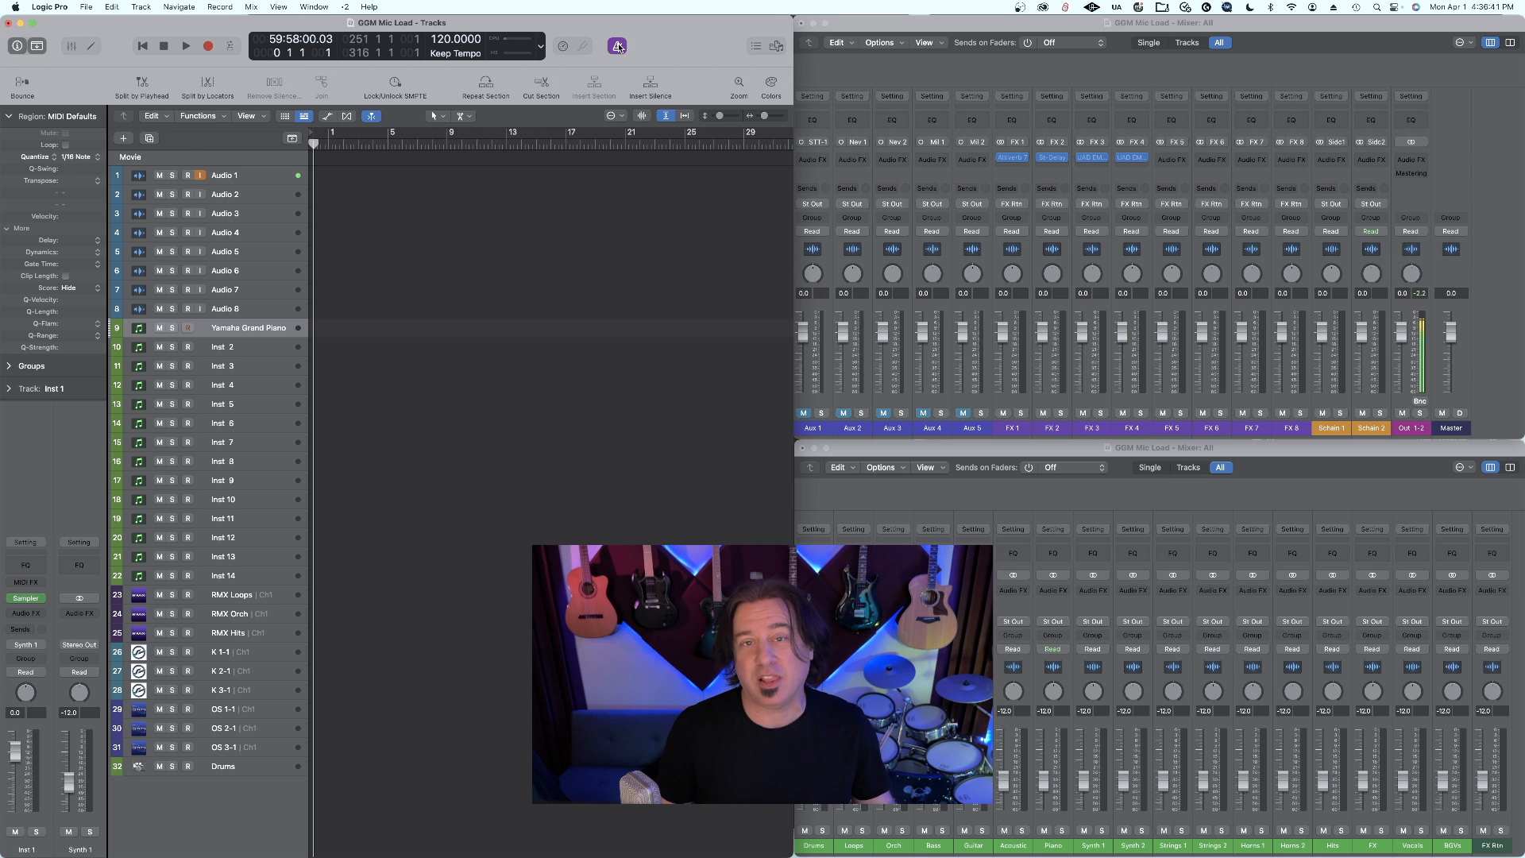
{"action": "left_click", "coordinate": [185, 46]}
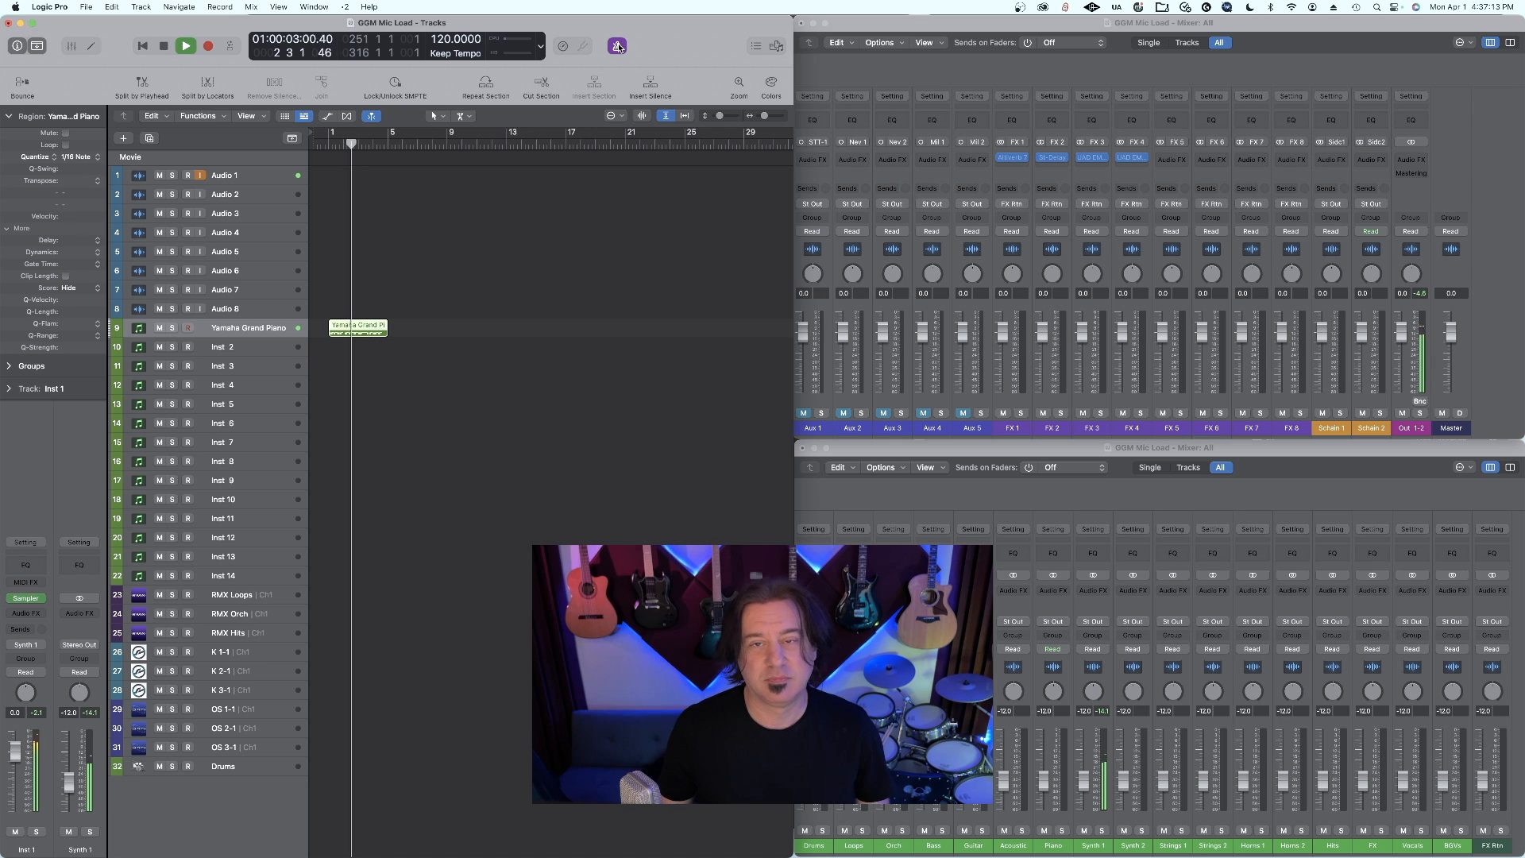
{"action": "left_click", "coordinate": [207, 46]}
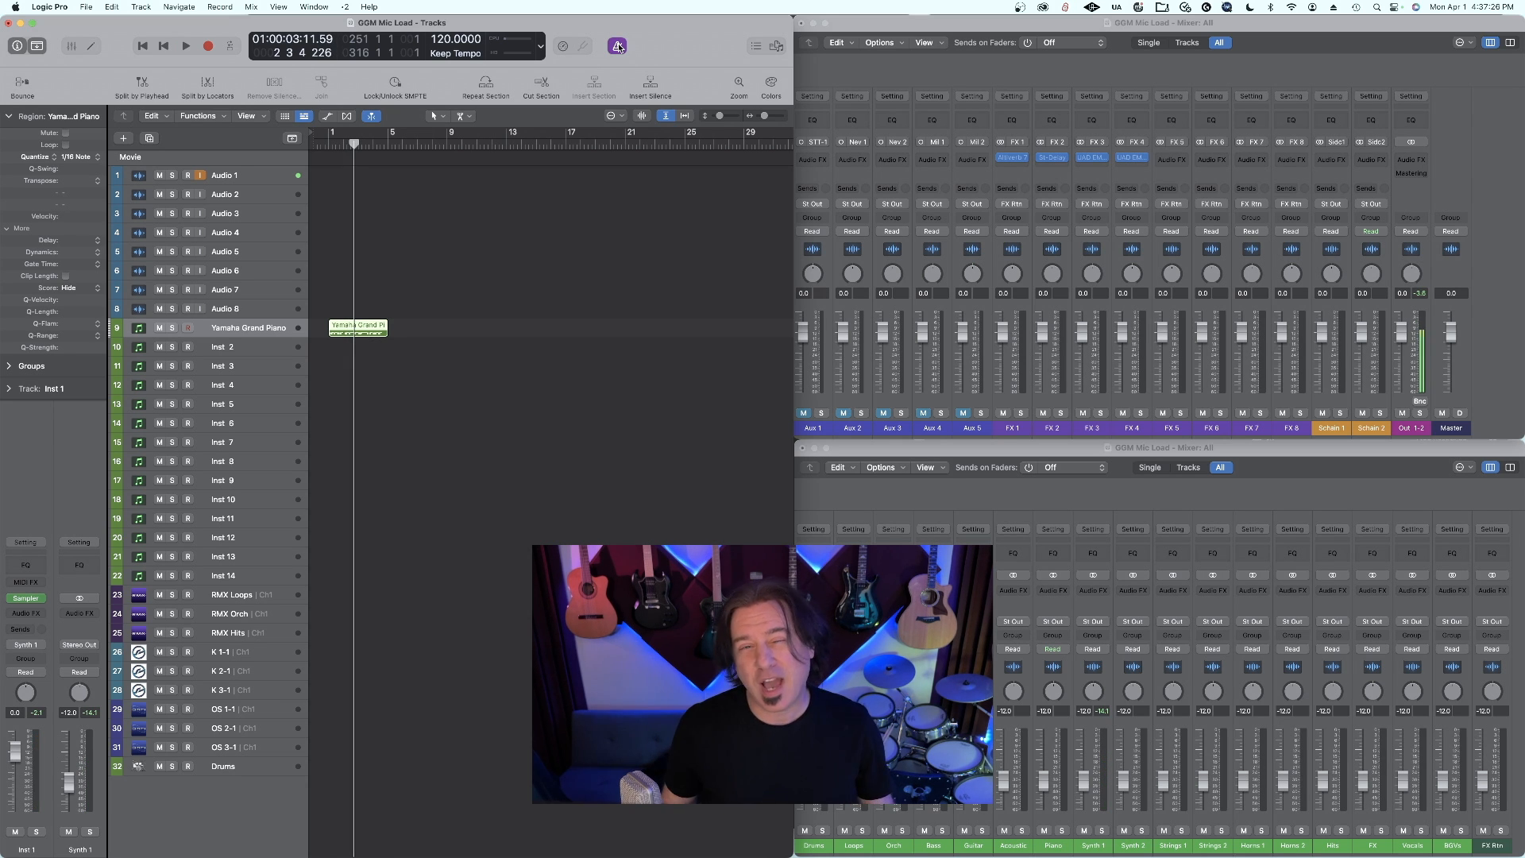
{"action": "left_click", "coordinate": [48, 7]}
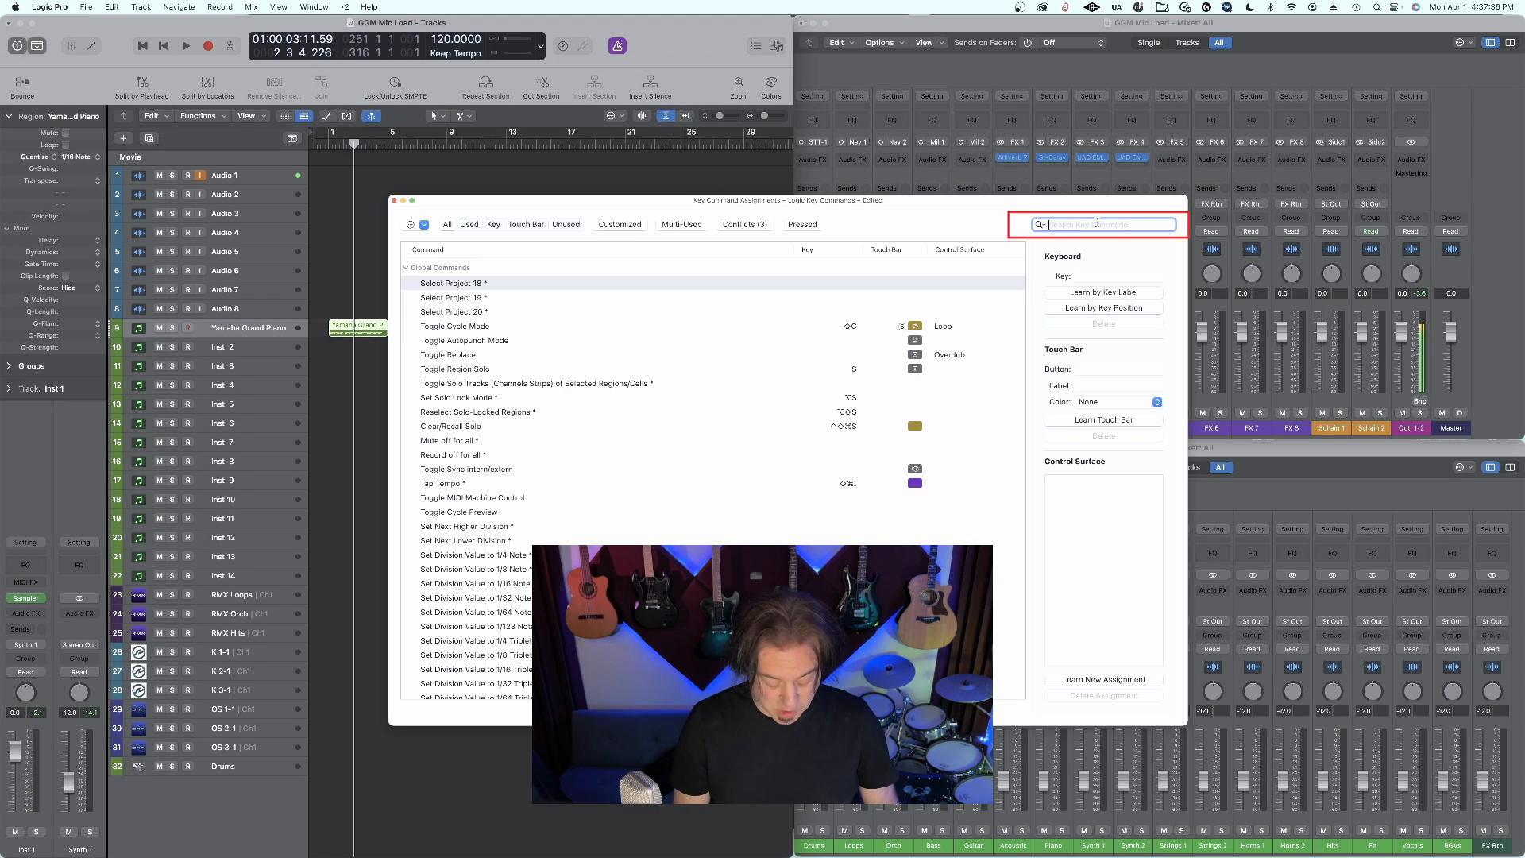
Search 'capture' and delete the key assignment of Capture as Recording and Play.
{"action": "type", "text": "capture"}
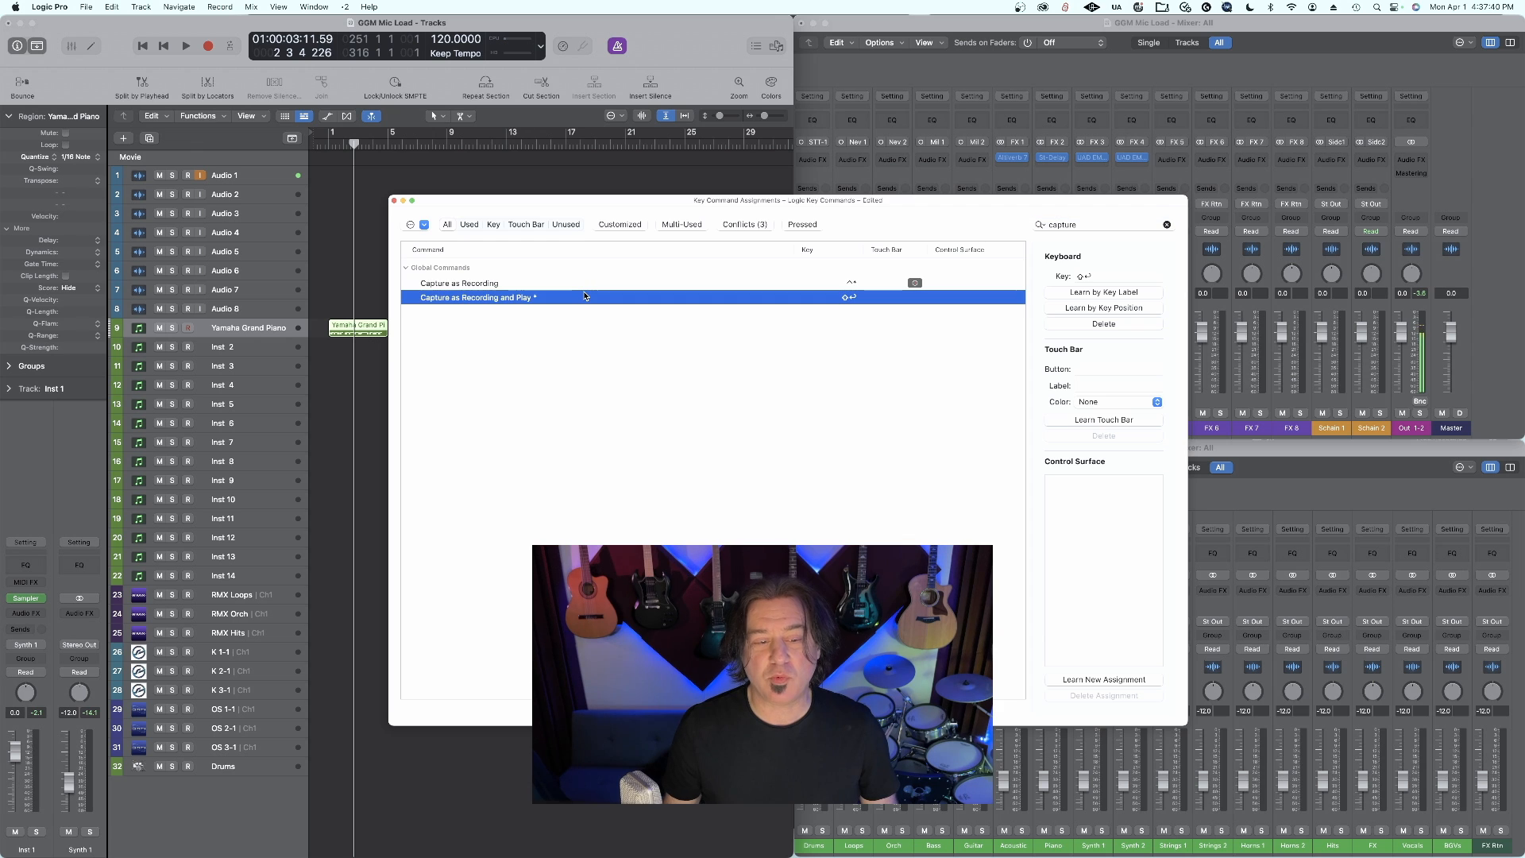
{"action": "left_click", "coordinate": [1103, 292]}
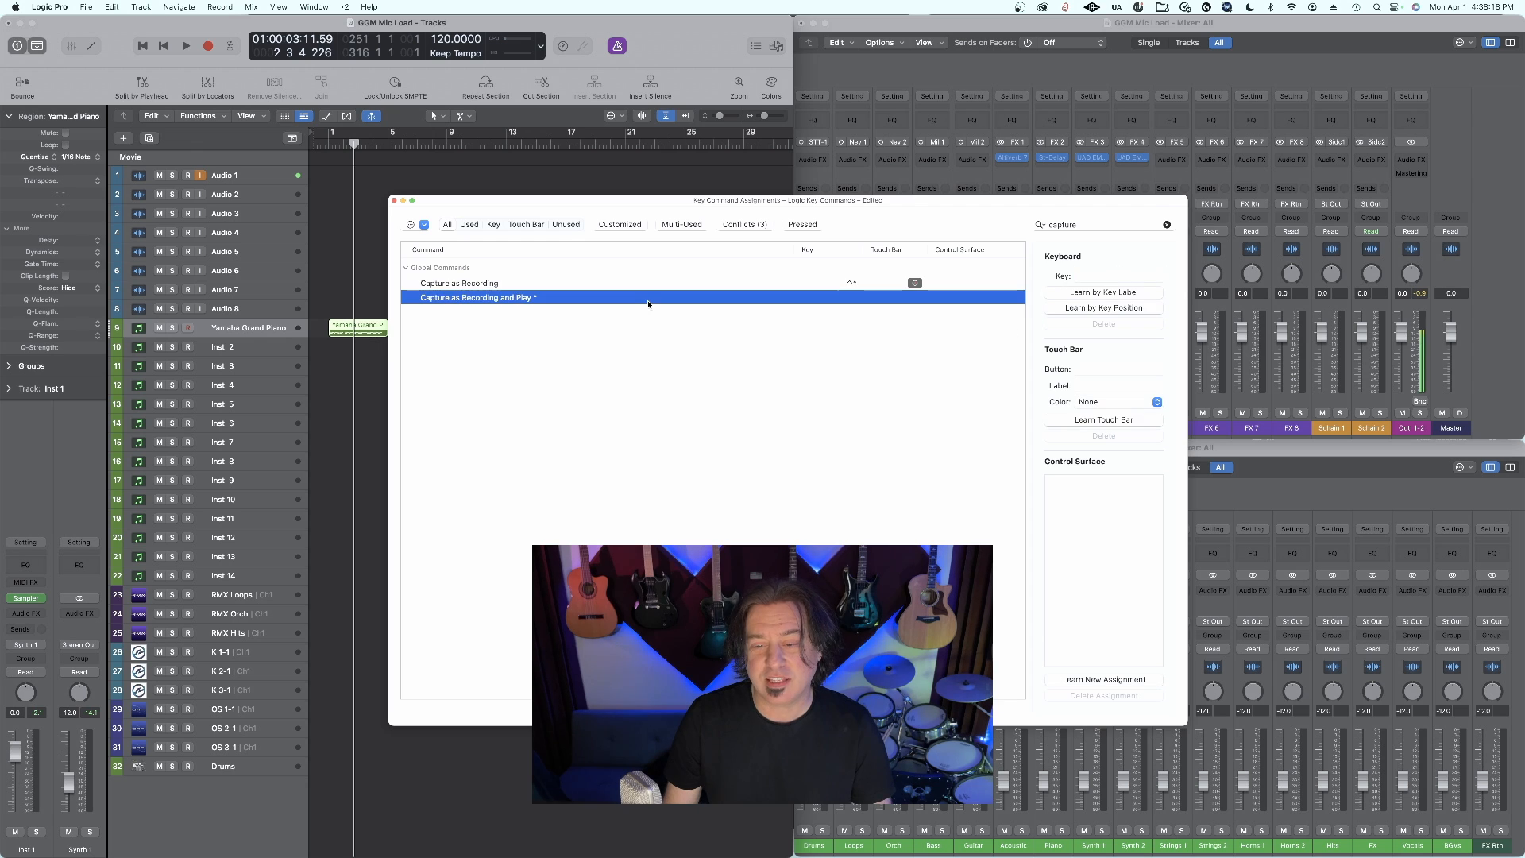
{"action": "left_click", "coordinate": [1102, 291]}
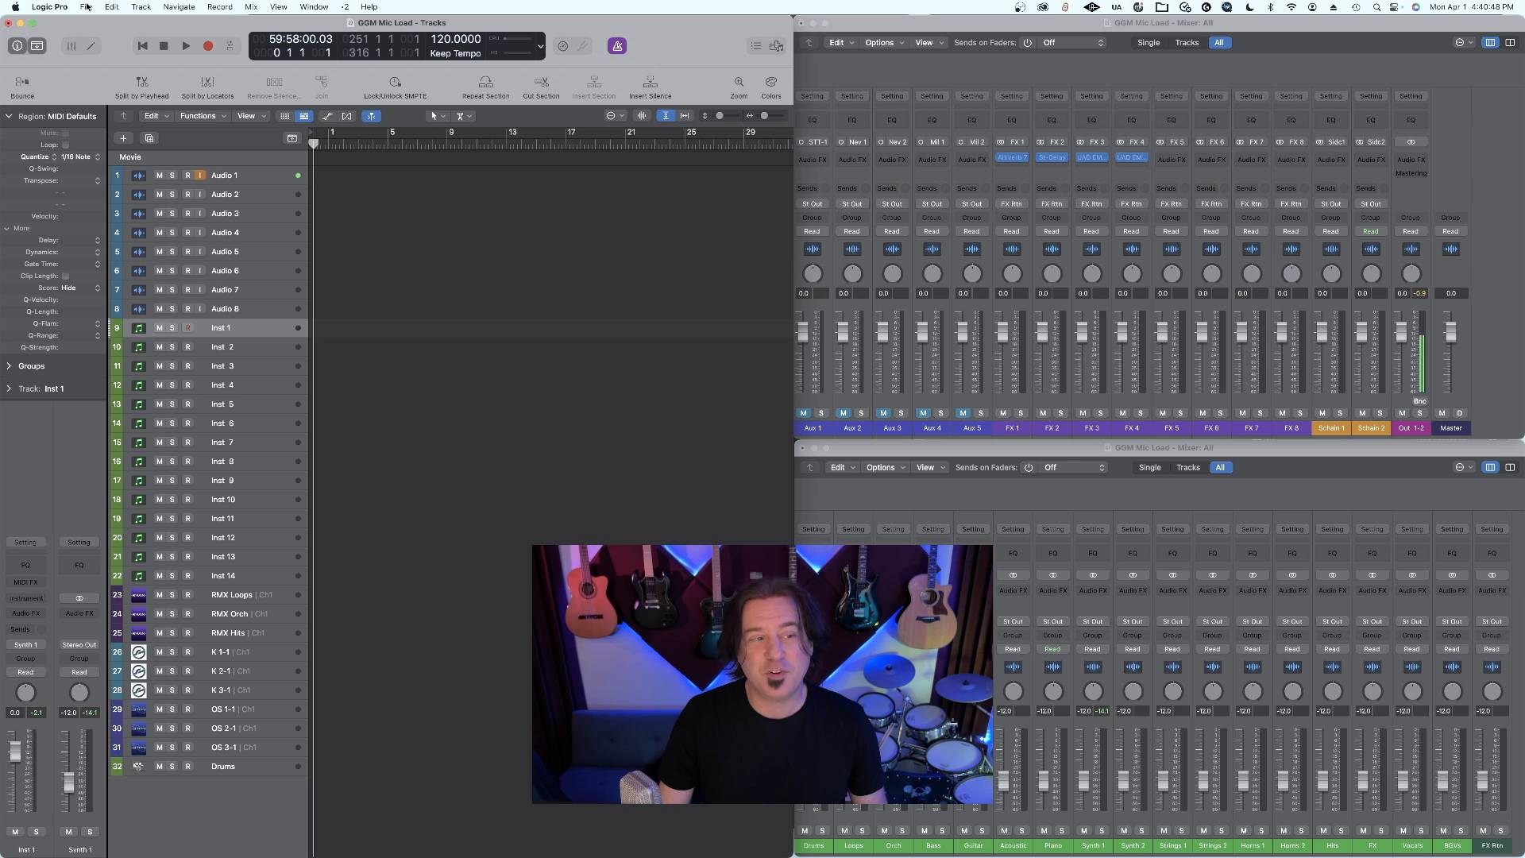
Enable Auto-enable external sync and Tap Tempo in the project Synchronization settings.
{"action": "left_click", "coordinate": [86, 8]}
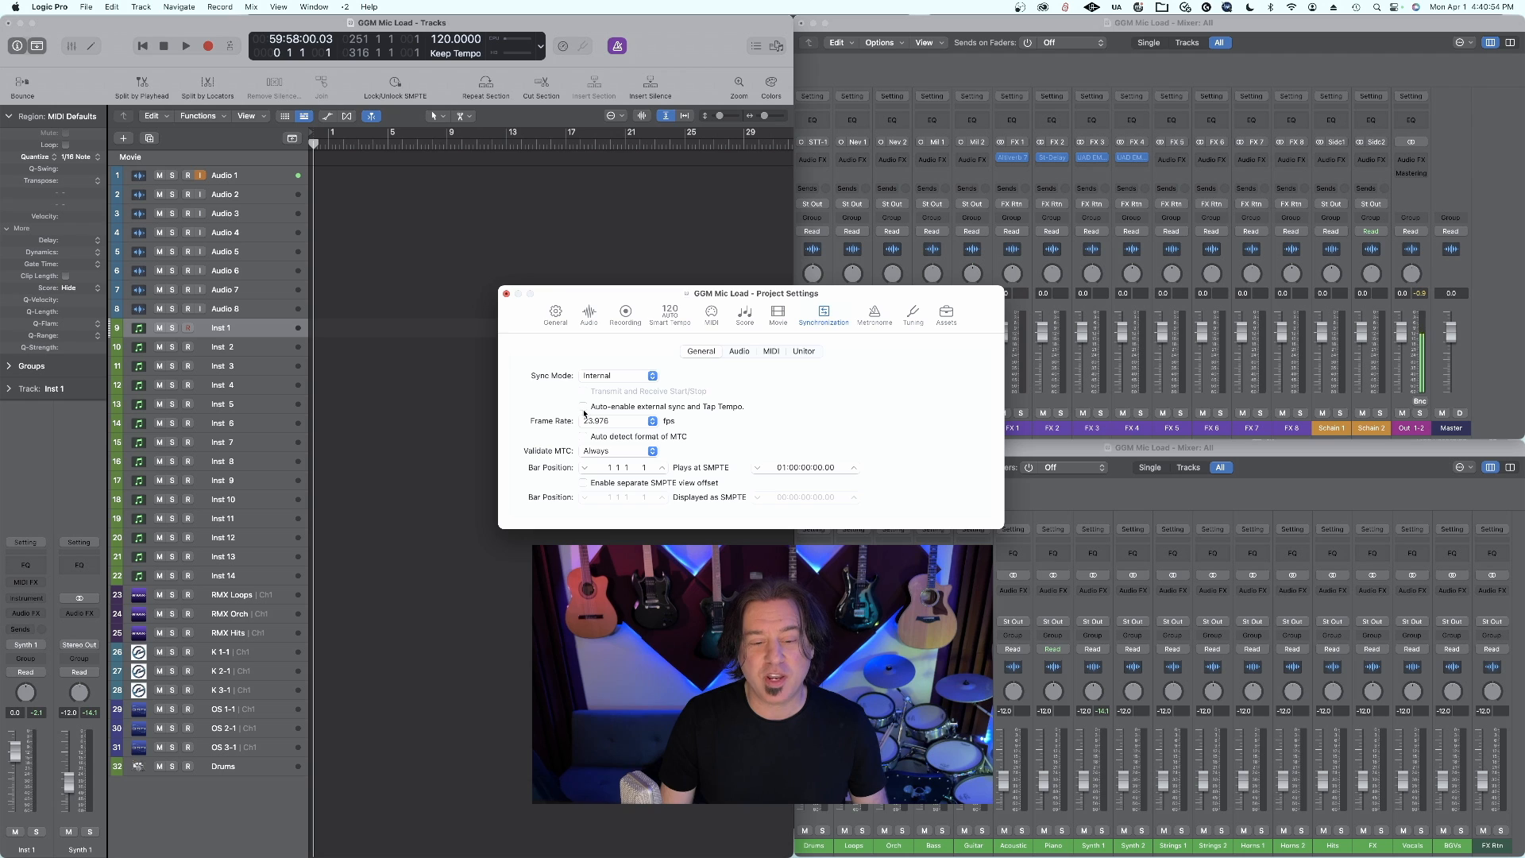
{"action": "left_click", "coordinate": [582, 406]}
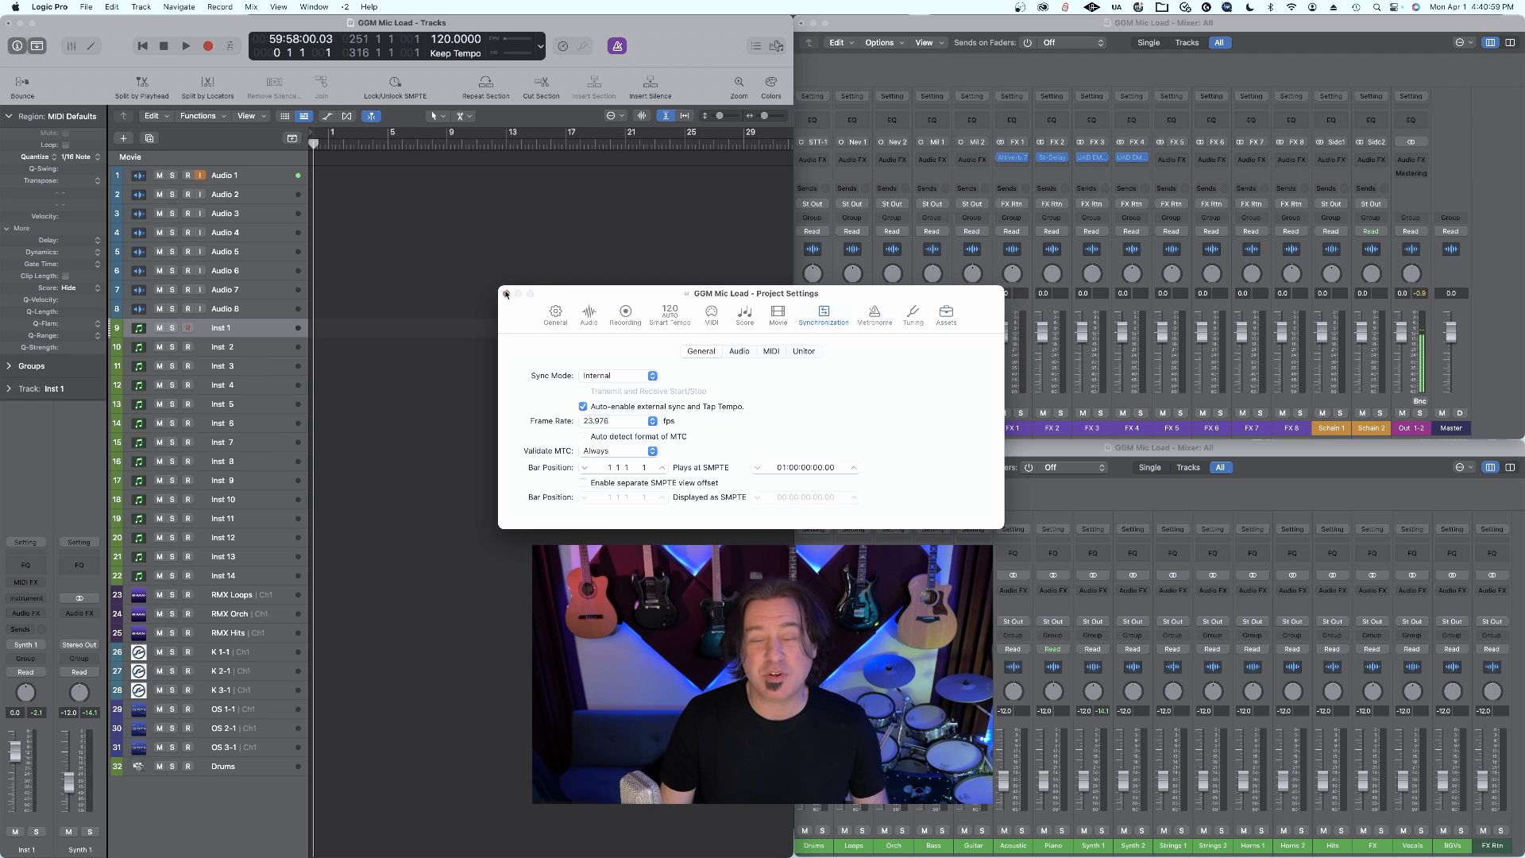
{"action": "left_click", "coordinate": [48, 7]}
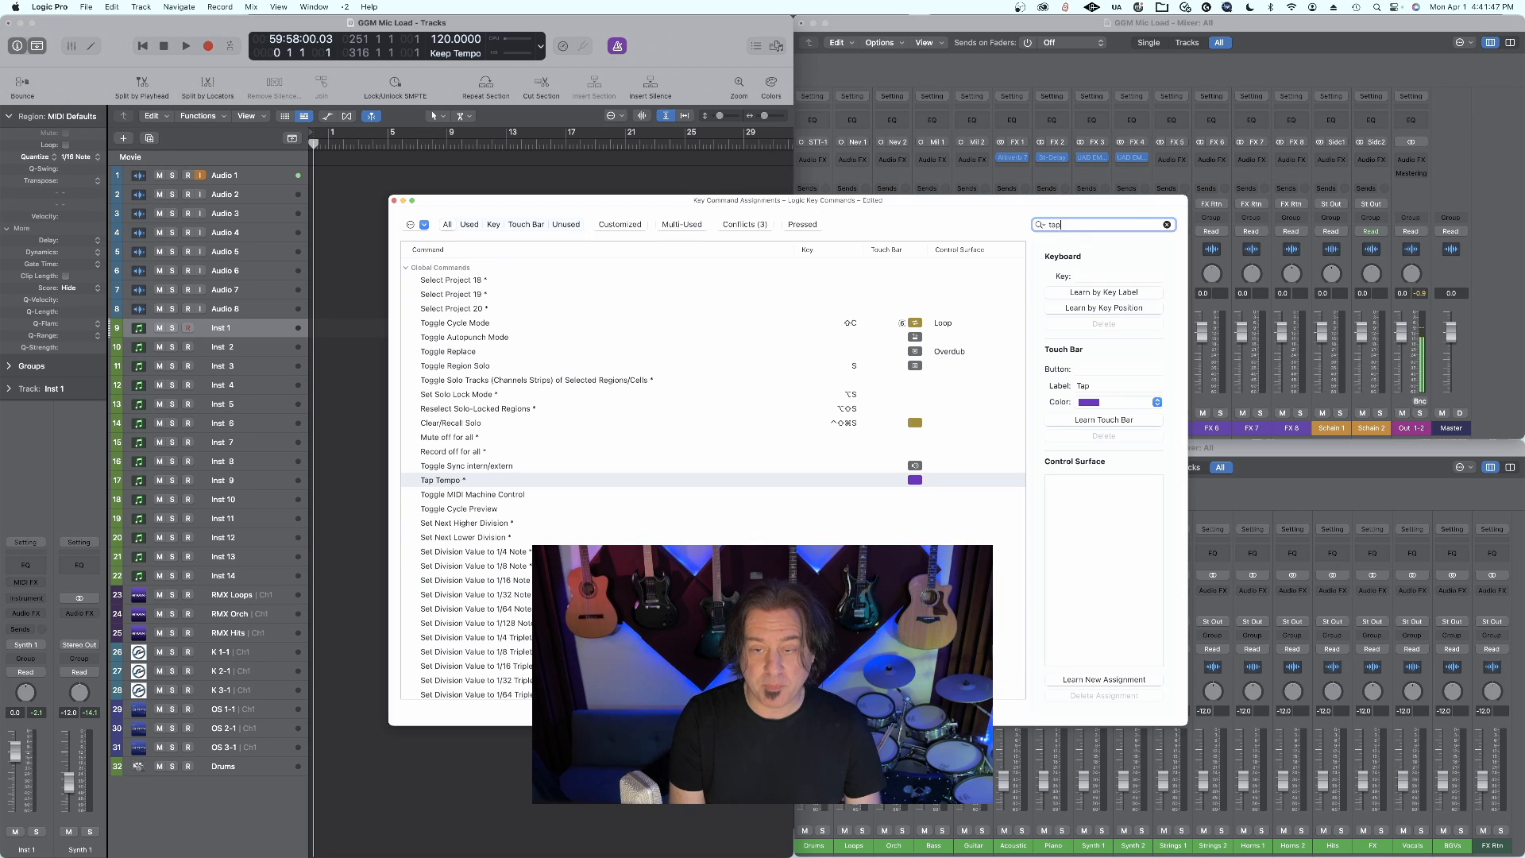
Give Tap Tempo a new shortcut with Learn by Key Label and close Key Commands.
{"action": "left_click", "coordinate": [443, 283]}
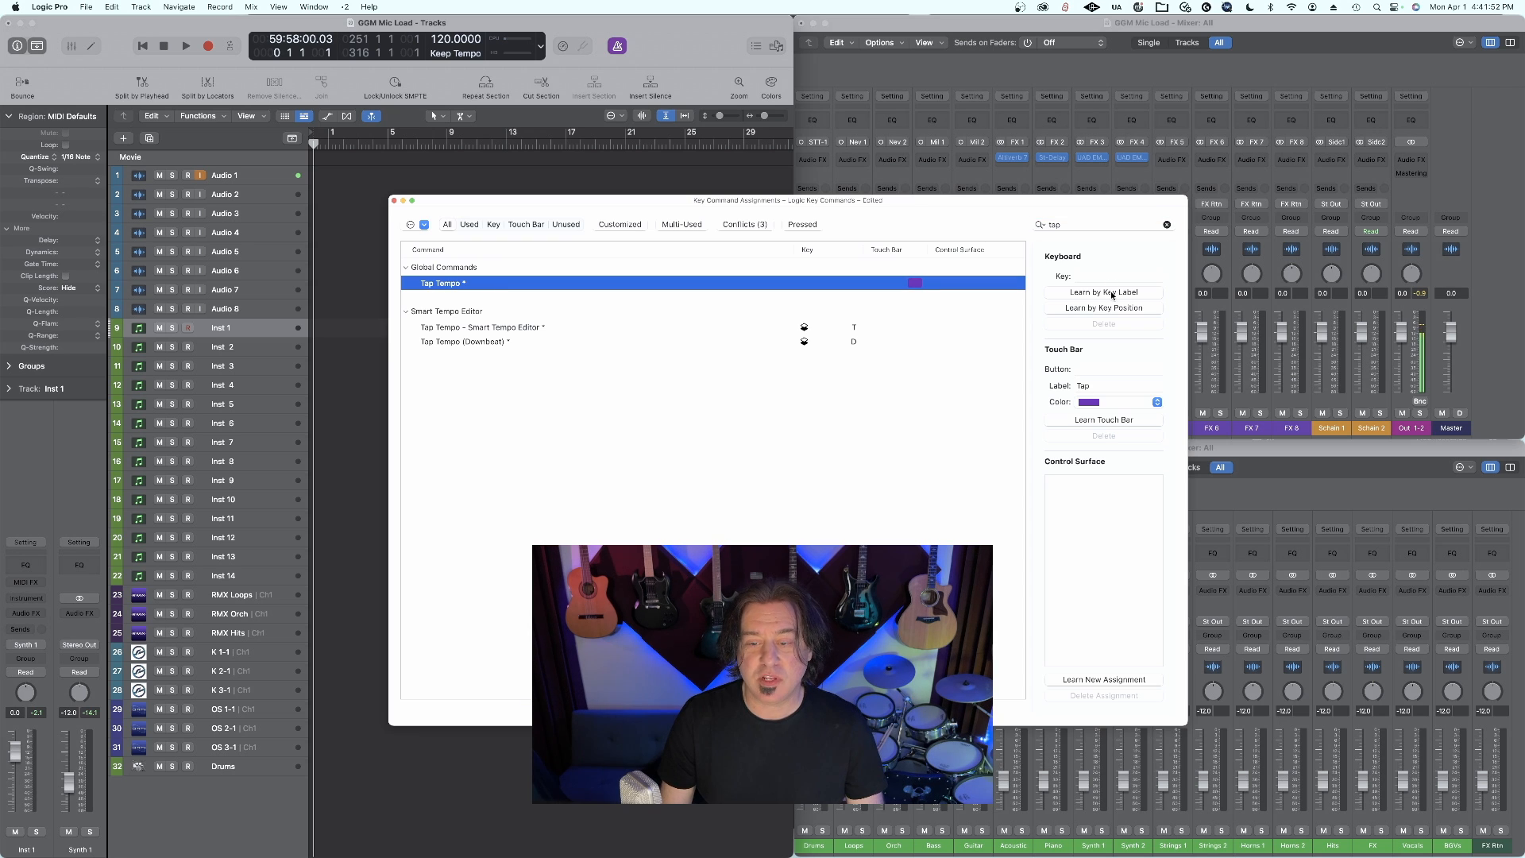
{"action": "left_click", "coordinate": [1103, 292]}
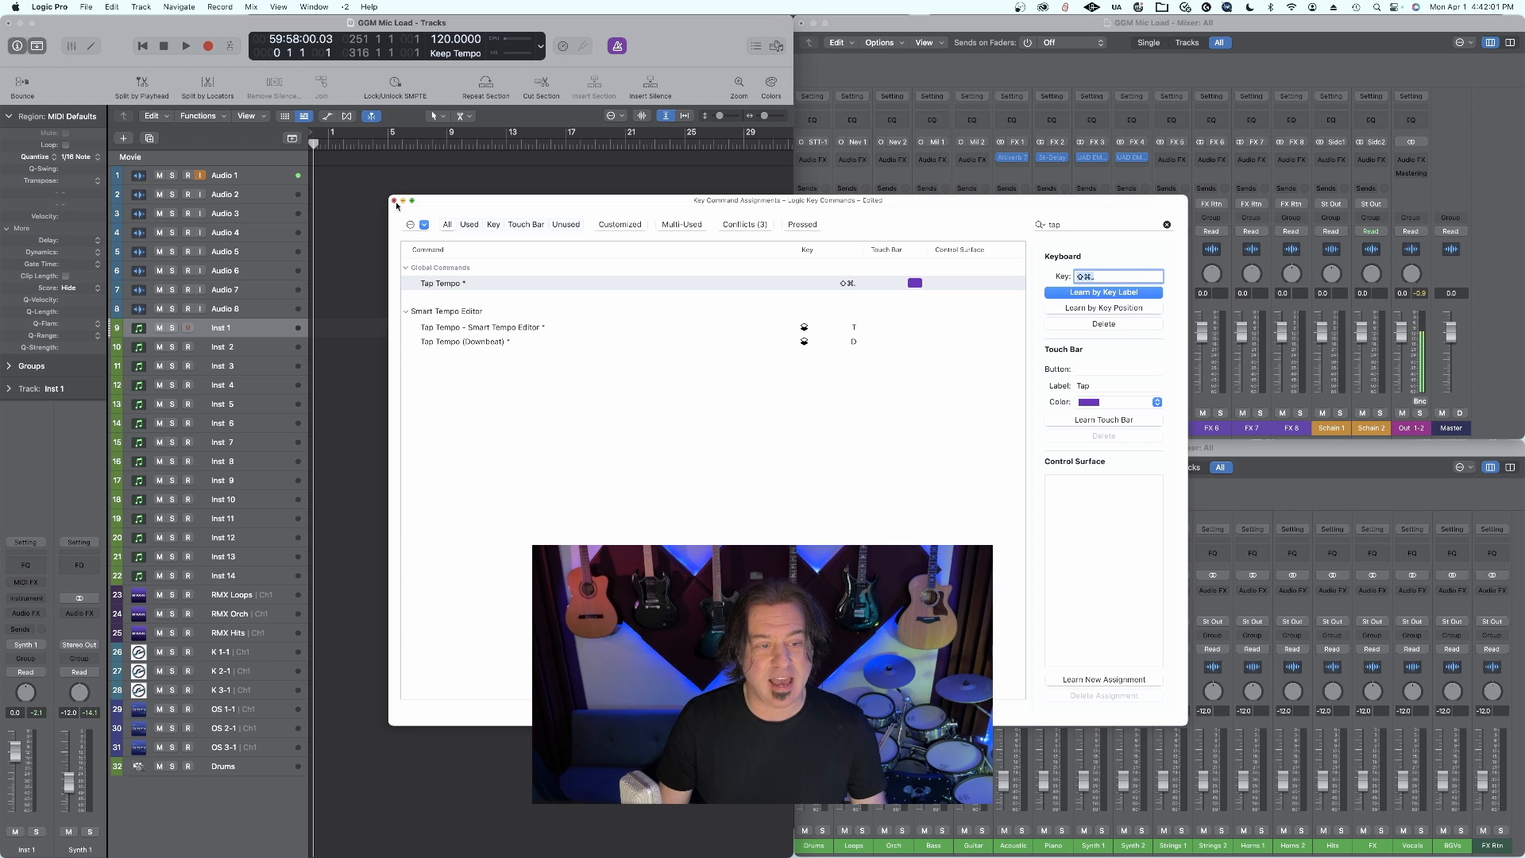
{"action": "left_click", "coordinate": [394, 201]}
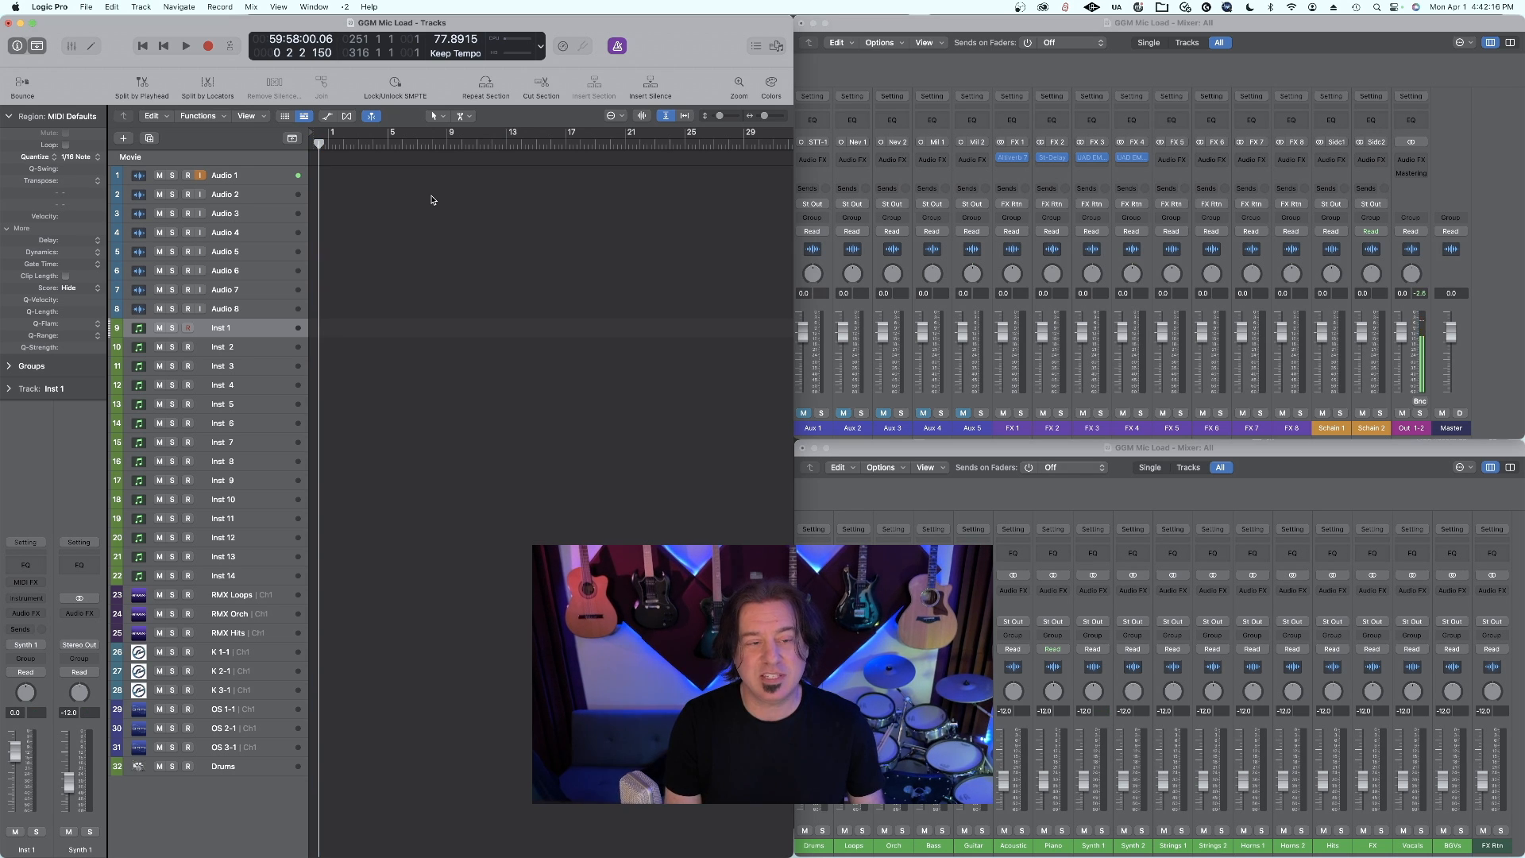
{"action": "mouse_move", "coordinate": [455, 53]}
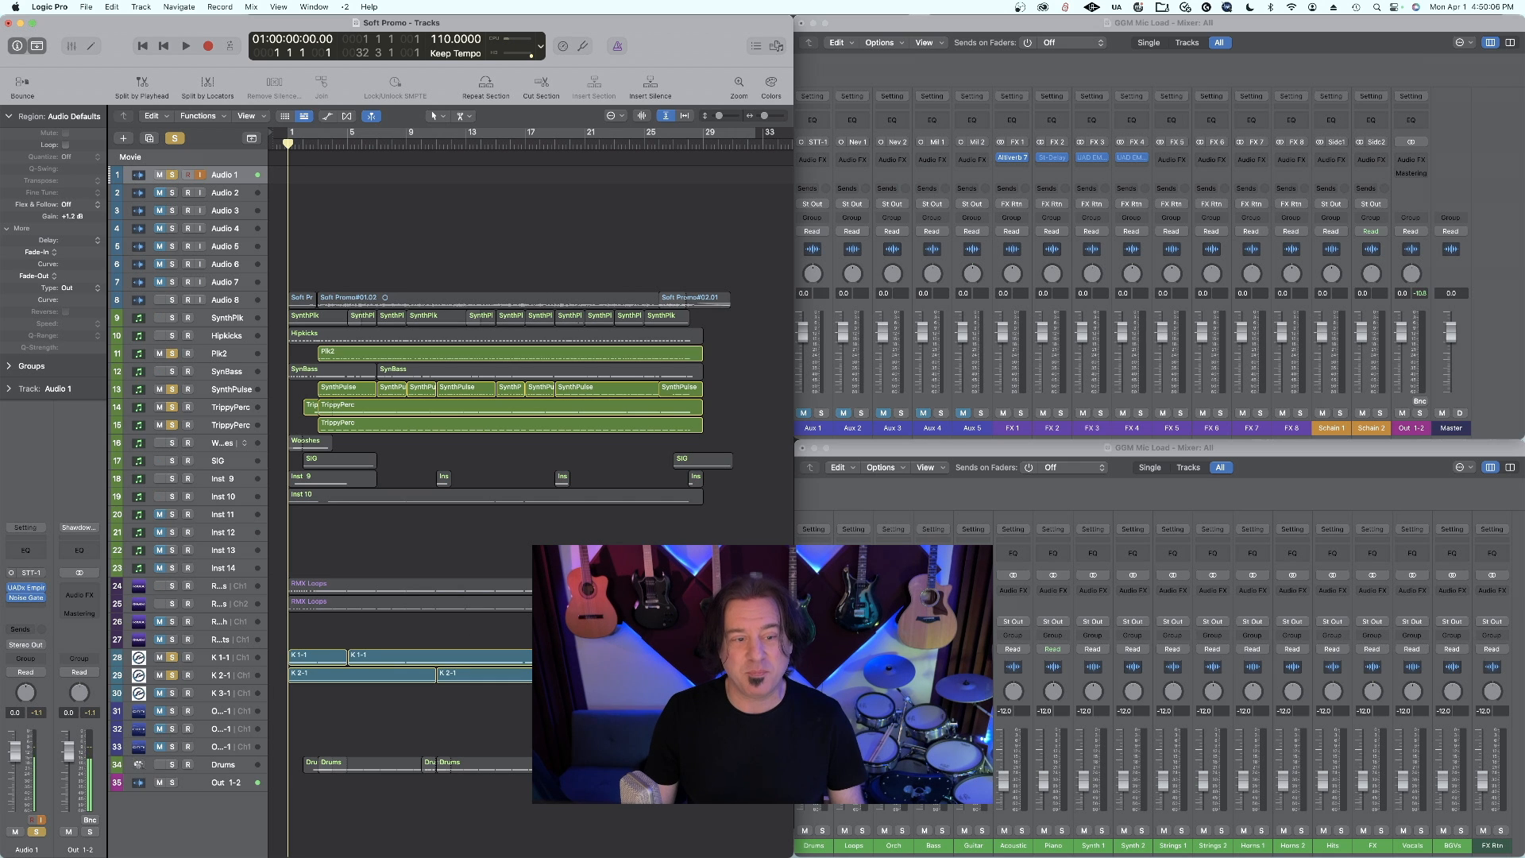
{"action": "left_click", "coordinate": [185, 46]}
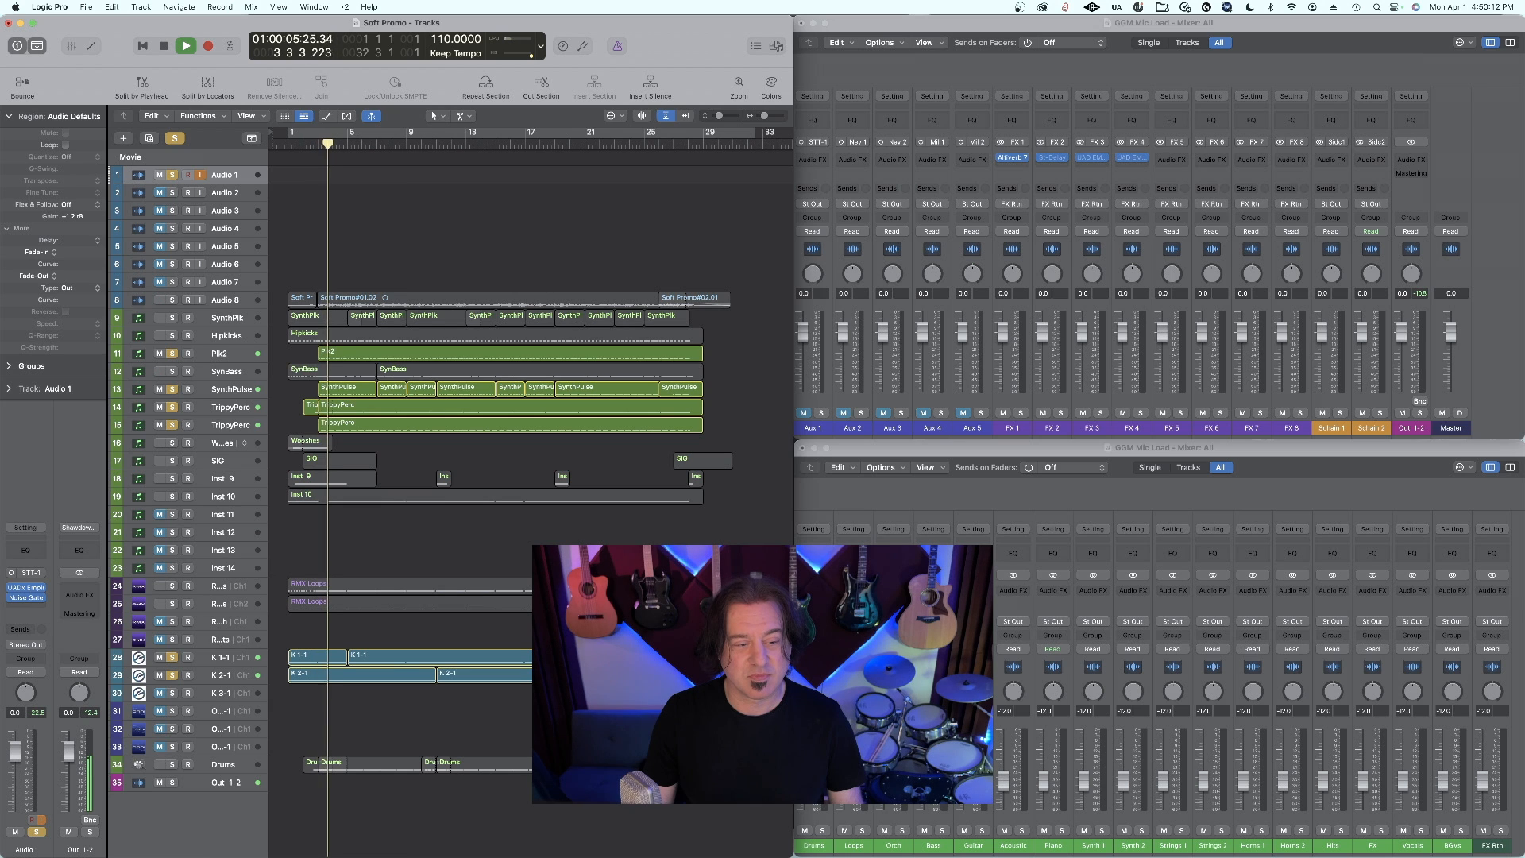
{"action": "left_click", "coordinate": [185, 46]}
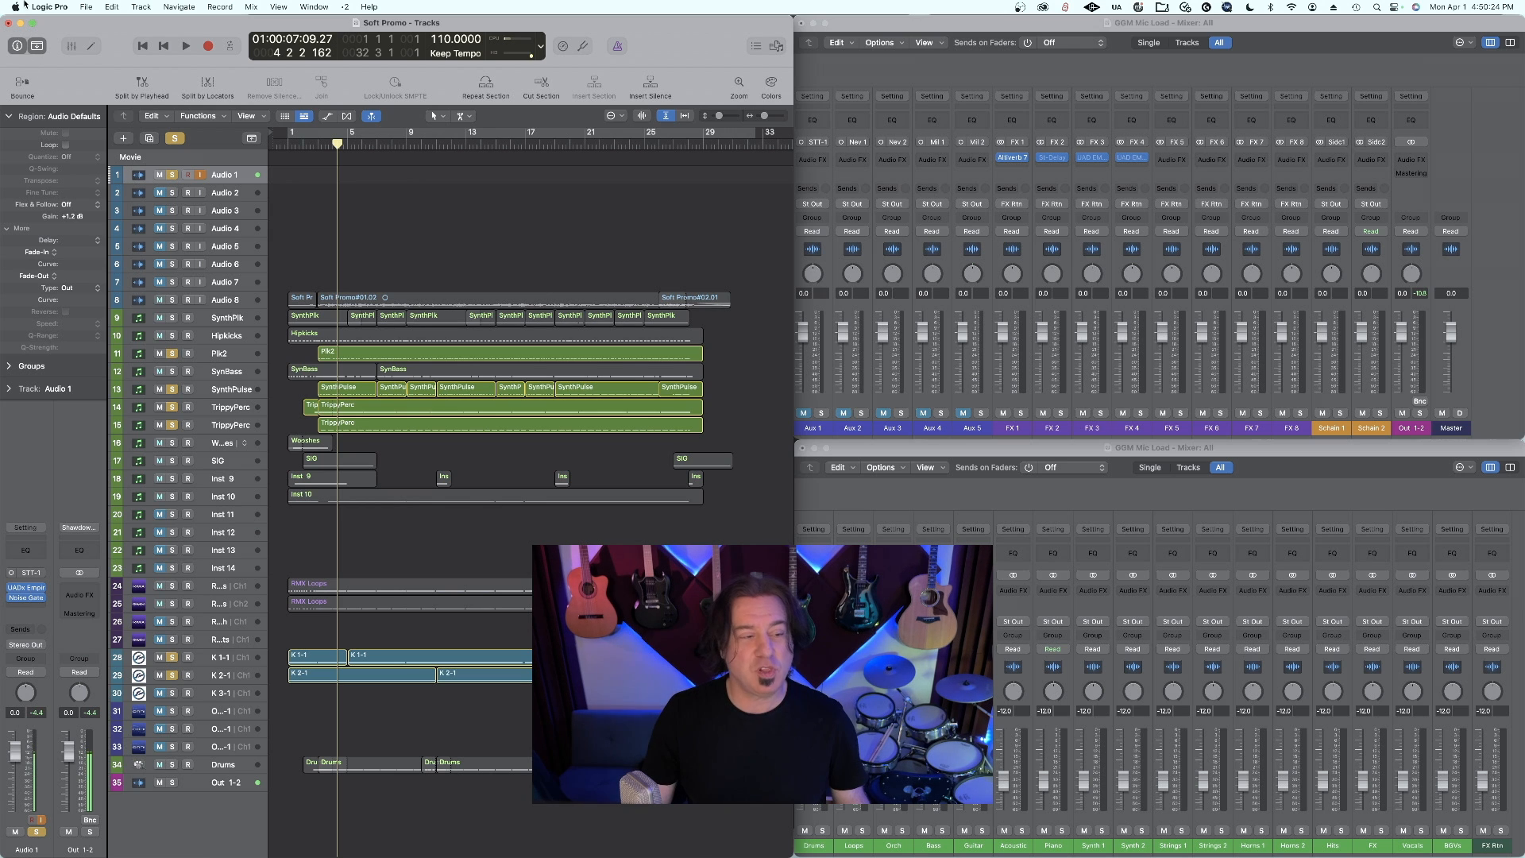
Search 'solo' in Key Command Assignments and learn a new key for Clear/Recall Solo.
{"action": "left_click", "coordinate": [48, 8]}
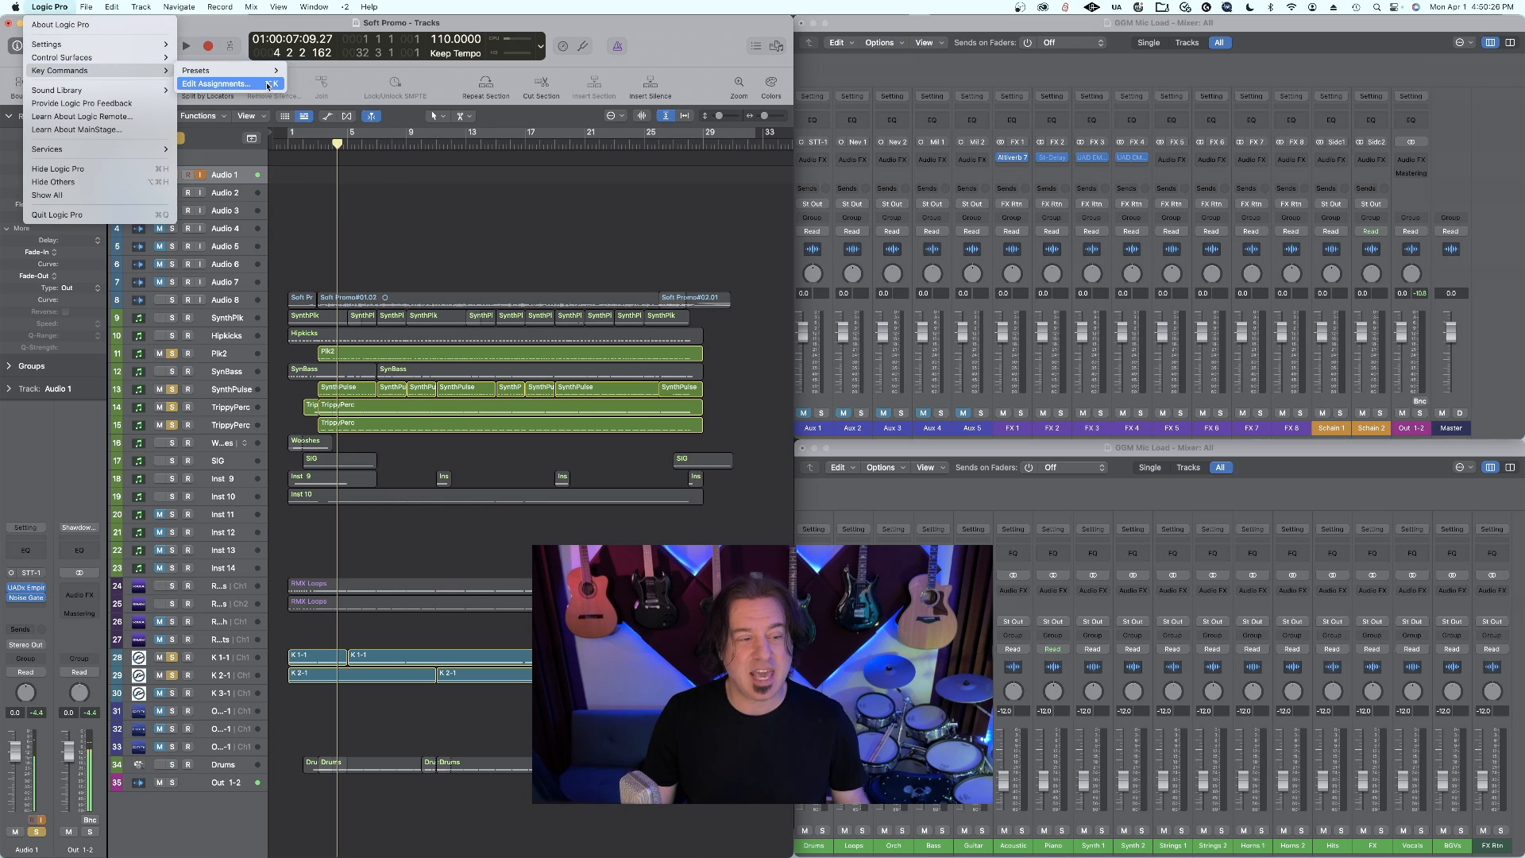
{"action": "left_click", "coordinate": [217, 83]}
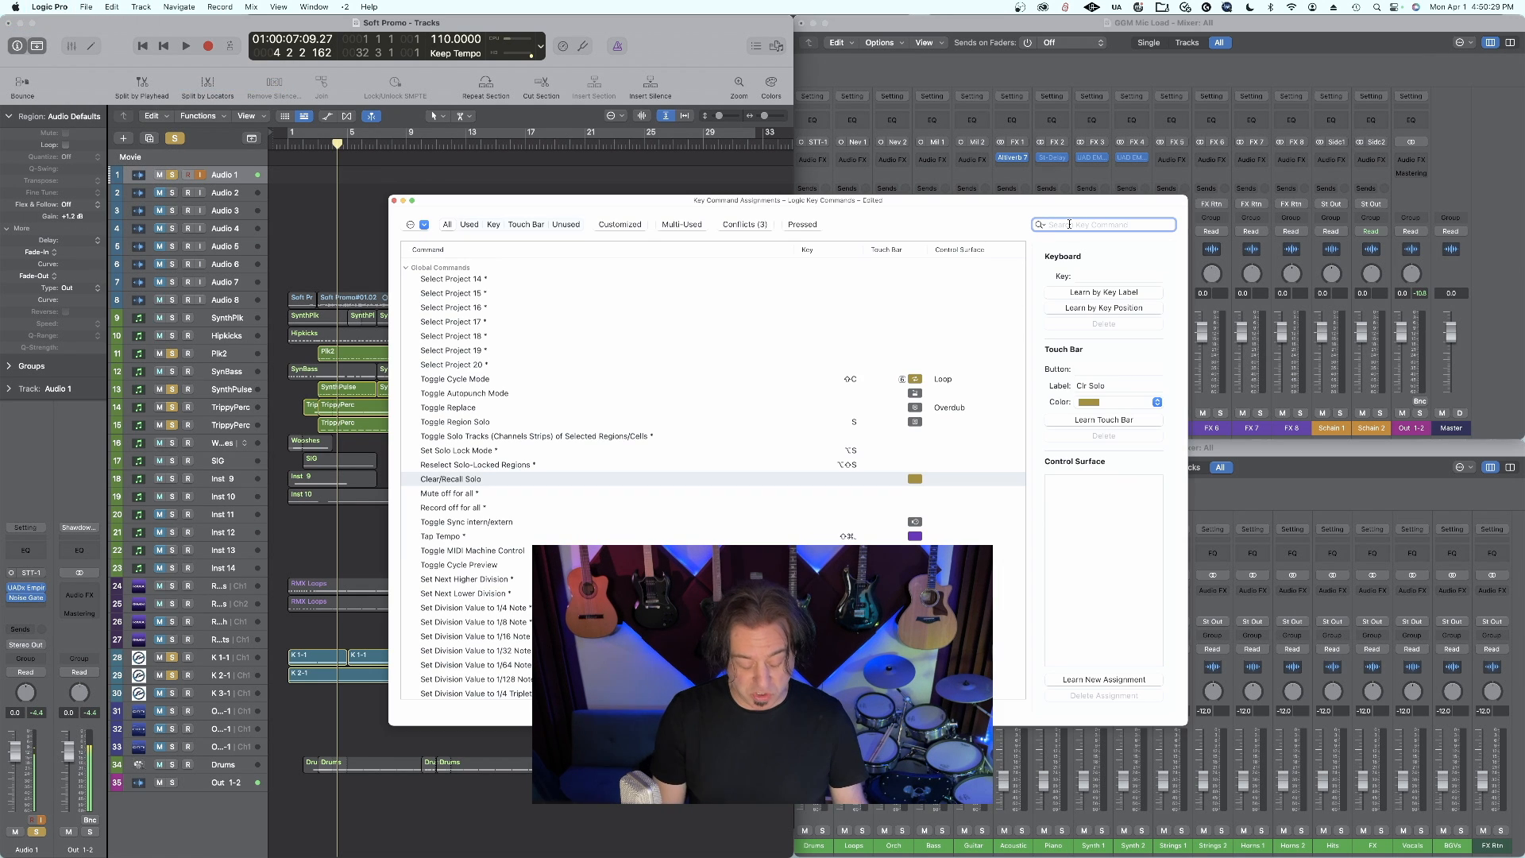
{"action": "type", "text": "solo"}
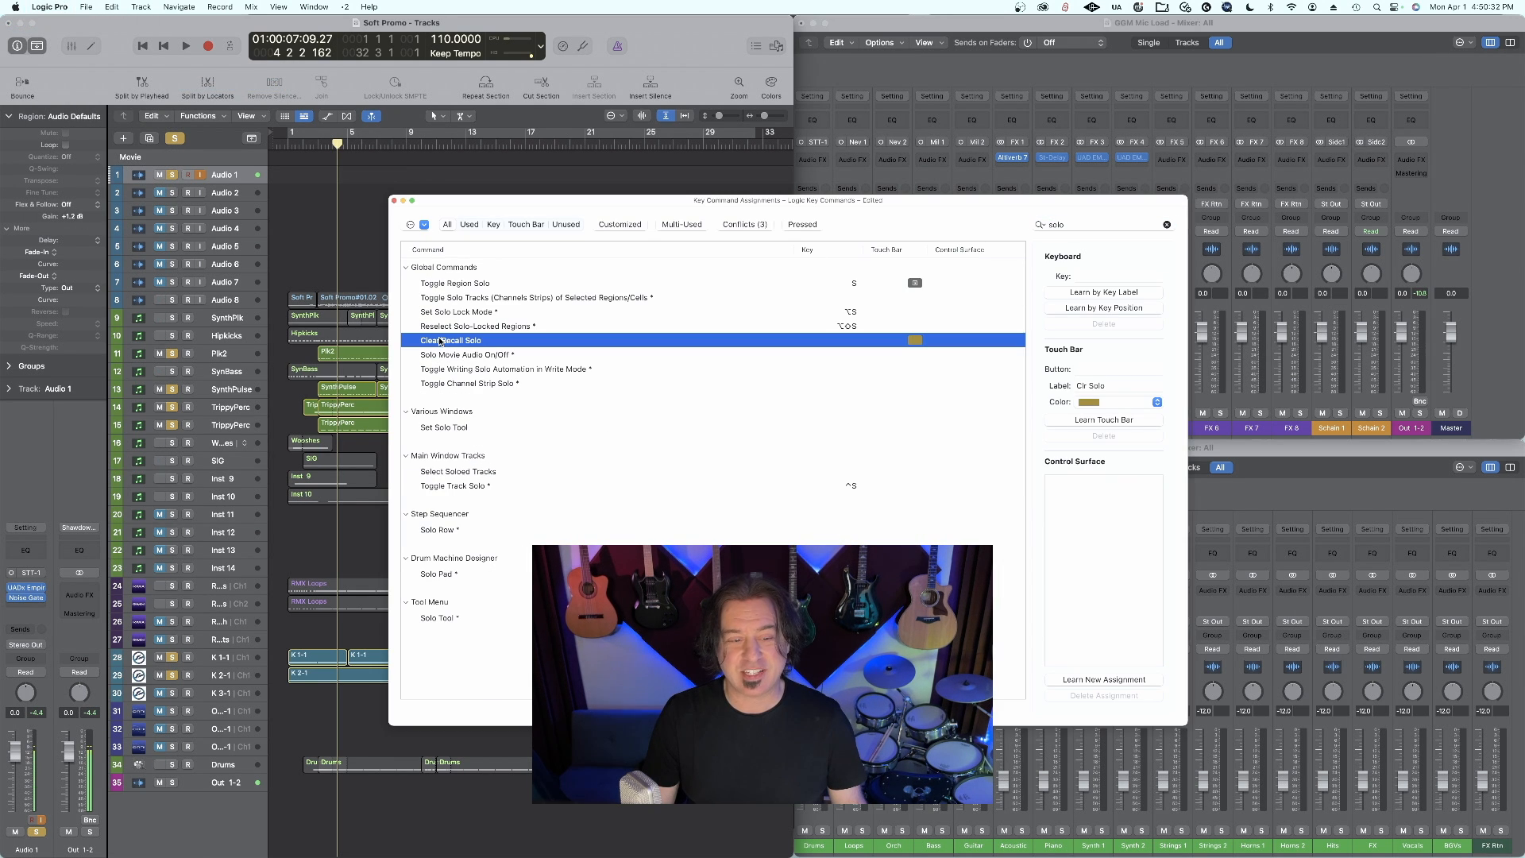
{"action": "left_click", "coordinate": [1103, 292]}
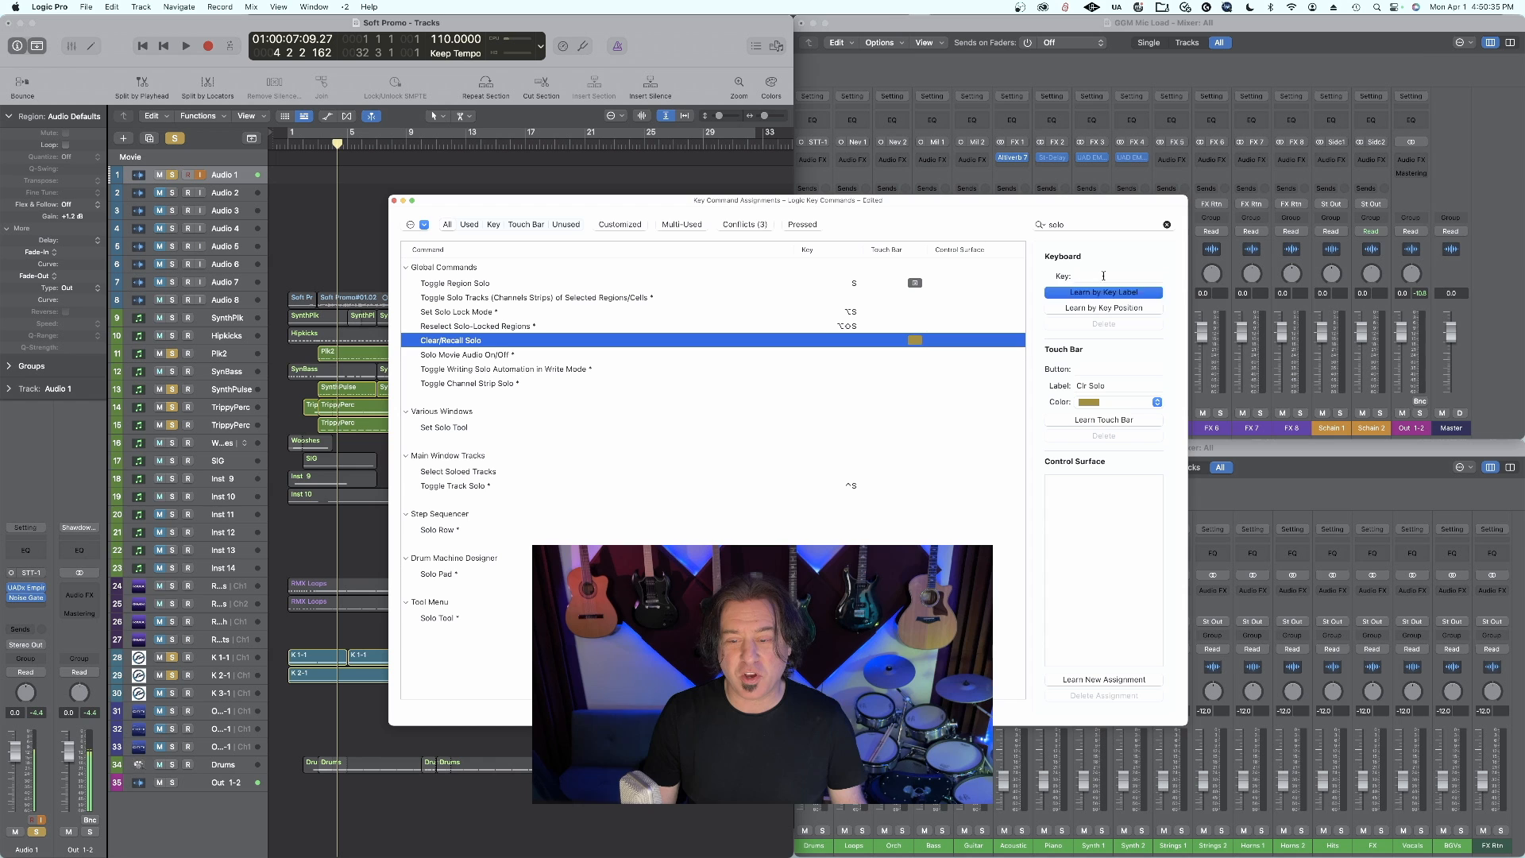
{"action": "left_click", "coordinate": [1103, 291]}
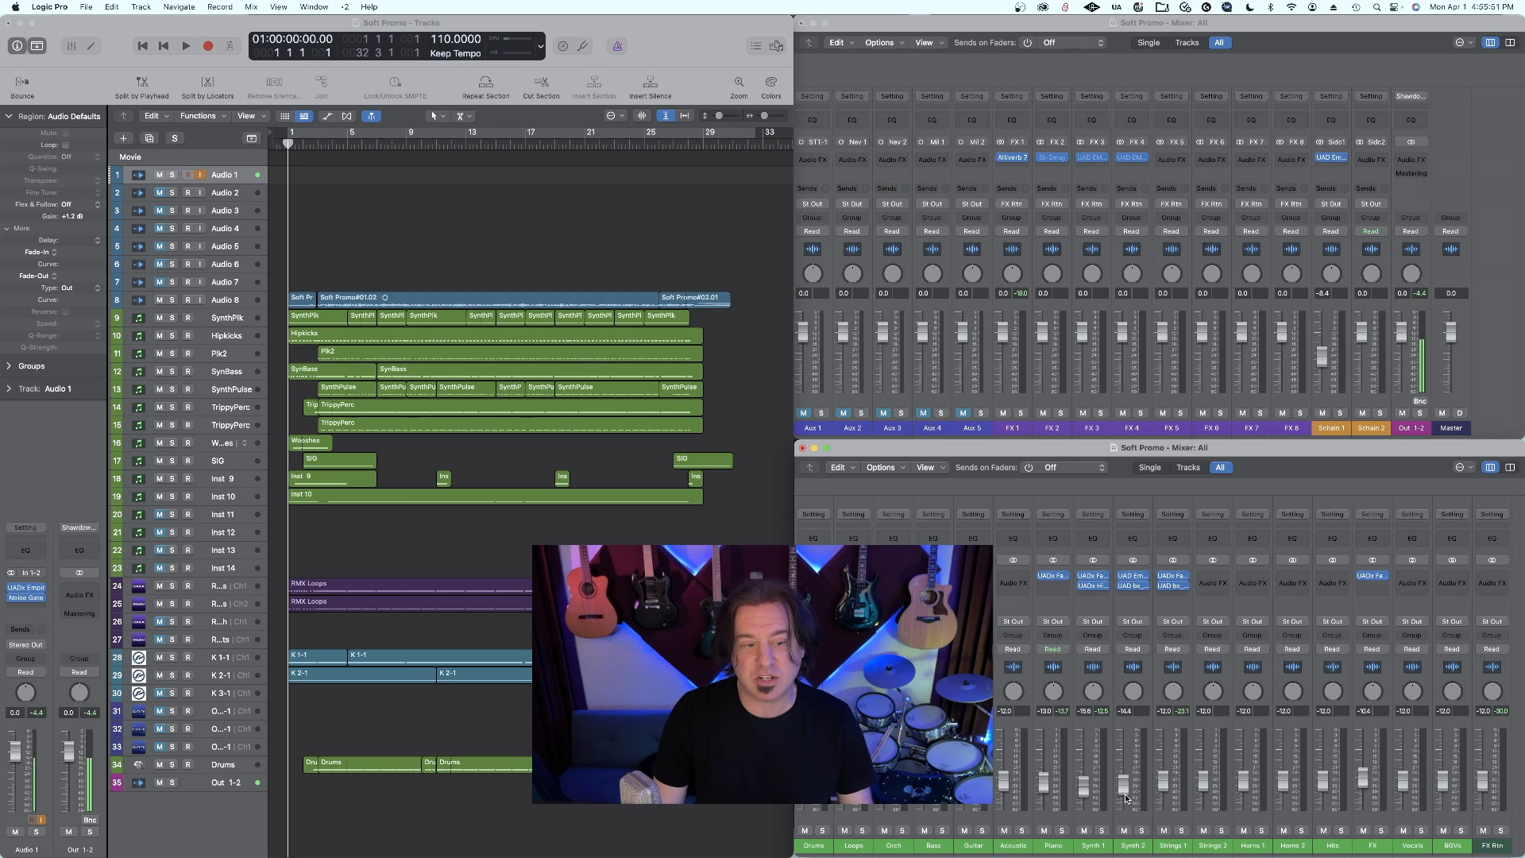
Move Synth 2's channel volume fader and check the Mixer Undo options in the Edit menu.
{"action": "left_click", "coordinate": [113, 7]}
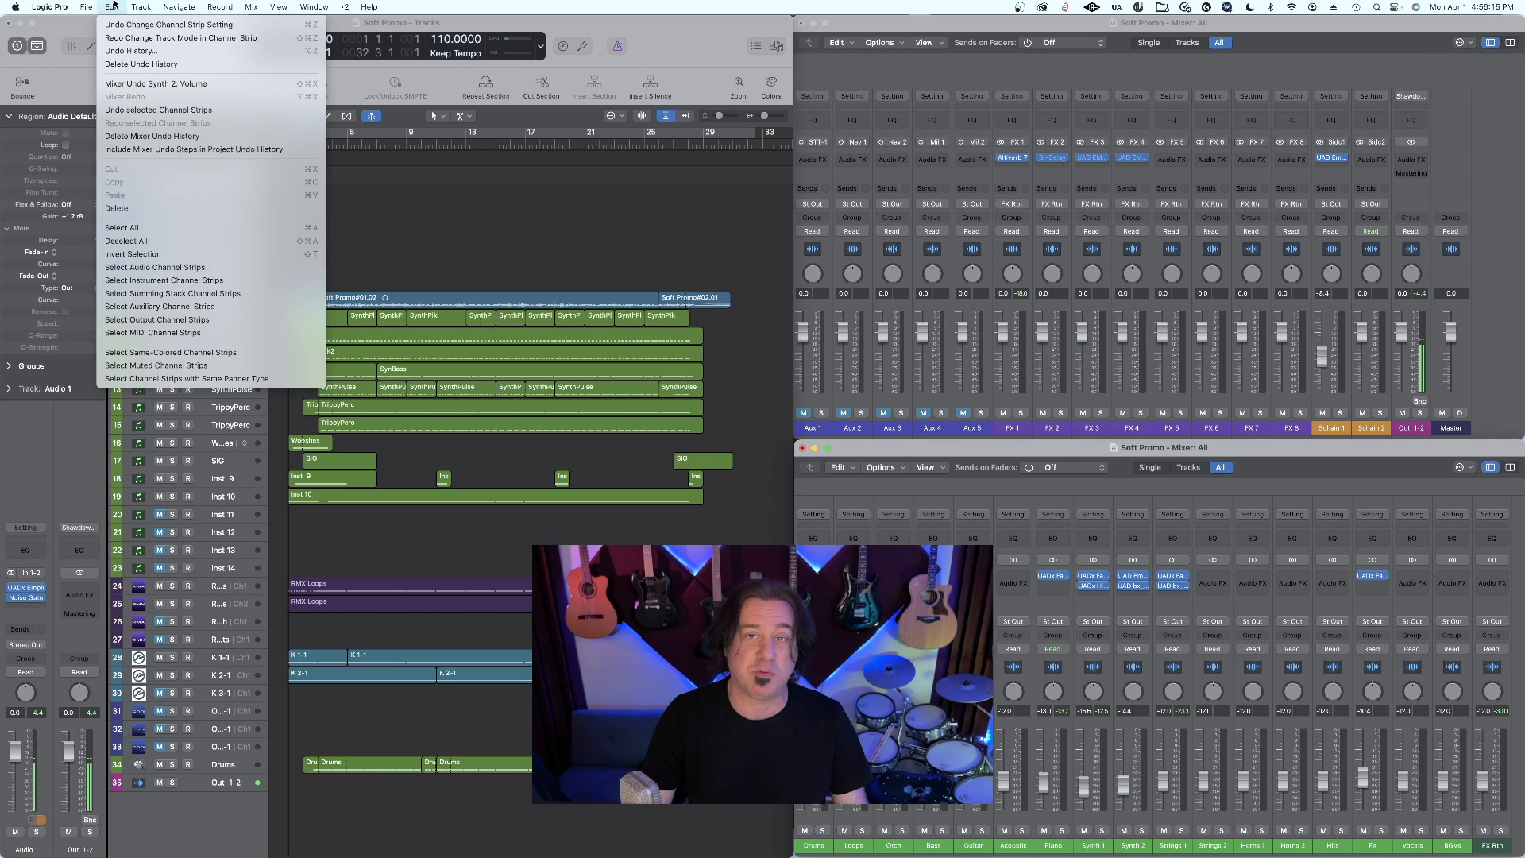
{"action": "left_click", "coordinate": [111, 7]}
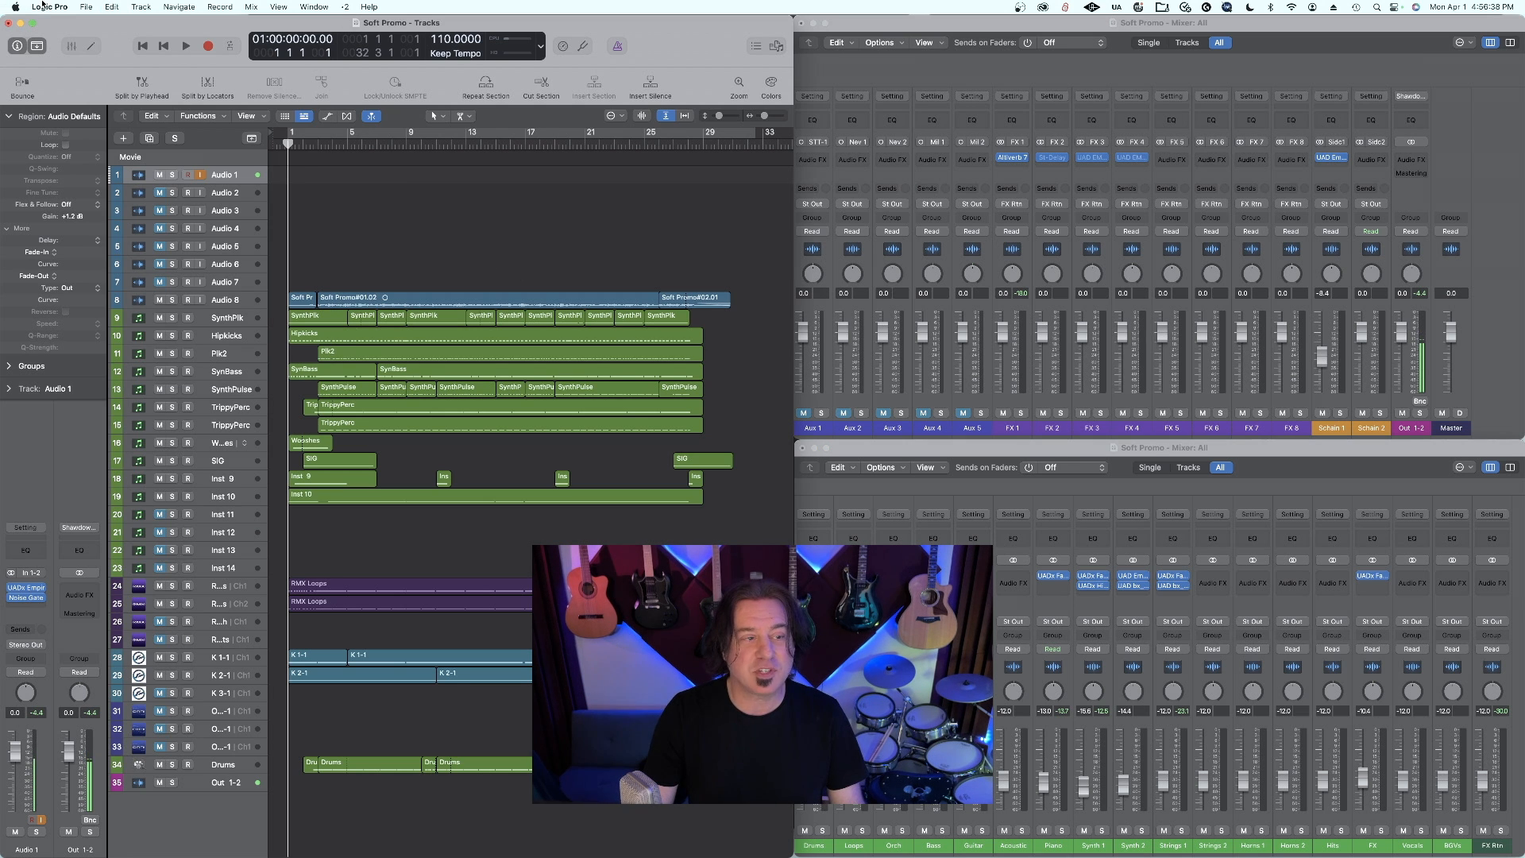
{"action": "left_click", "coordinate": [48, 7]}
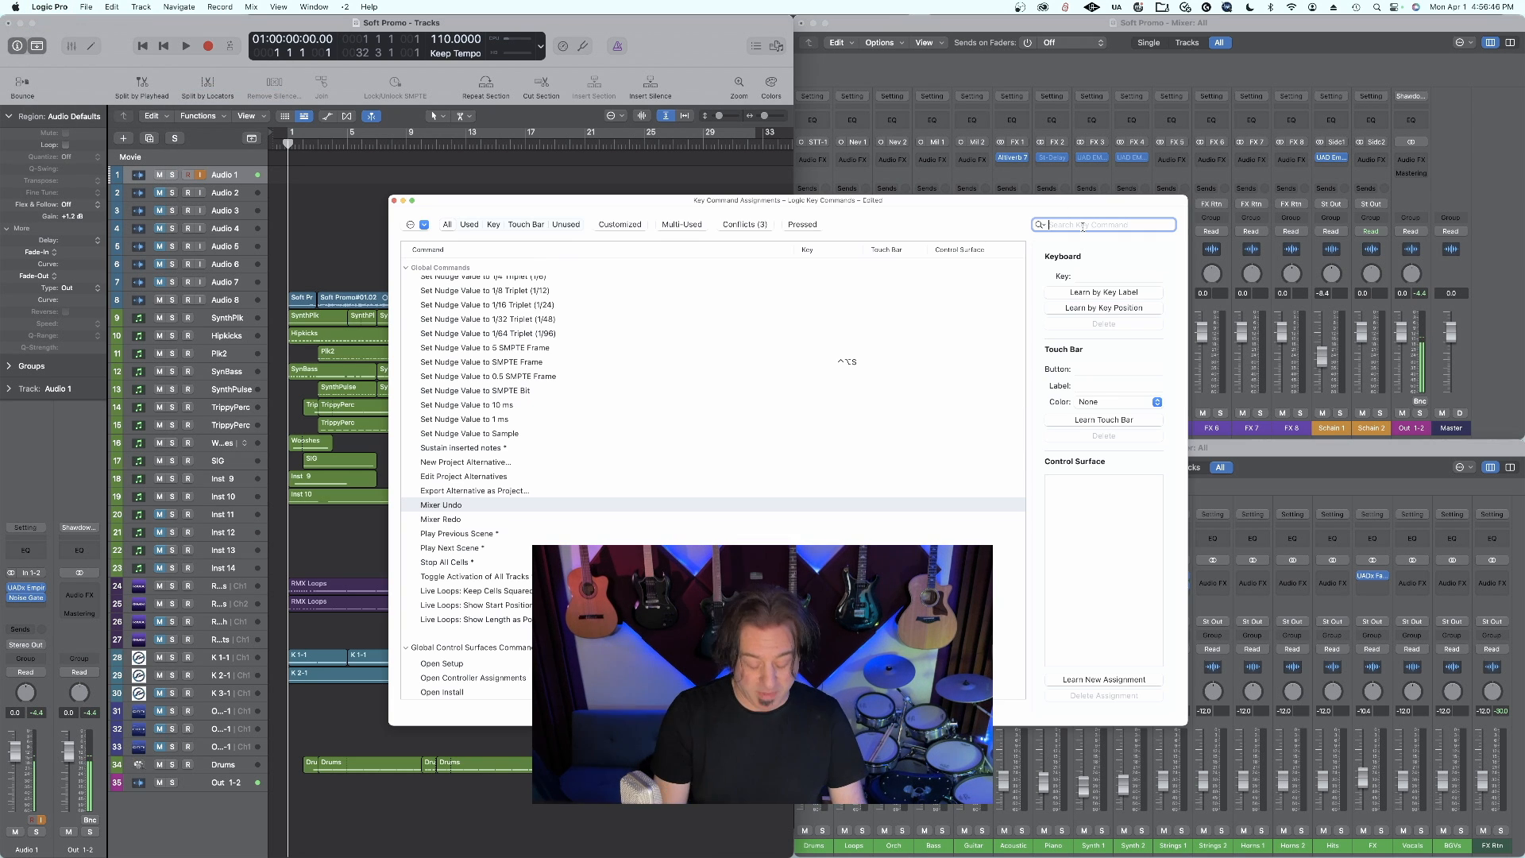
Search 'mixer' and assign Mixer Undo a new shortcut via Learn by Key Label.
{"action": "type", "text": "mixer"}
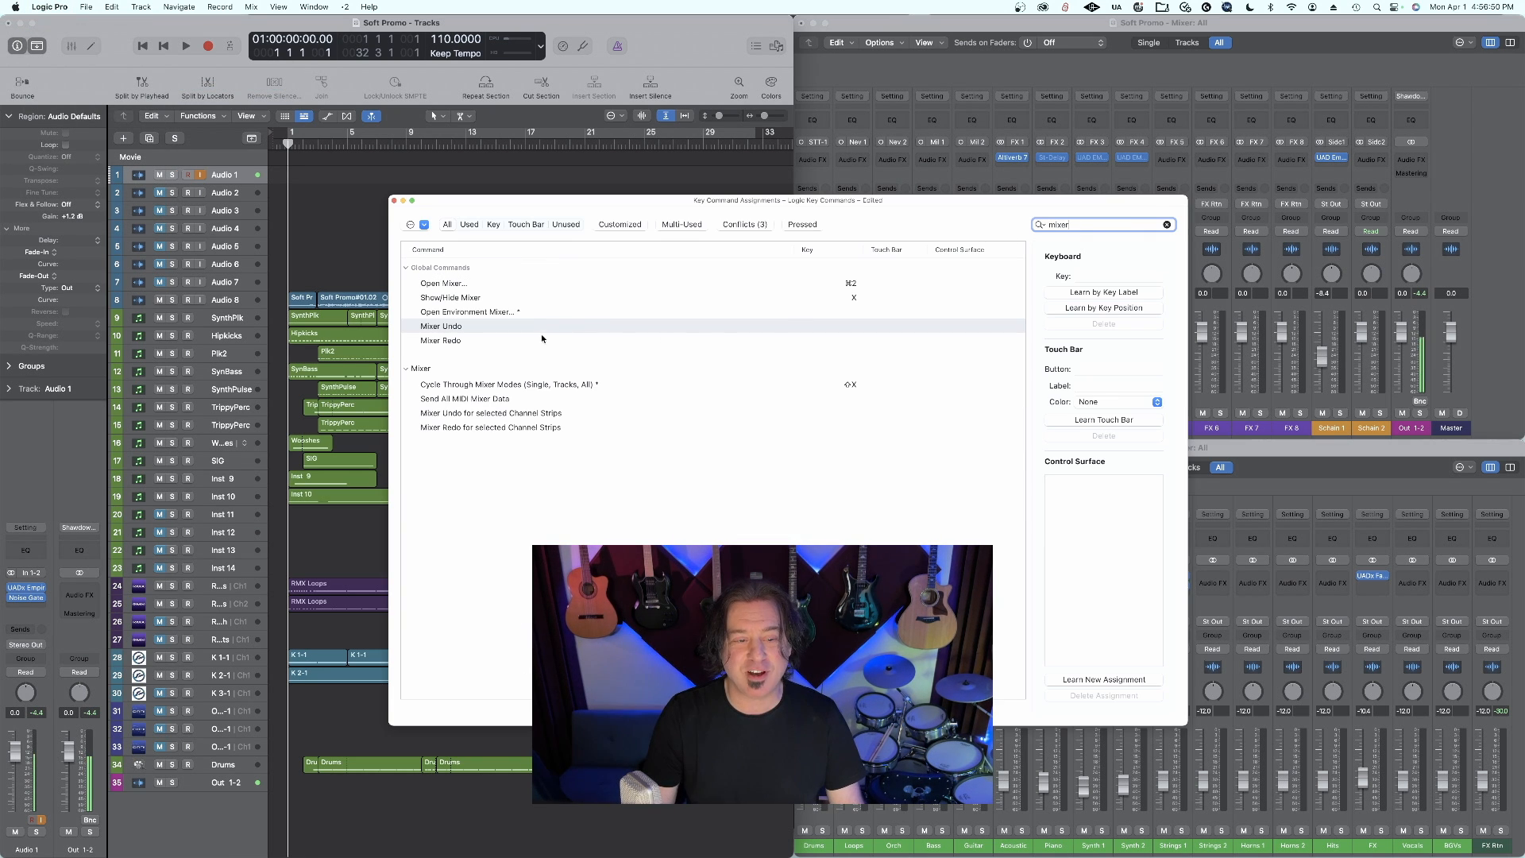
{"action": "left_click", "coordinate": [443, 326]}
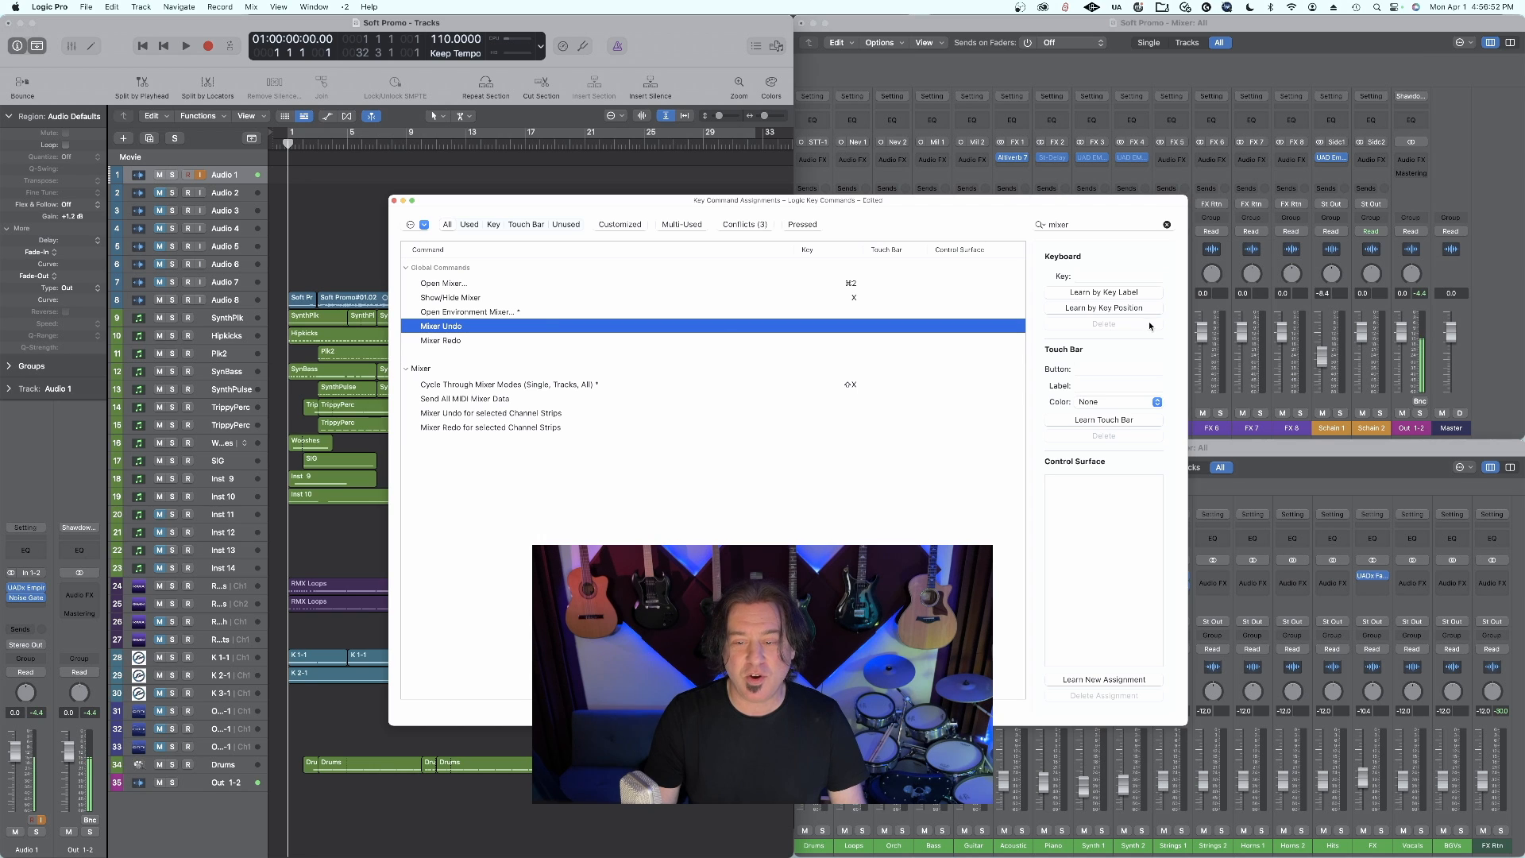
{"action": "left_click", "coordinate": [1104, 291]}
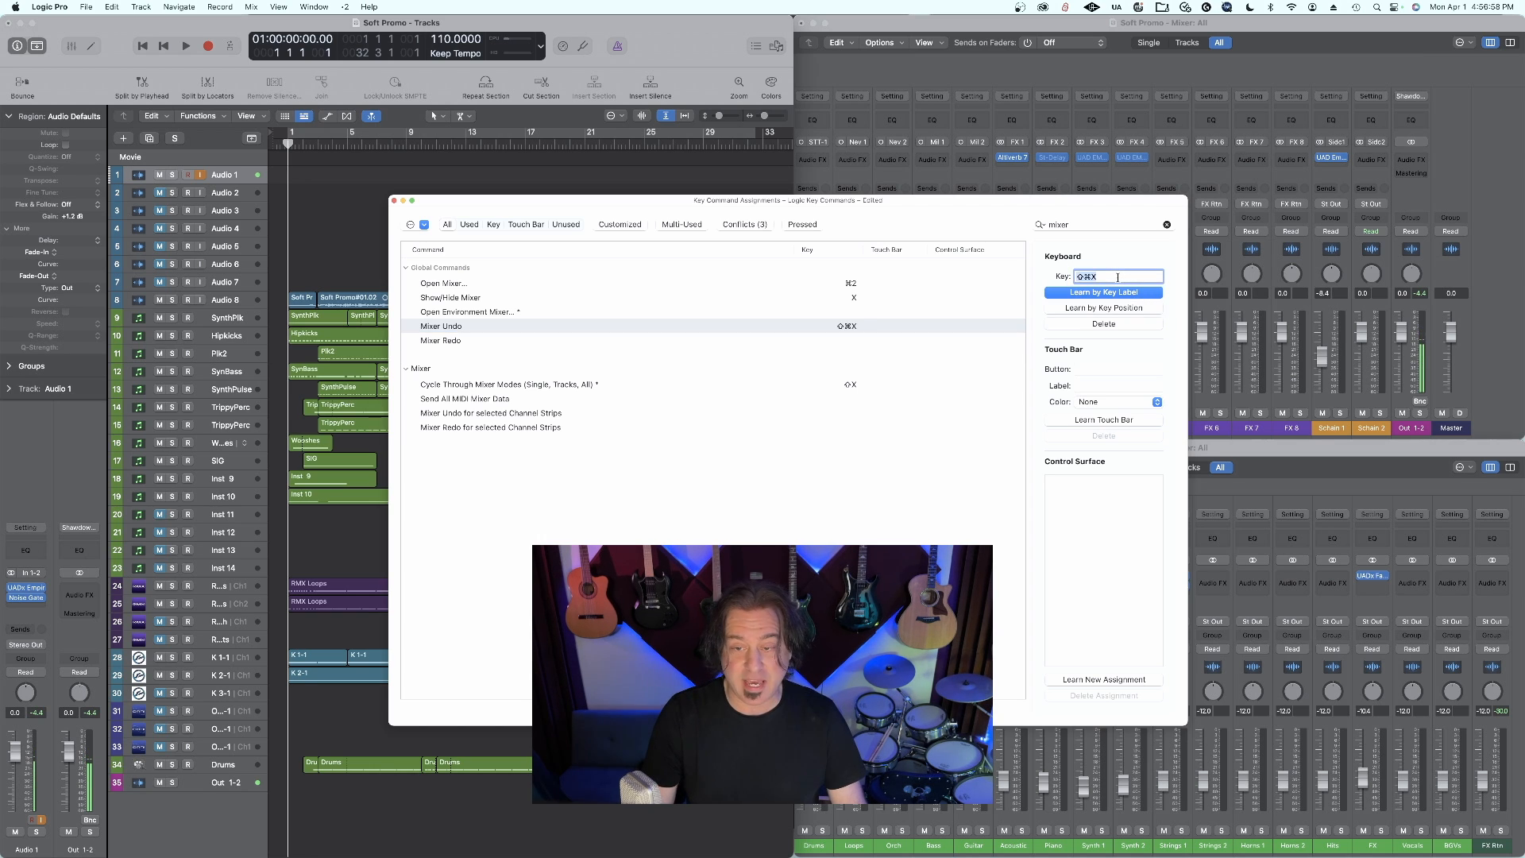
{"action": "left_click", "coordinate": [442, 341]}
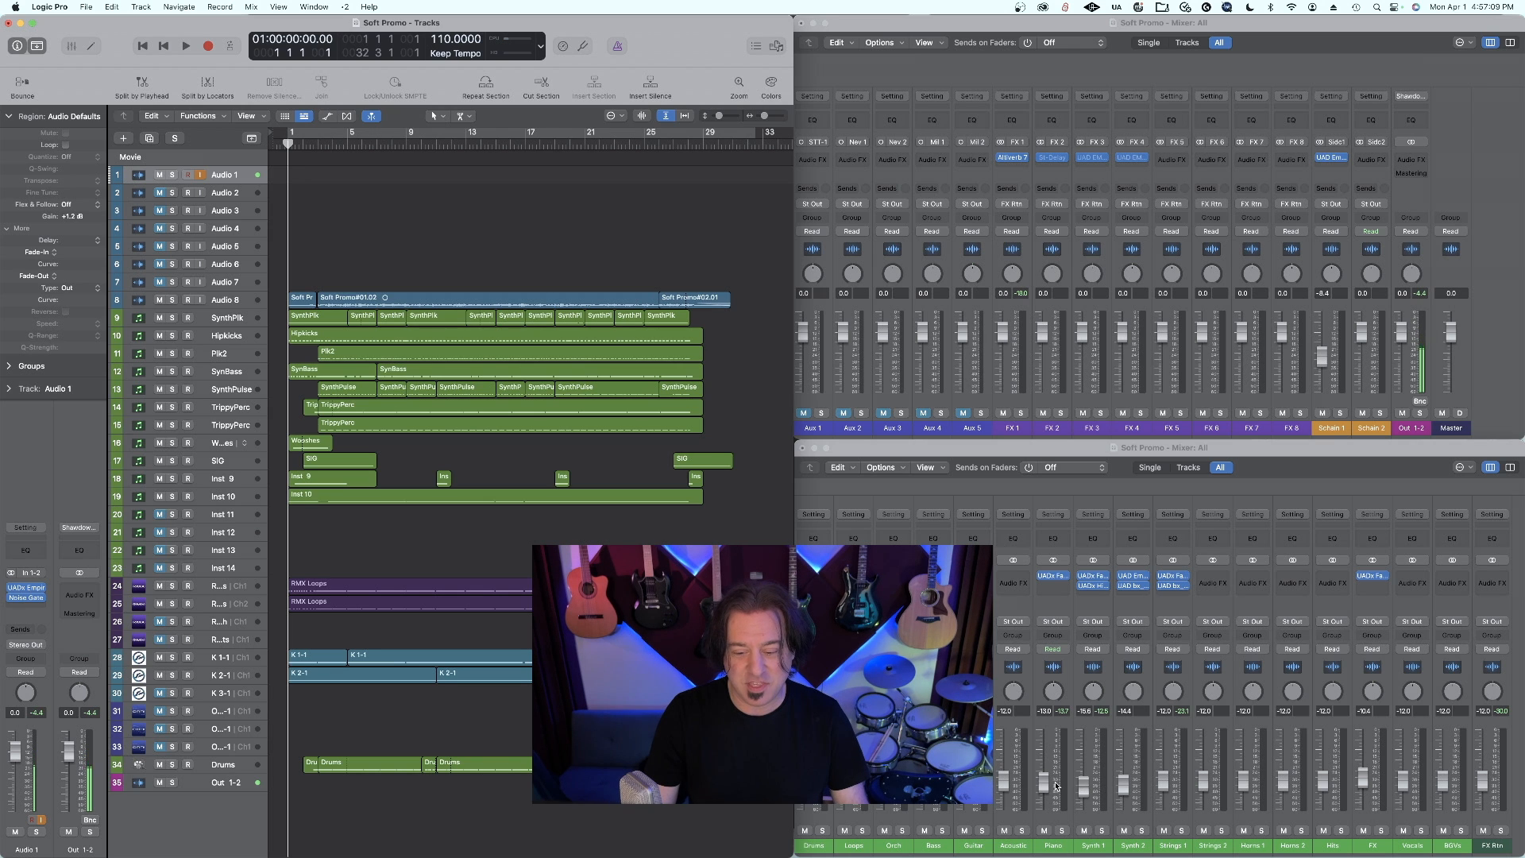
{"action": "mouse_move", "coordinate": [1107, 807]}
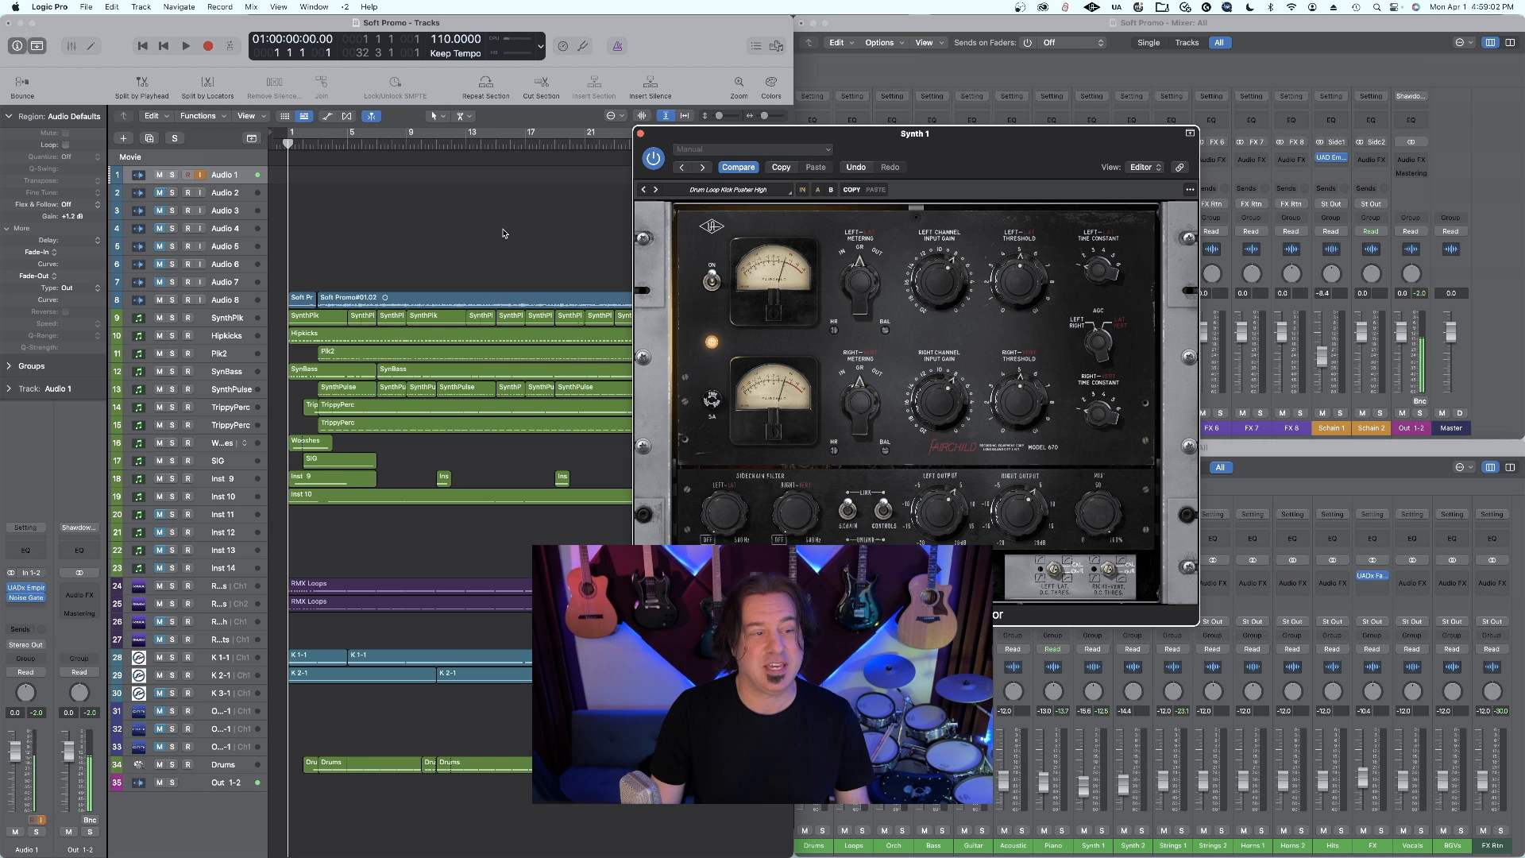
Open the Logic Pro menu to show the Key Commands options.
{"action": "left_click", "coordinate": [48, 7]}
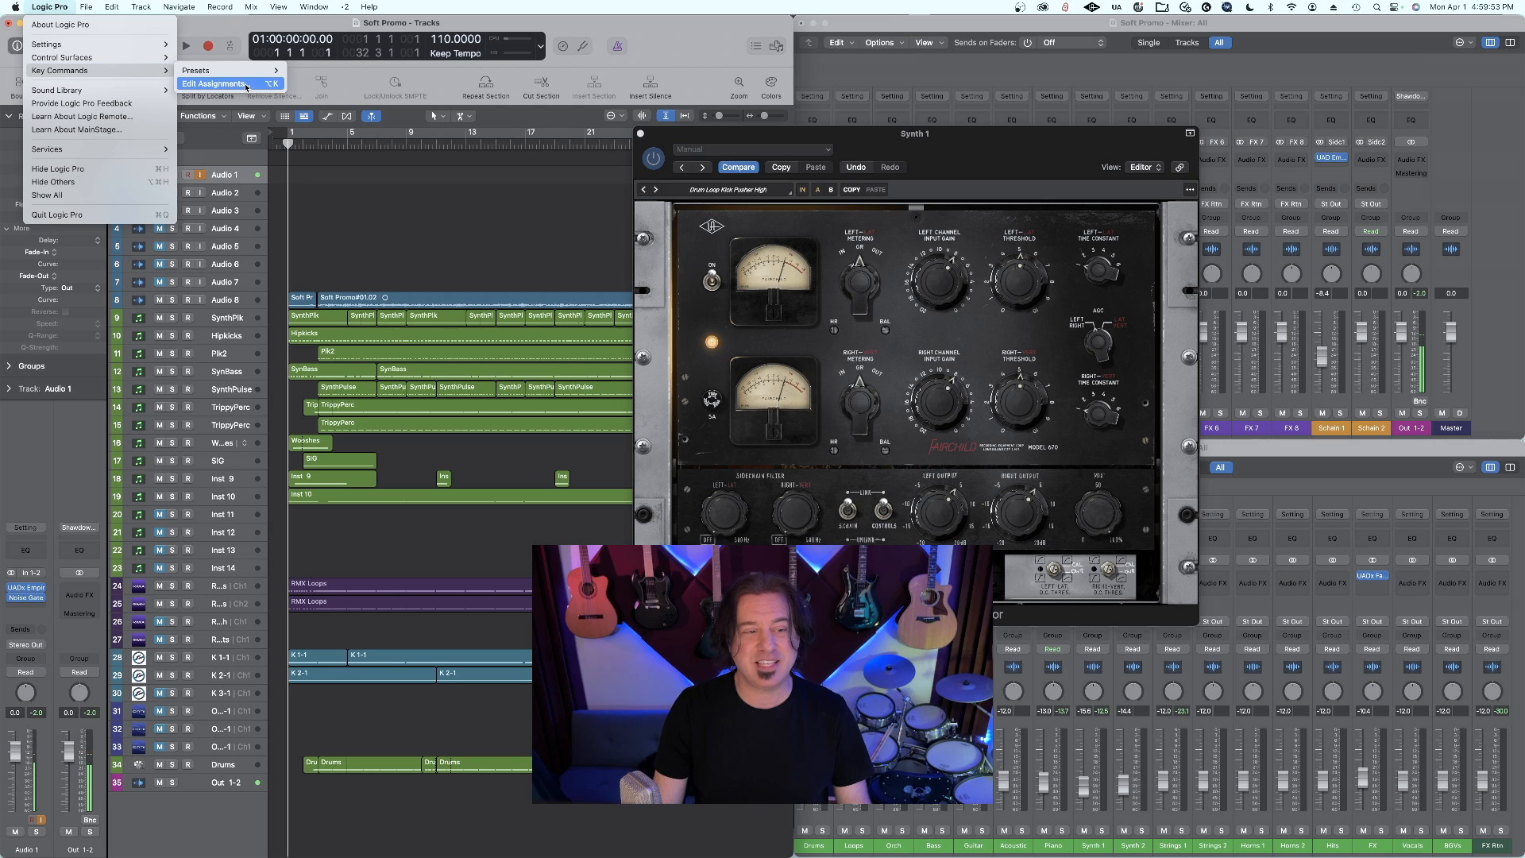
Search 'plug-i' and learn new key commands for Plug-in Undo and Plug-in Redo.
{"action": "left_click", "coordinate": [217, 84]}
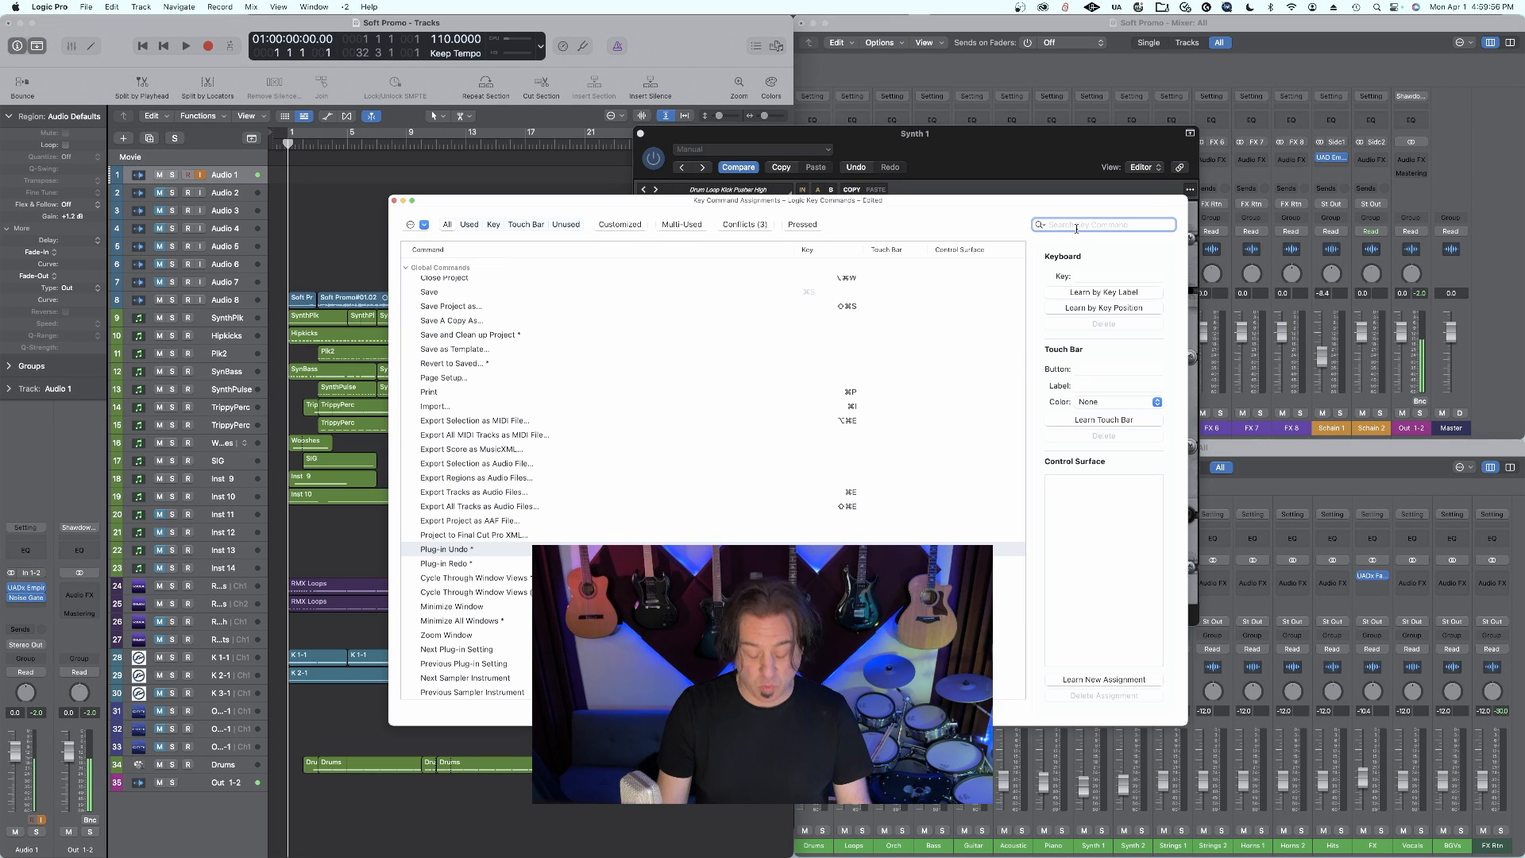
{"action": "type", "text": "plug-i"}
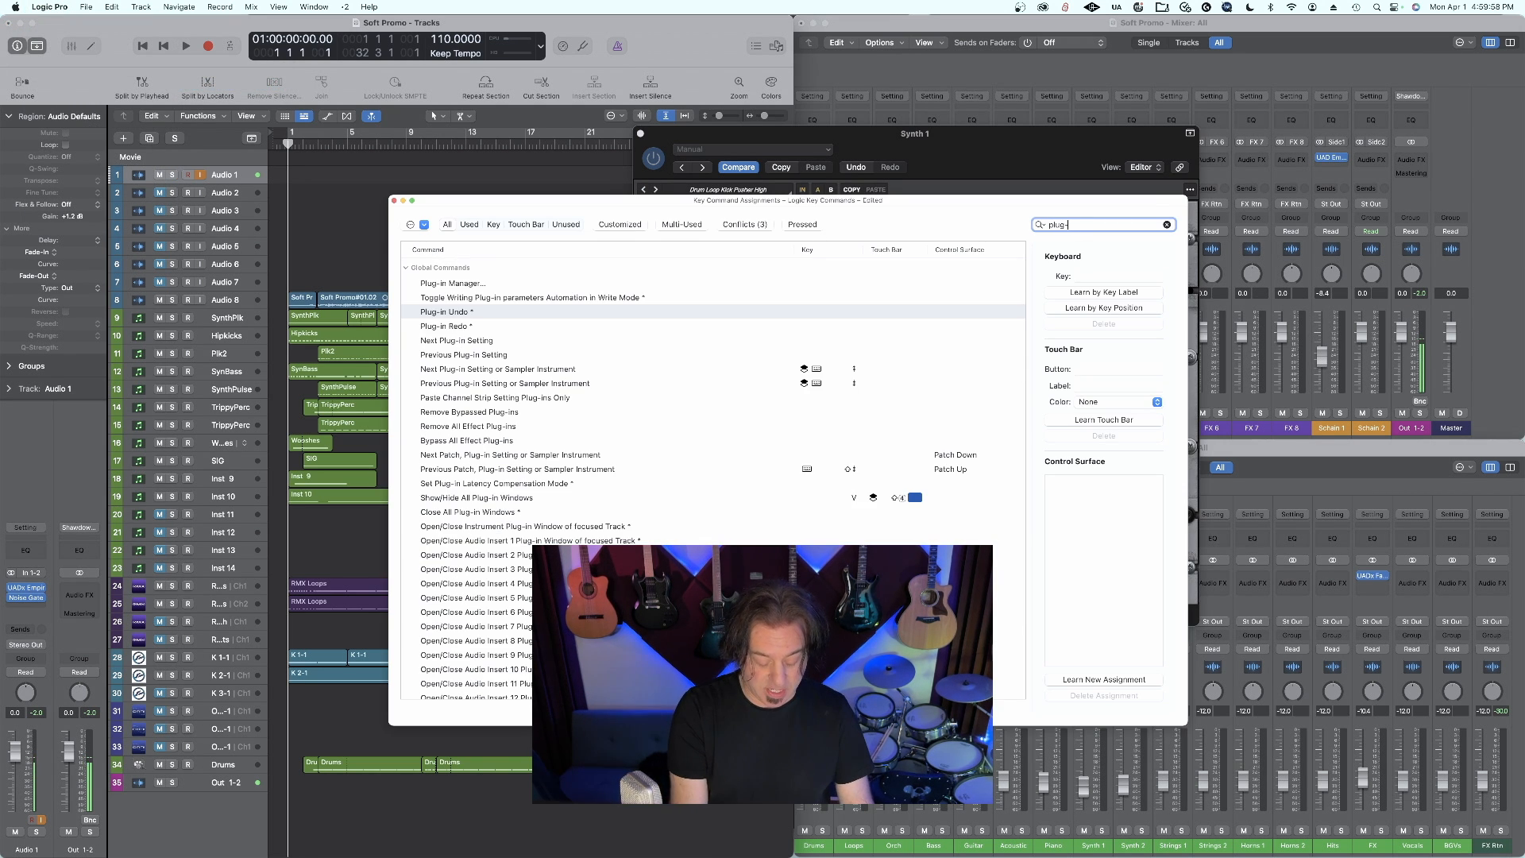
{"action": "left_click", "coordinate": [448, 312]}
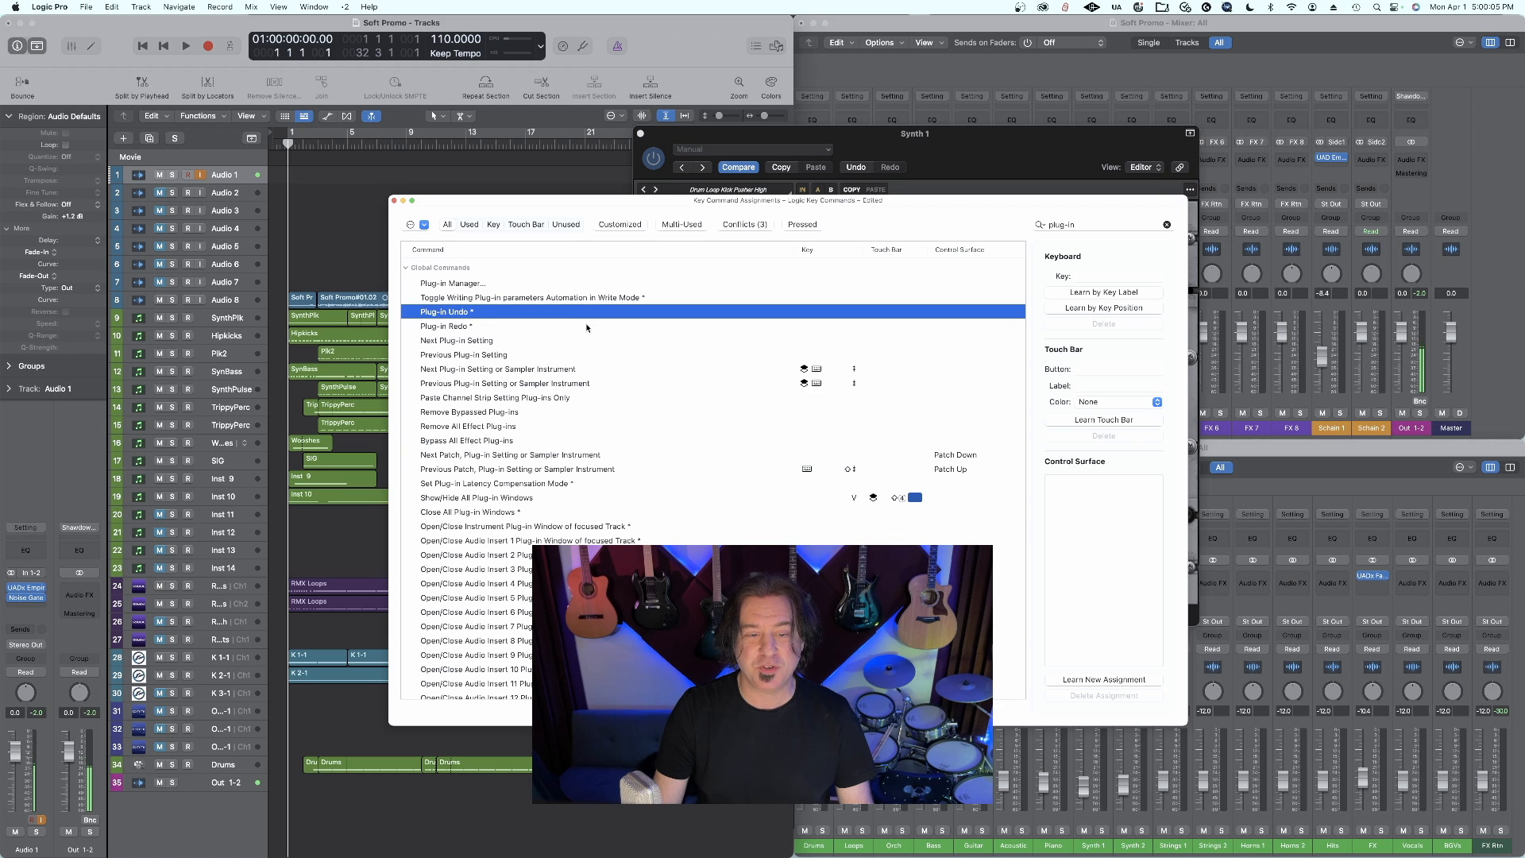
{"action": "left_click", "coordinate": [1104, 291]}
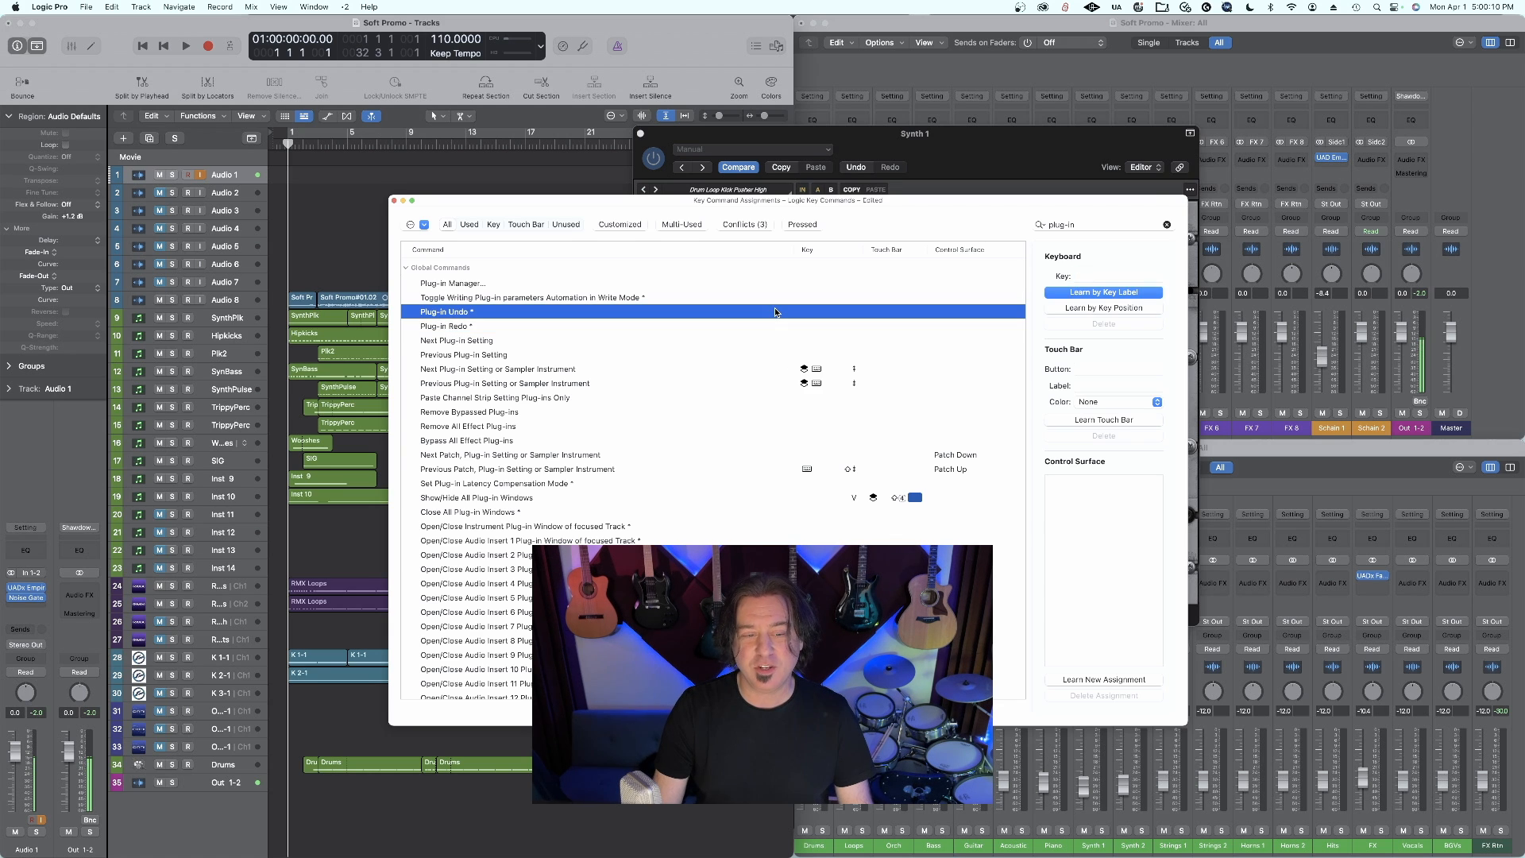
{"action": "left_click", "coordinate": [1102, 292]}
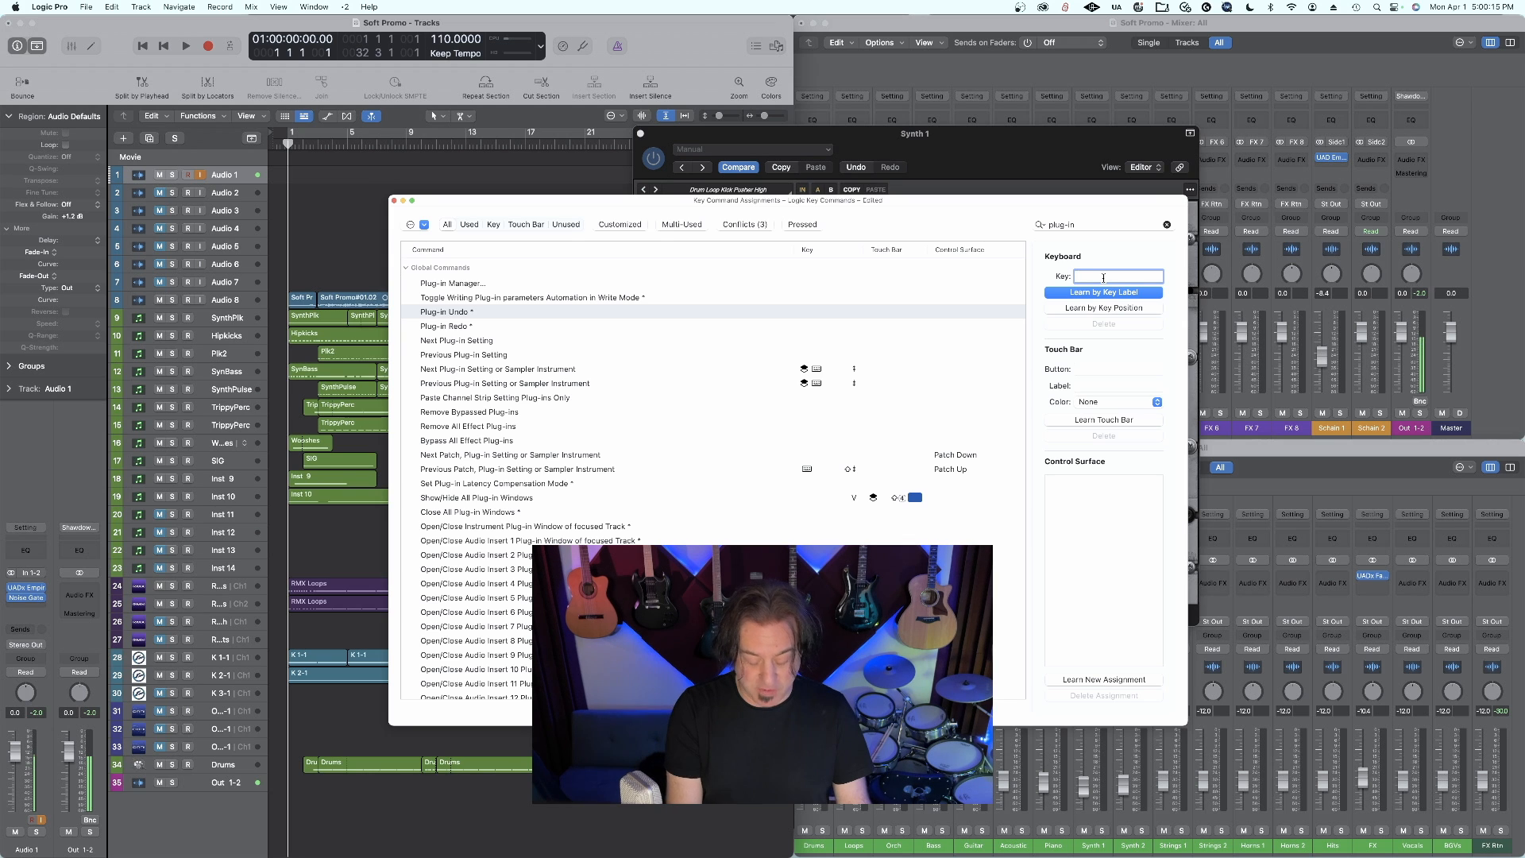
{"action": "left_click", "coordinate": [446, 325]}
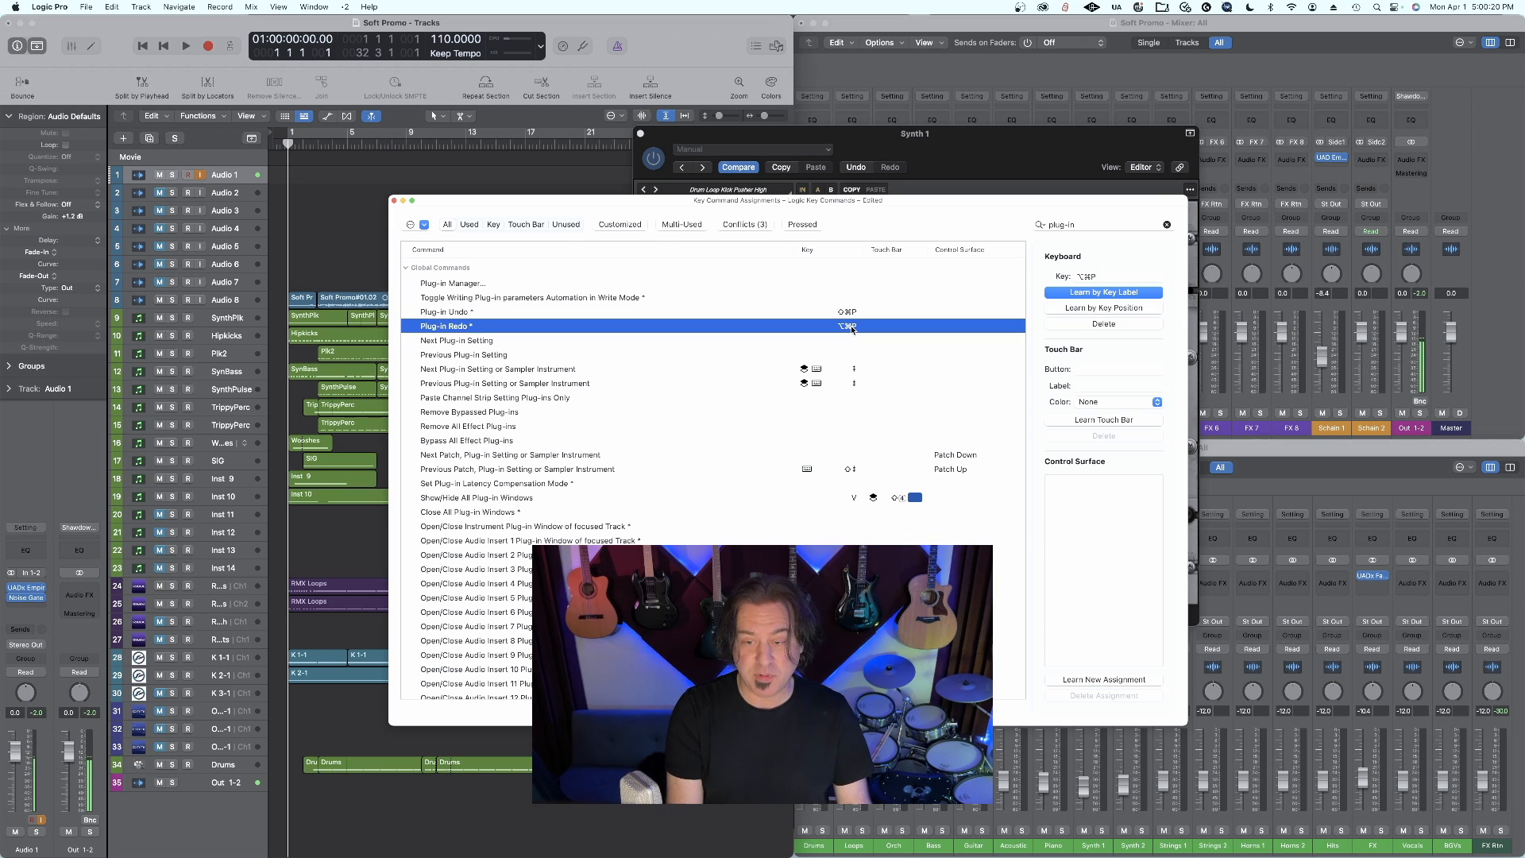
{"action": "mouse_move", "coordinate": [346, 177]}
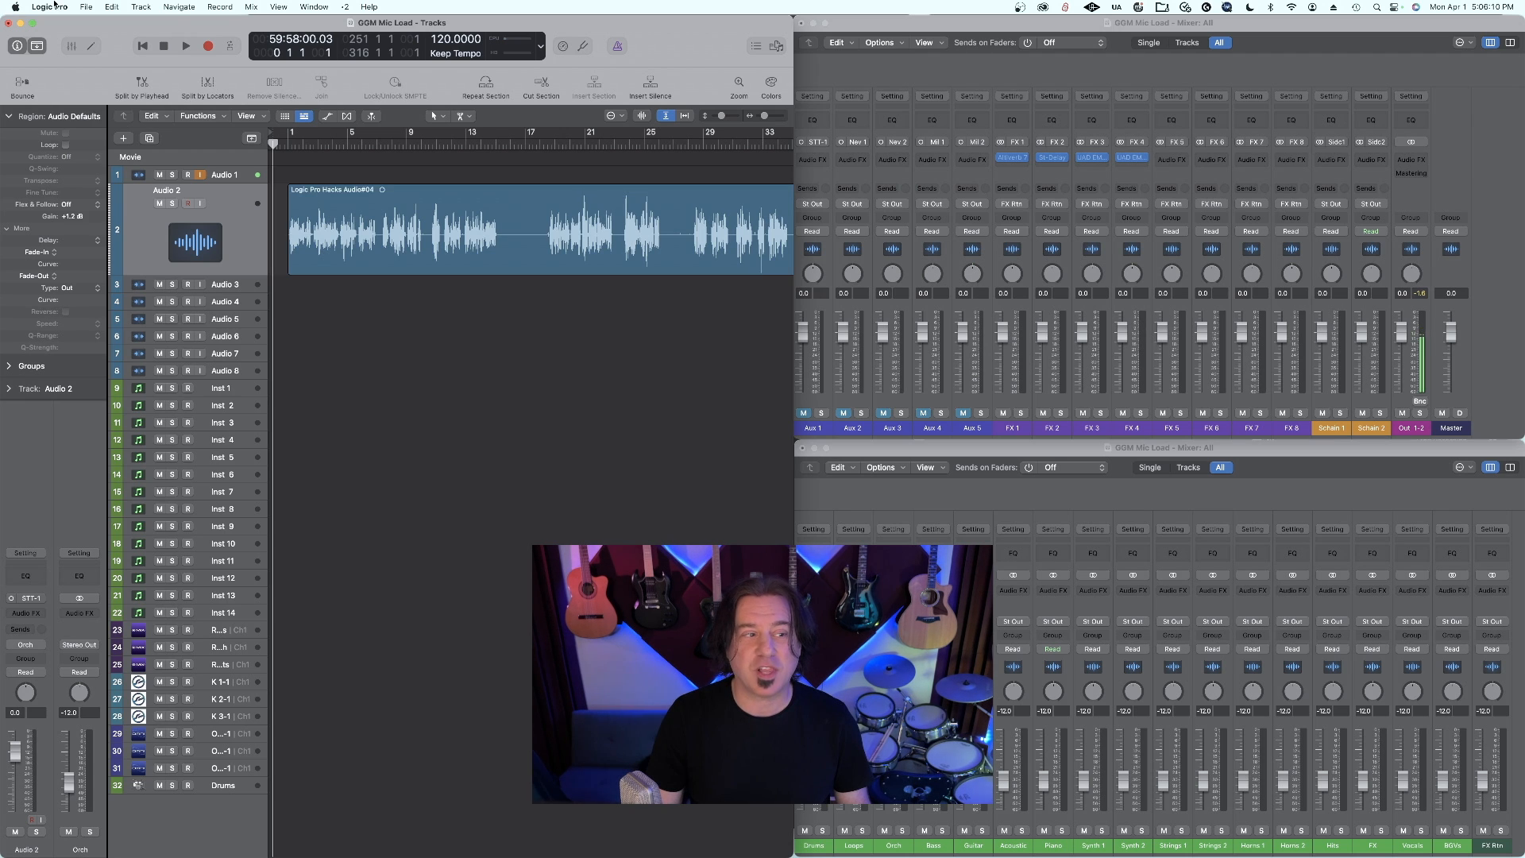
Search 'remove' and assign Control-X to Remove Silence from Audio Region.
{"action": "left_click", "coordinate": [49, 7]}
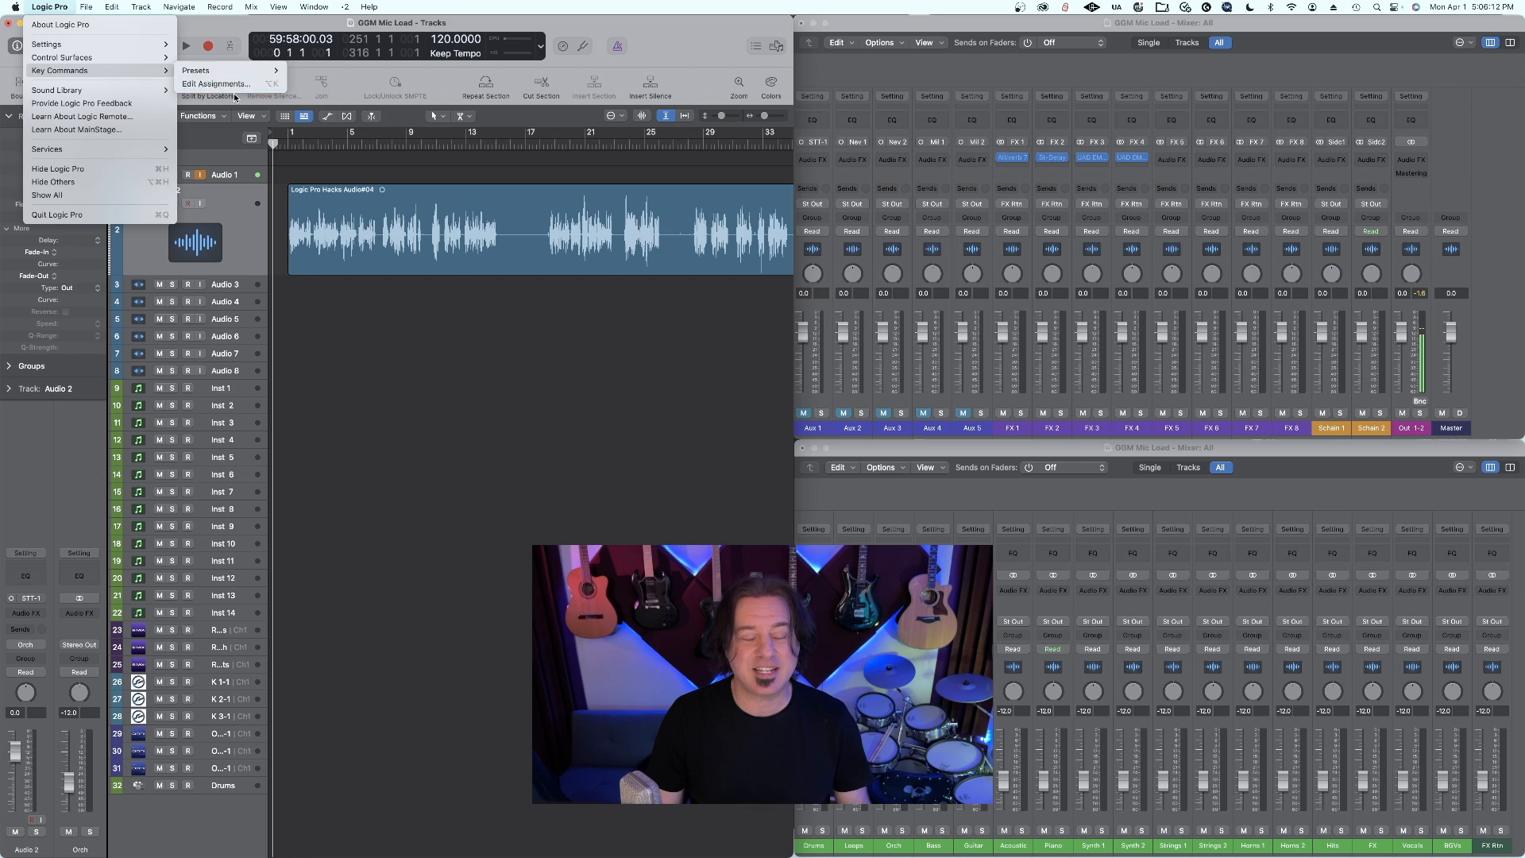
{"action": "left_click", "coordinate": [216, 83]}
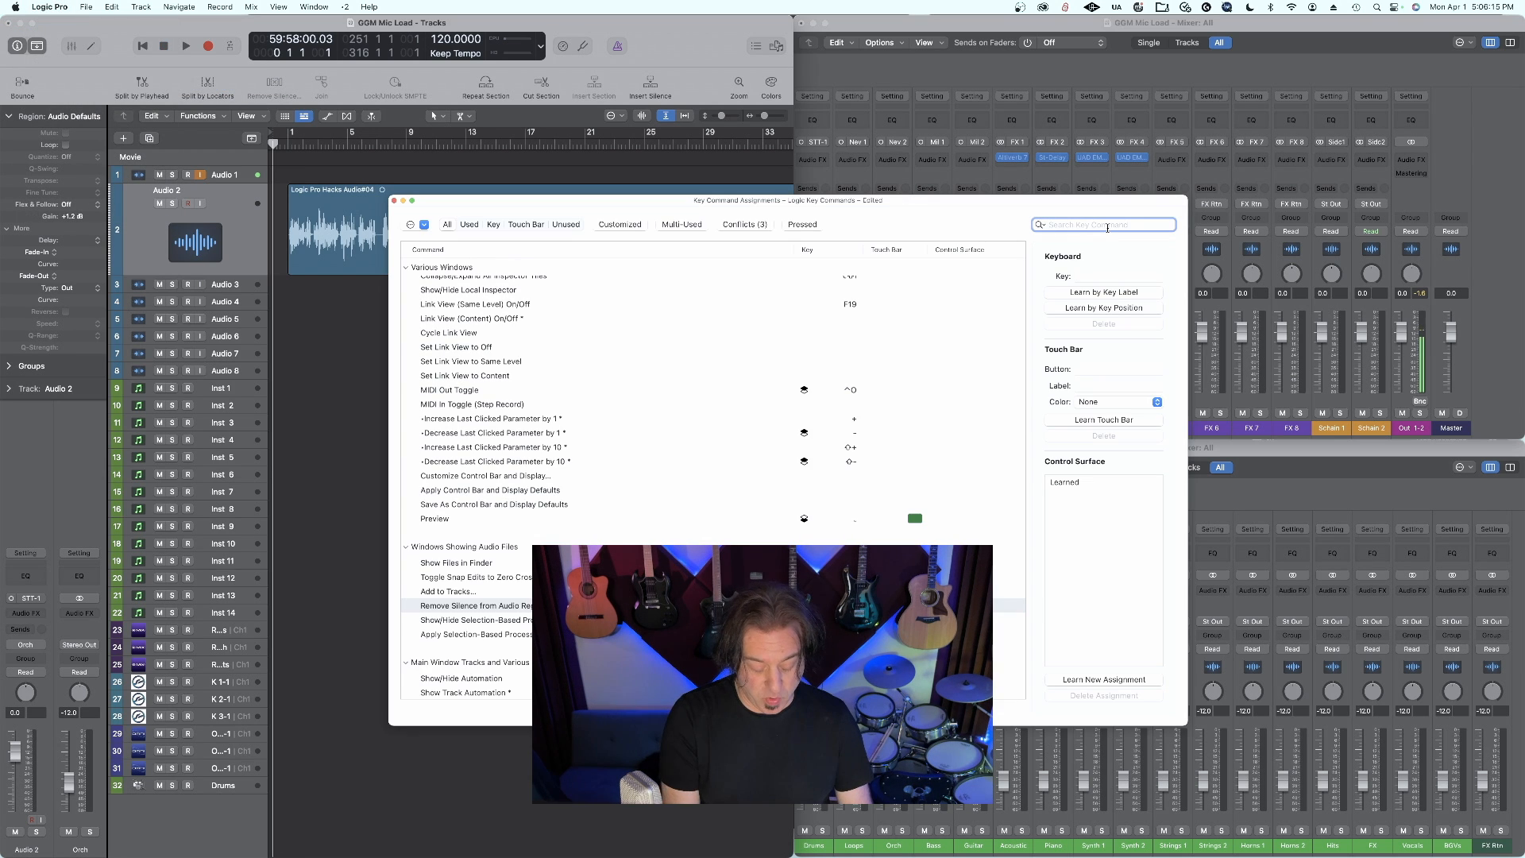
{"action": "type", "text": "remove"}
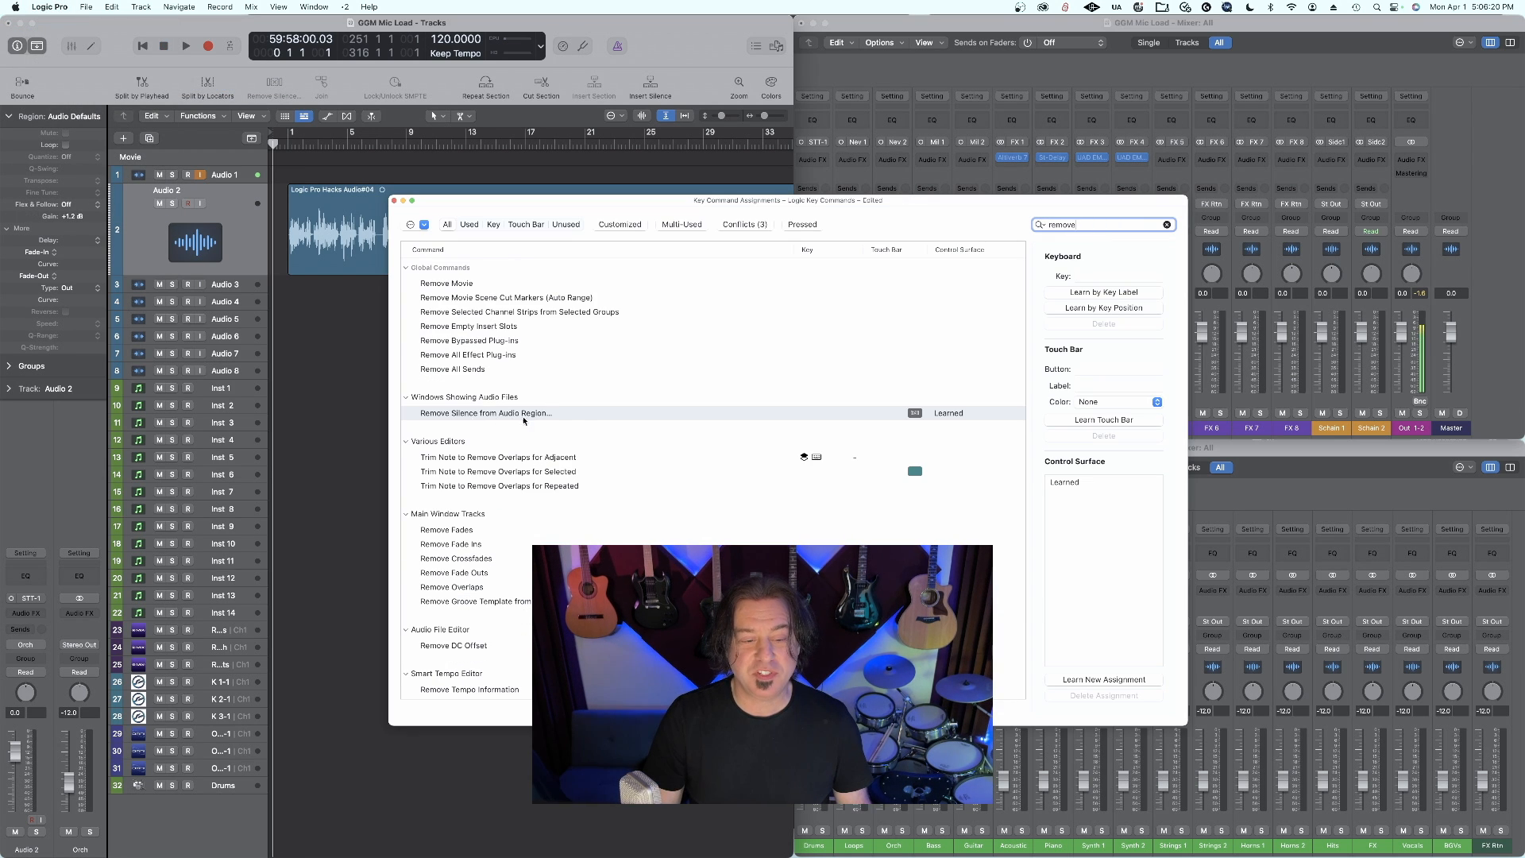
{"action": "left_click", "coordinate": [486, 412]}
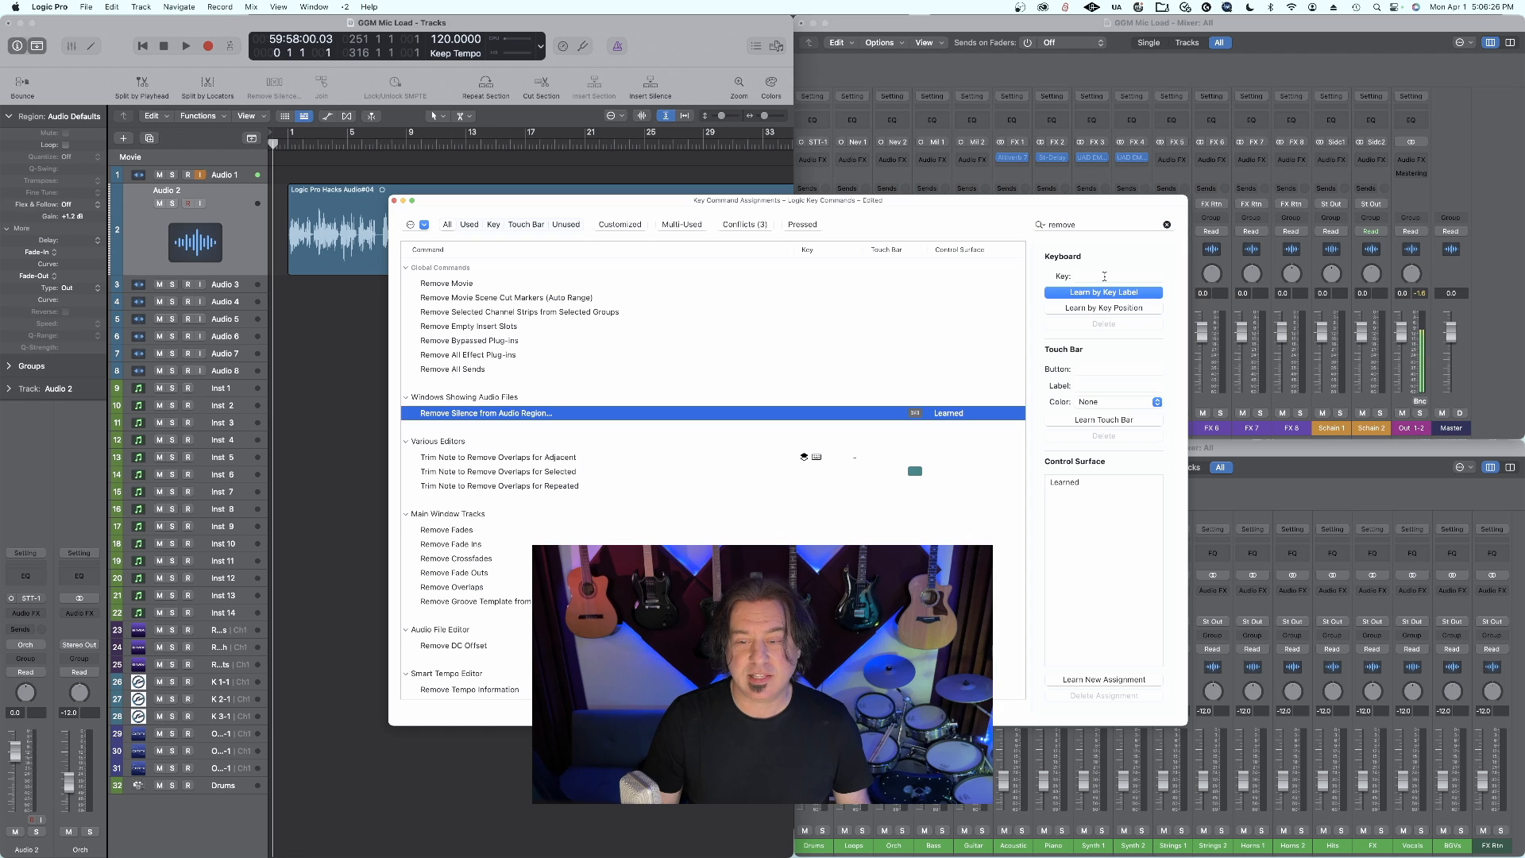
{"action": "left_click", "coordinate": [1117, 277]}
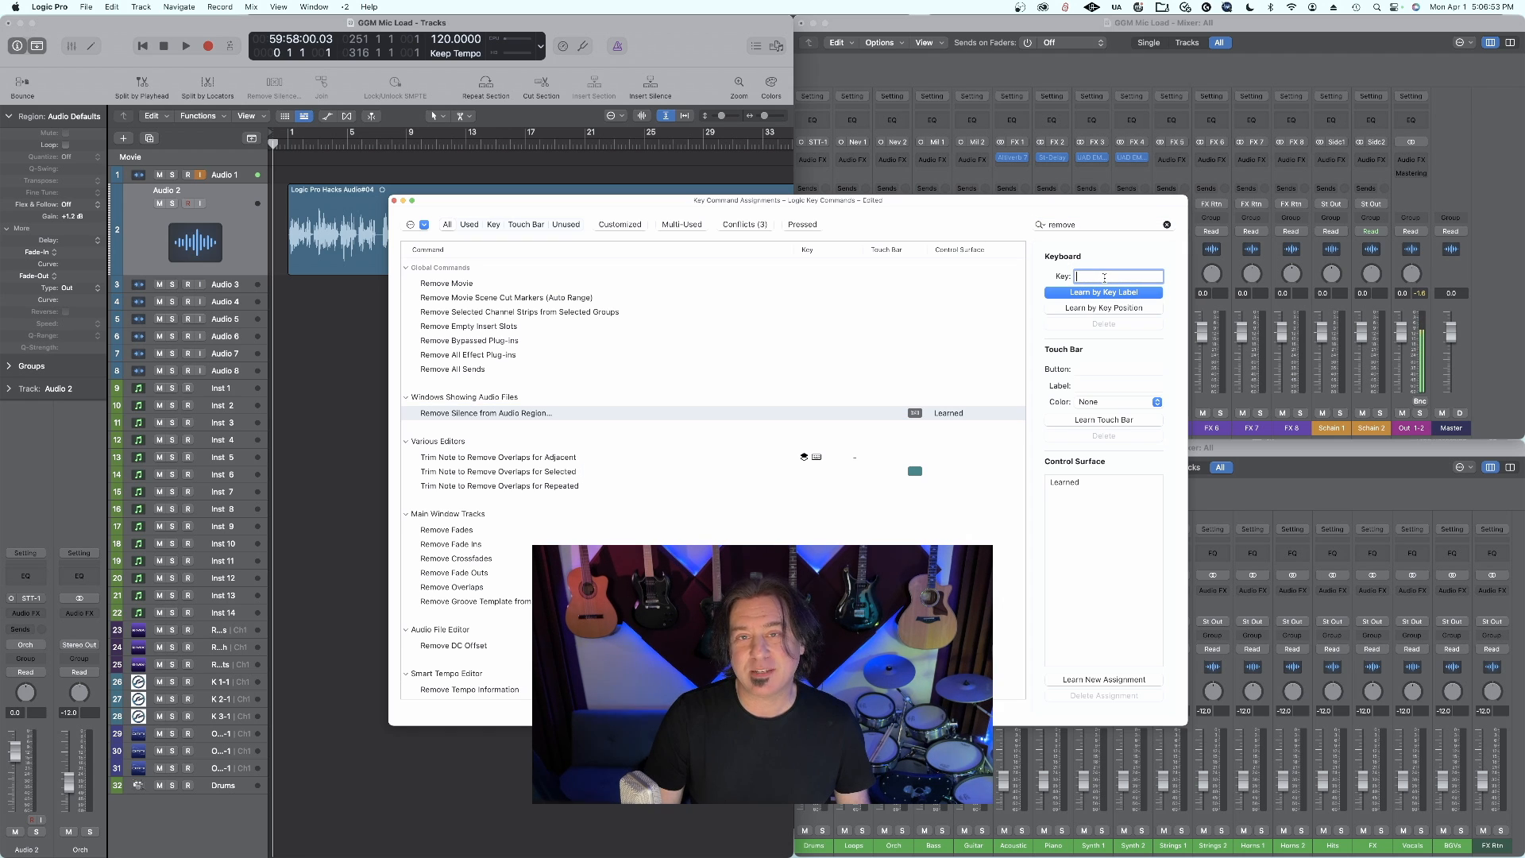
{"action": "type", "text": "^X"}
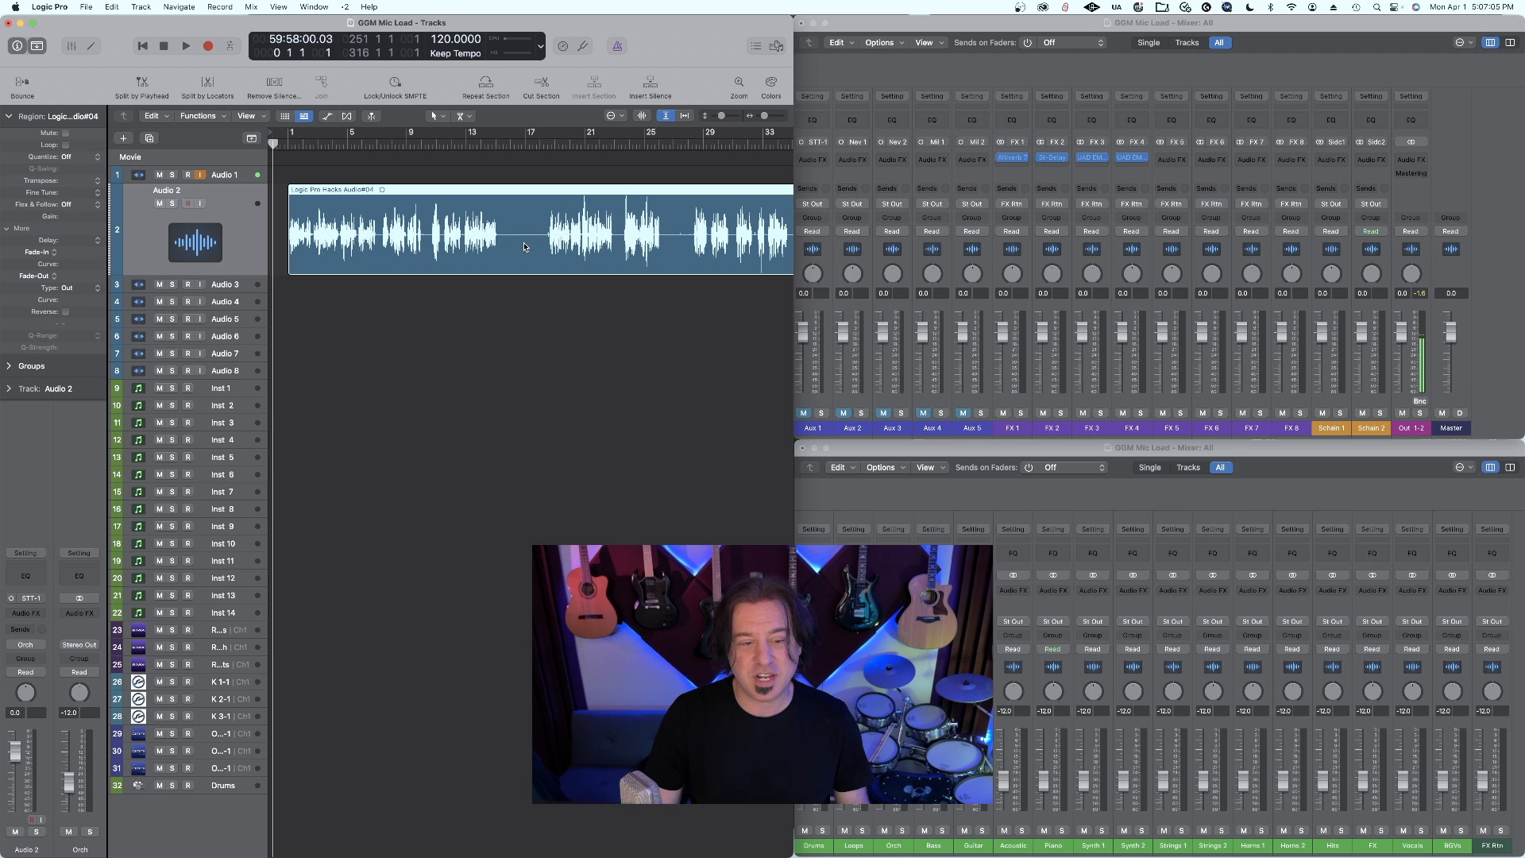
Remove silence from the voice region using a -33 dB threshold and adjusted minimum time.
{"action": "left_click", "coordinate": [274, 85]}
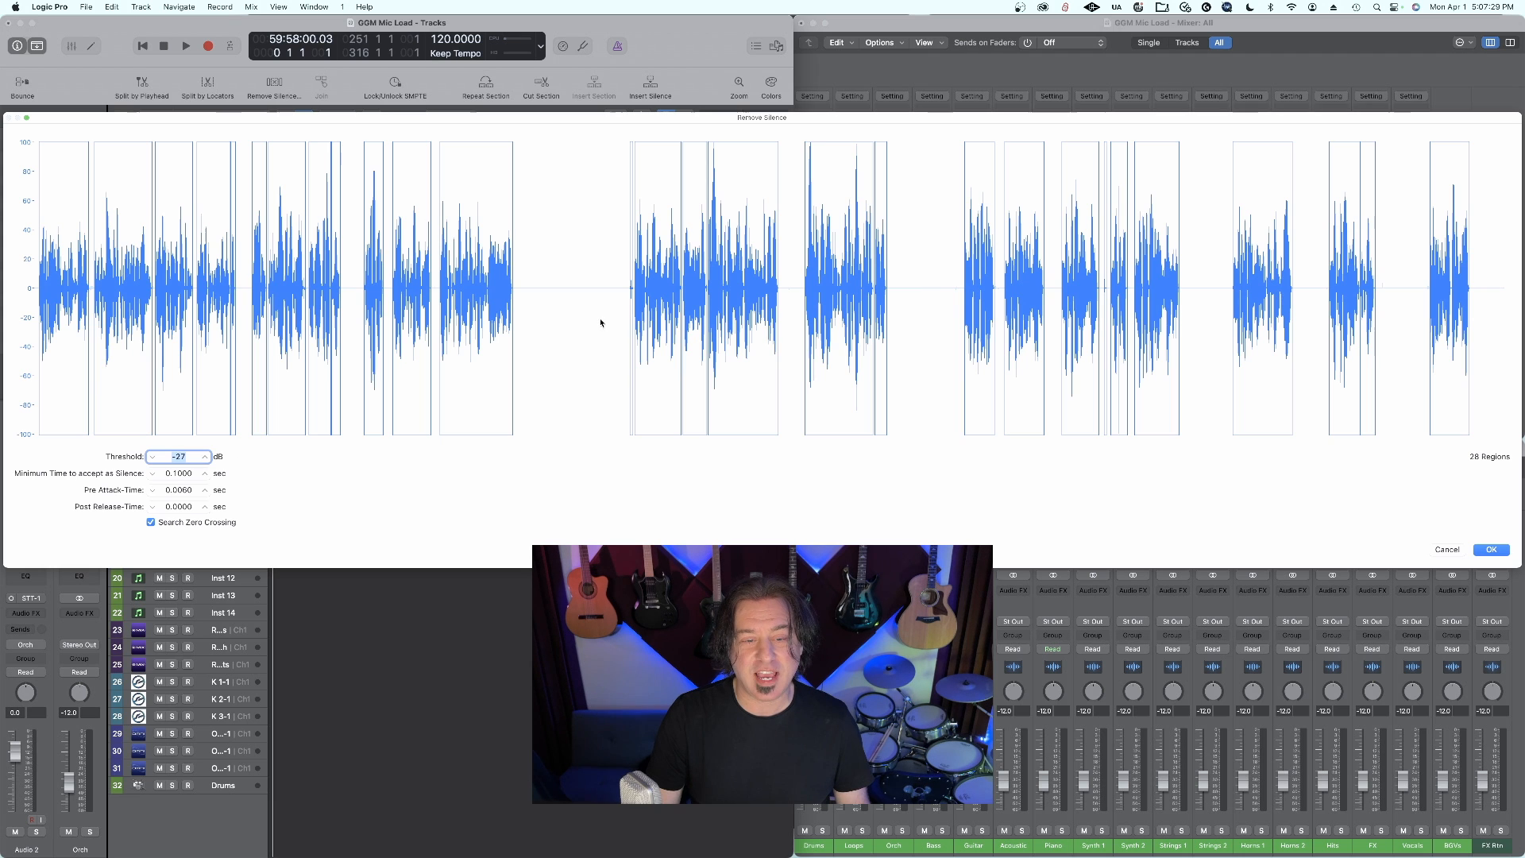
{"action": "mouse_move", "coordinate": [476, 471]}
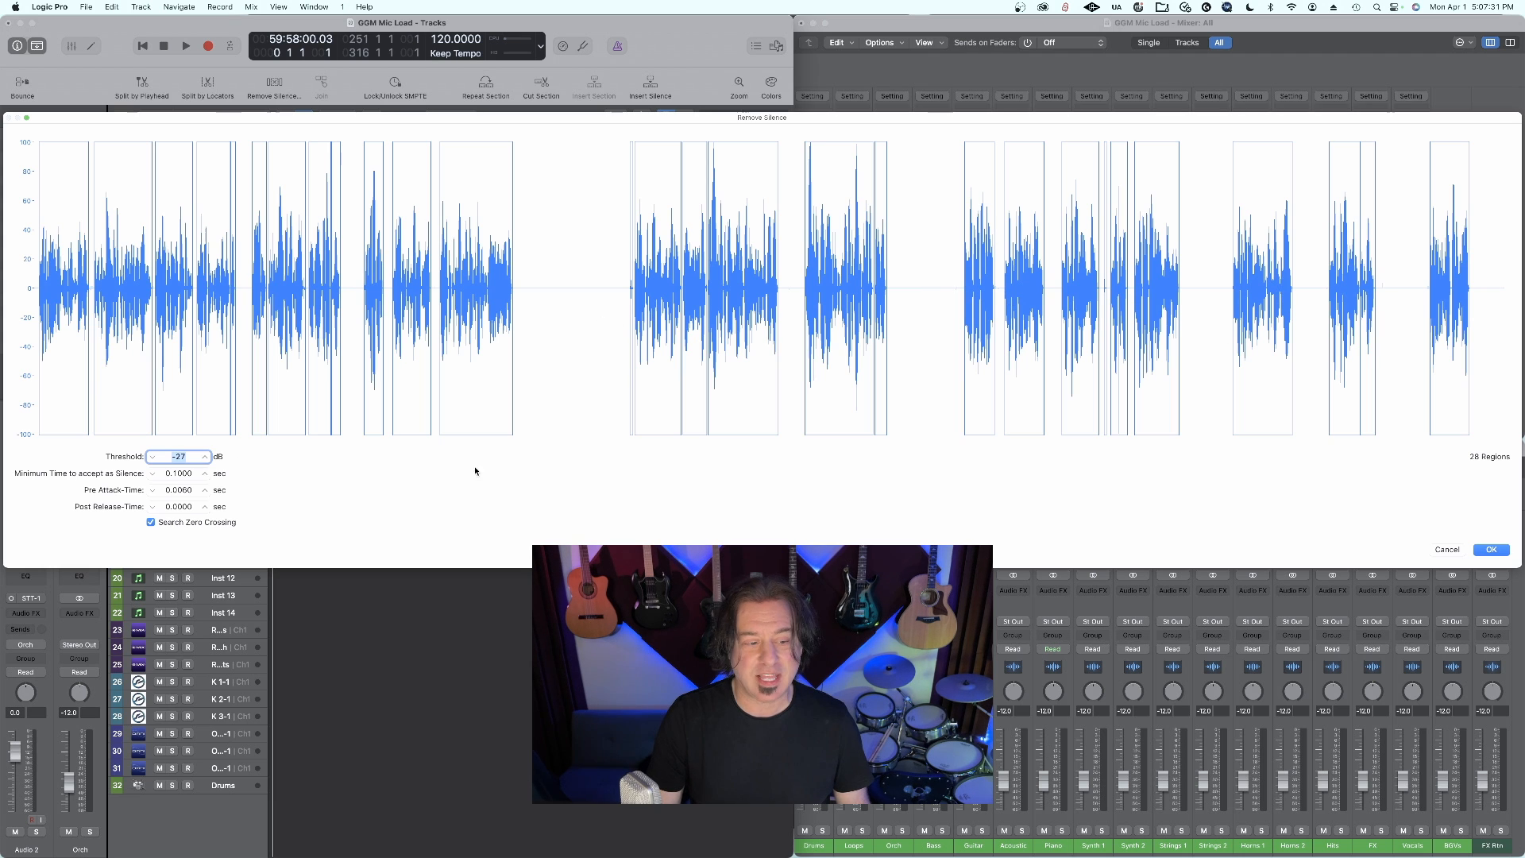
{"action": "left_click", "coordinate": [204, 456]}
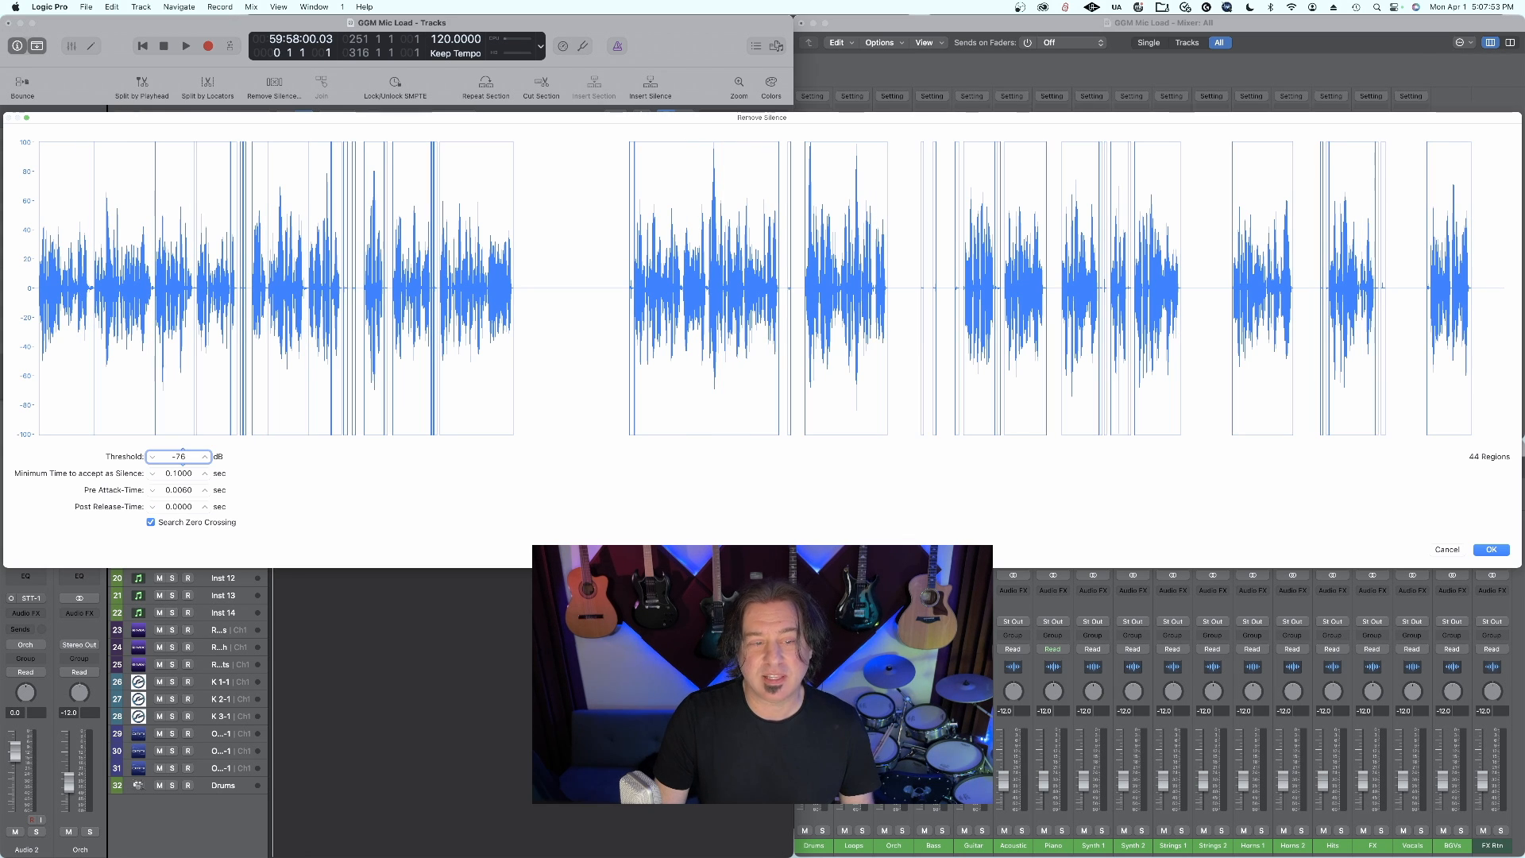
{"action": "type", "text": "-33"}
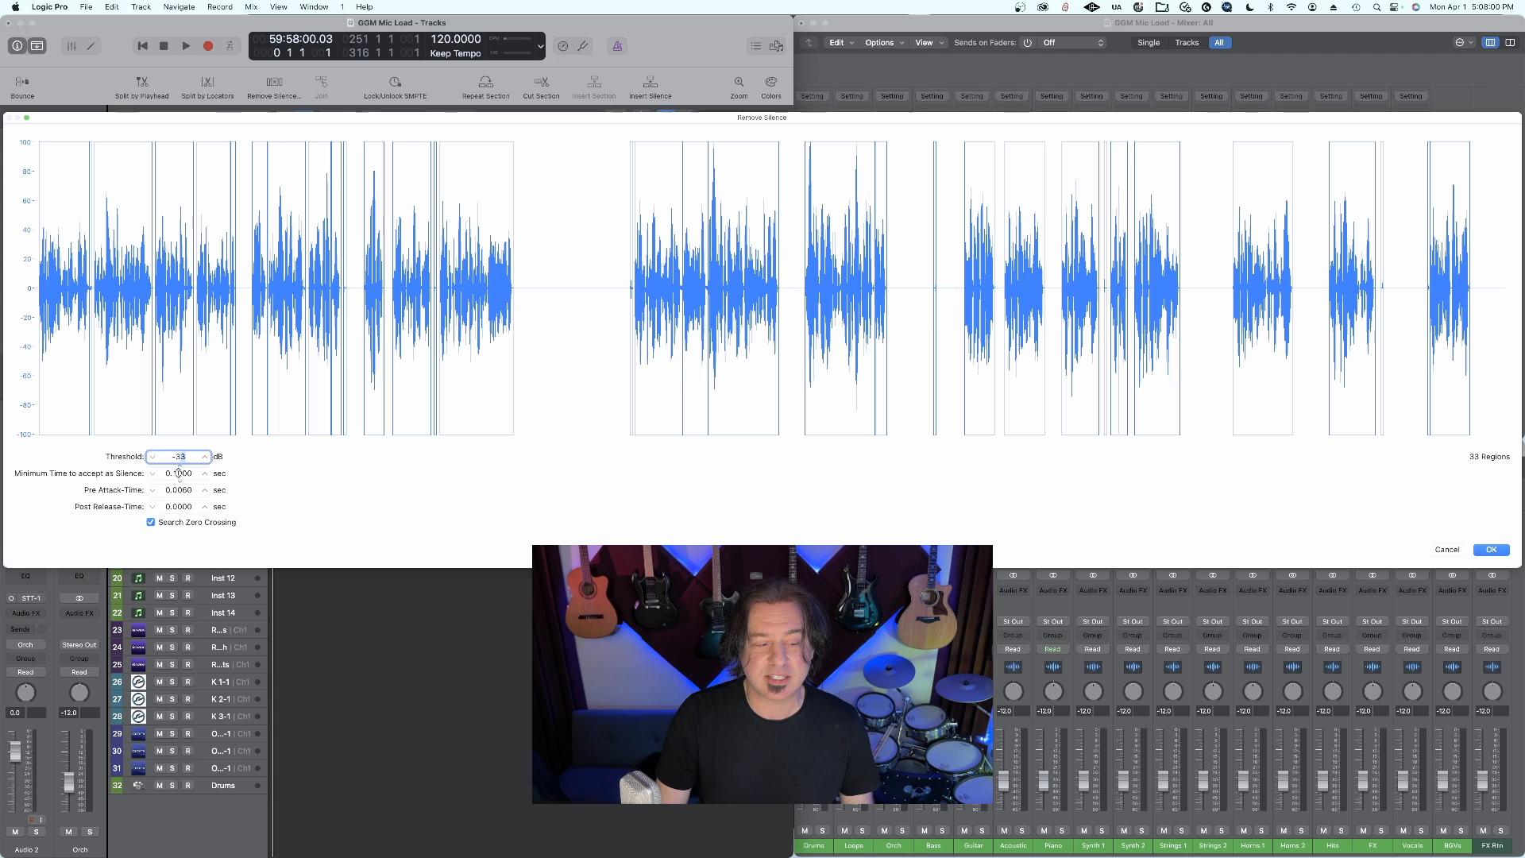
{"action": "left_click", "coordinate": [204, 473]}
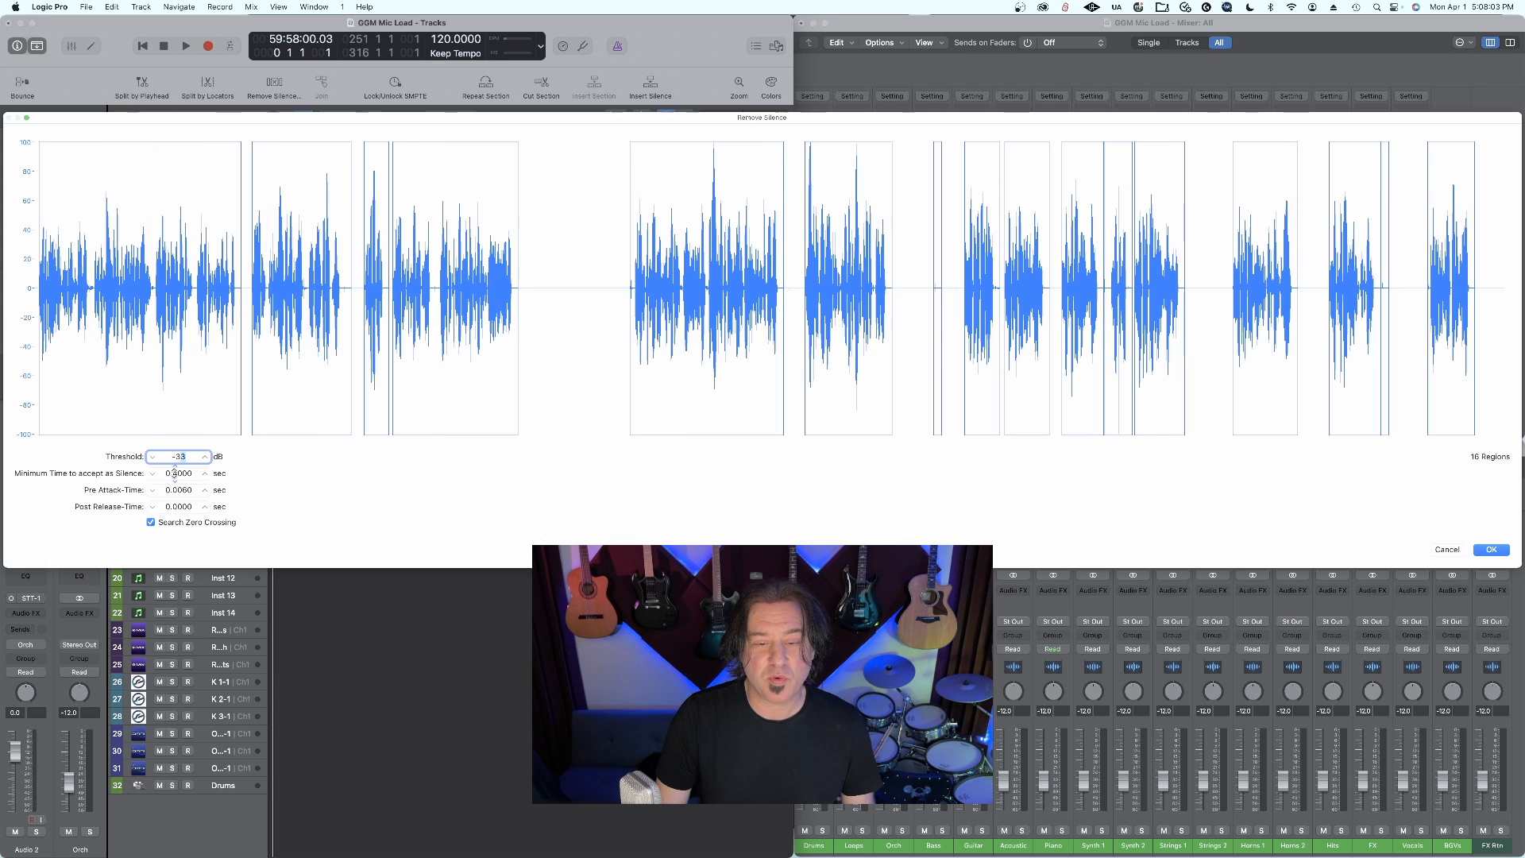
{"action": "left_click", "coordinate": [1490, 549]}
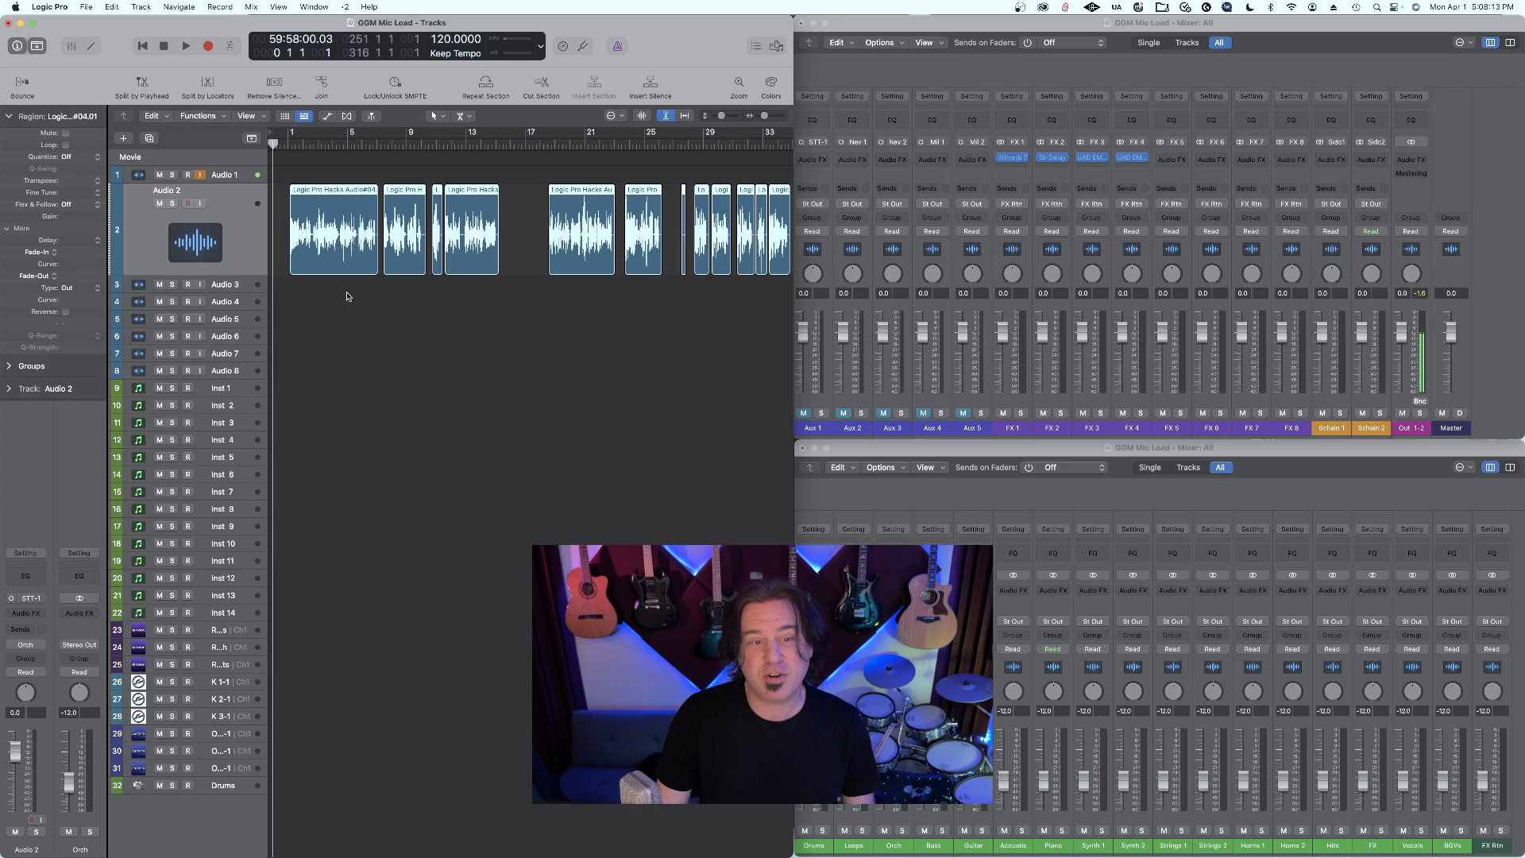
{"action": "mouse_move", "coordinate": [697, 287]}
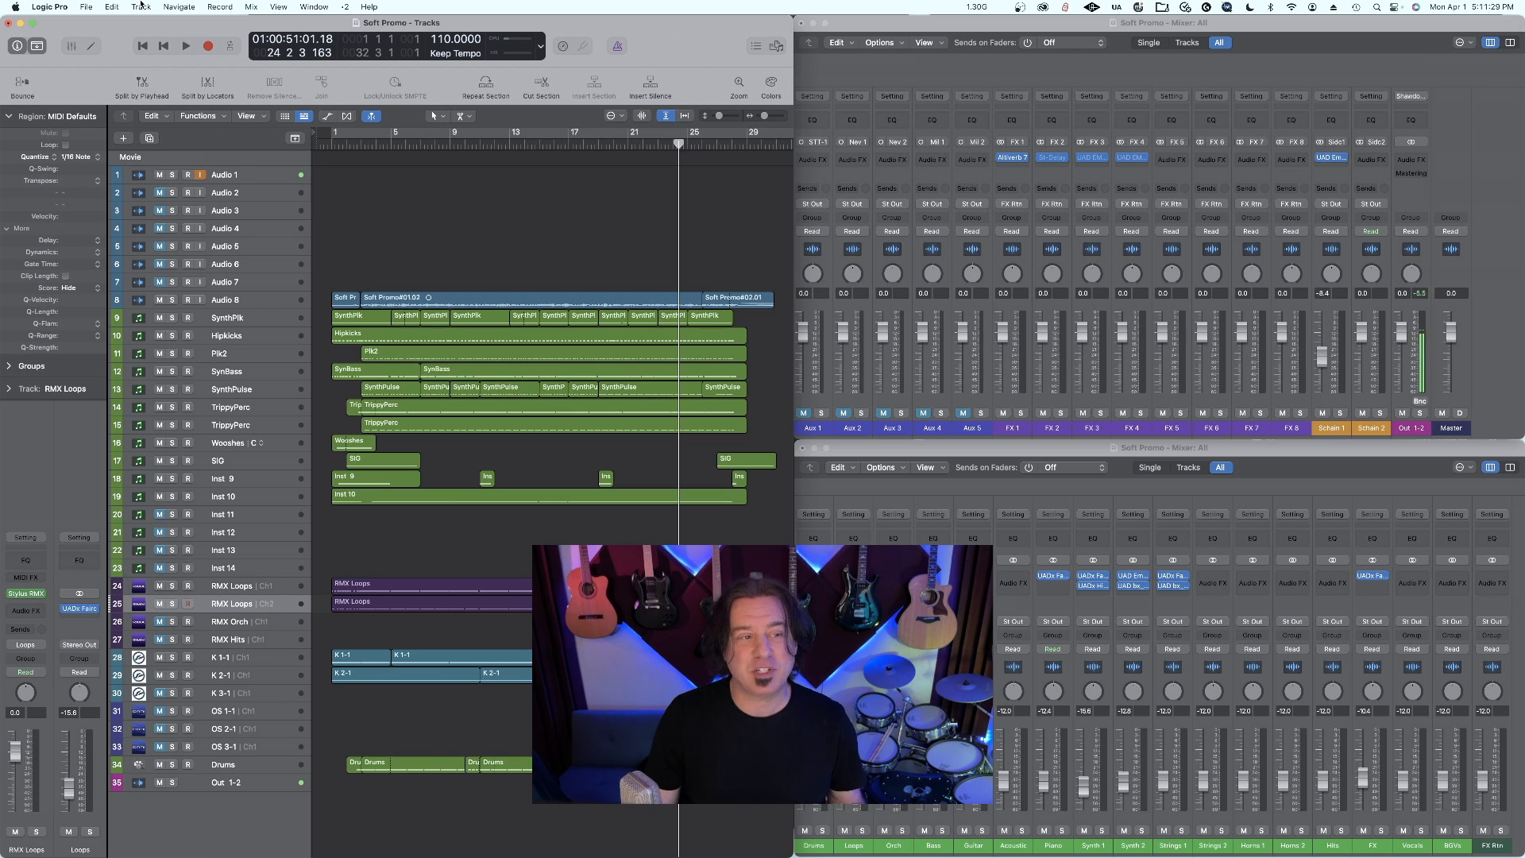
Return to the Soft Promo project window with its 110 BPM arrangement.
{"action": "left_click", "coordinate": [139, 7]}
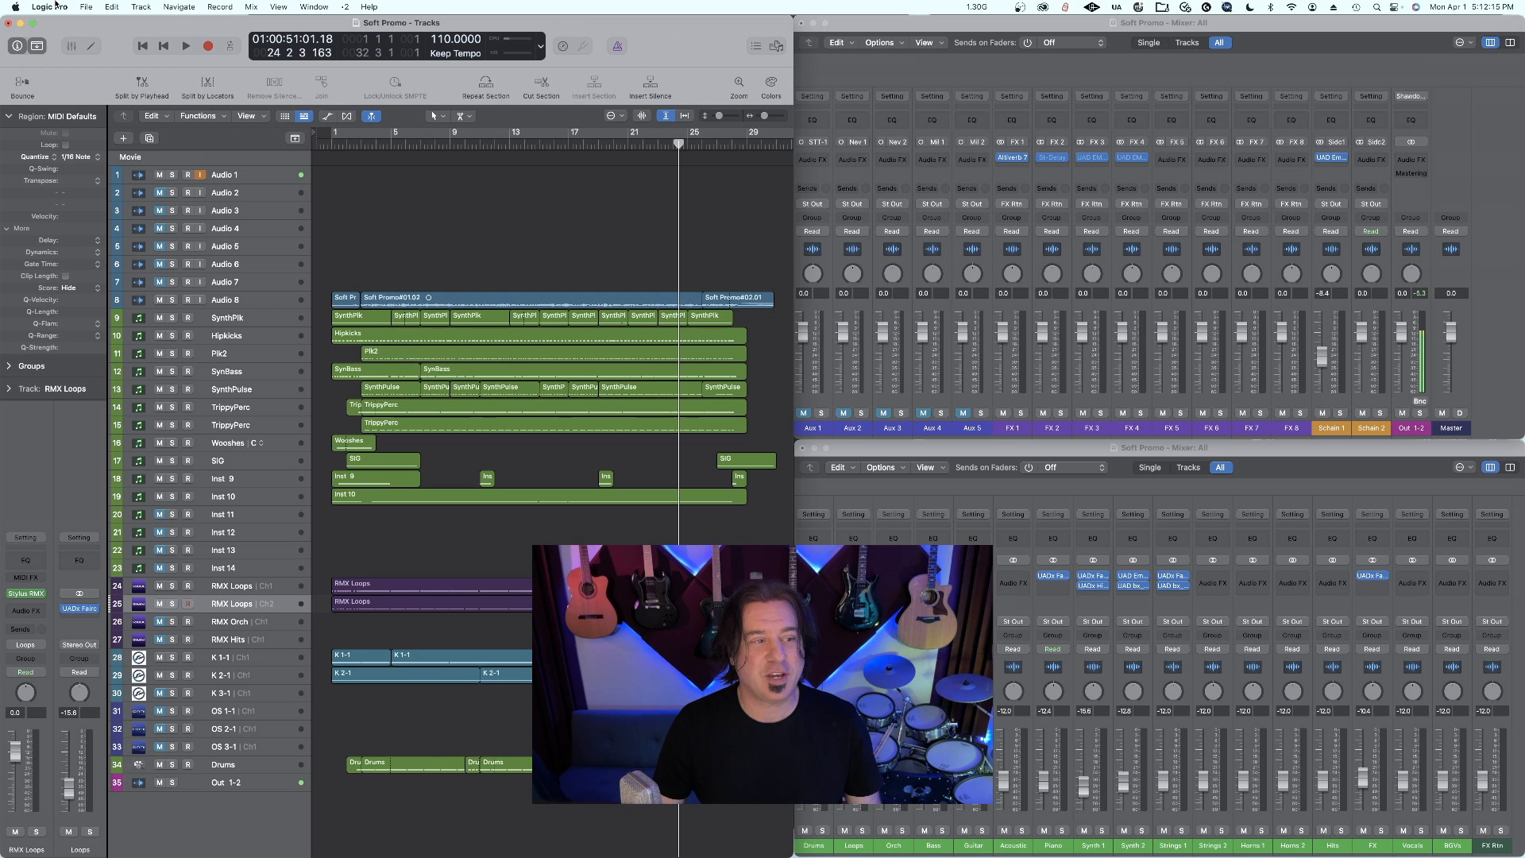
Close Key Command Assignments and add an RMX Loops track on the next MIDI channel, 3.
{"action": "left_click", "coordinate": [49, 7]}
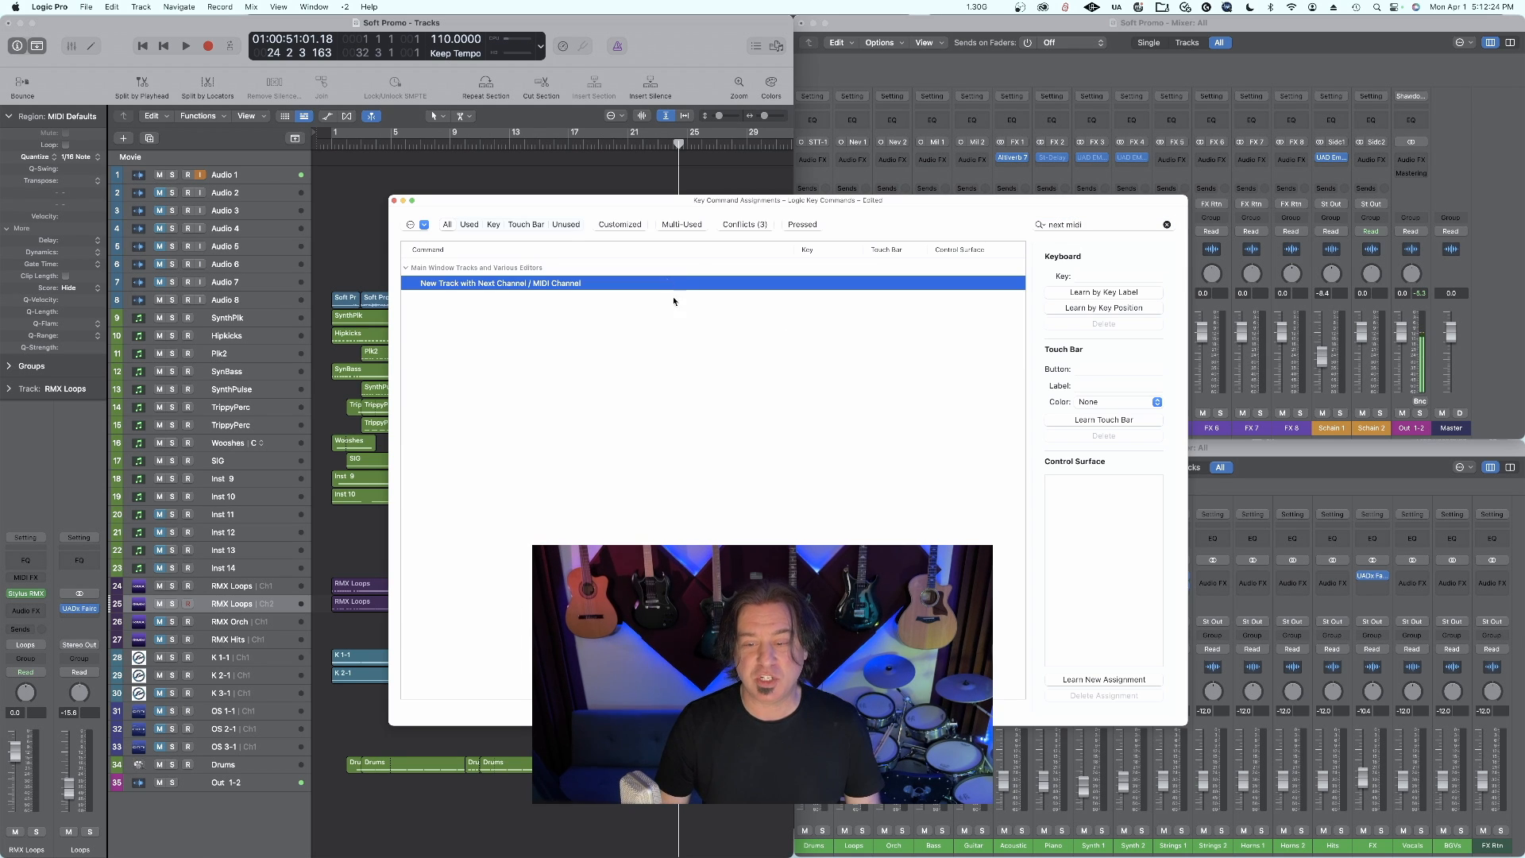
{"action": "left_click", "coordinate": [1101, 277]}
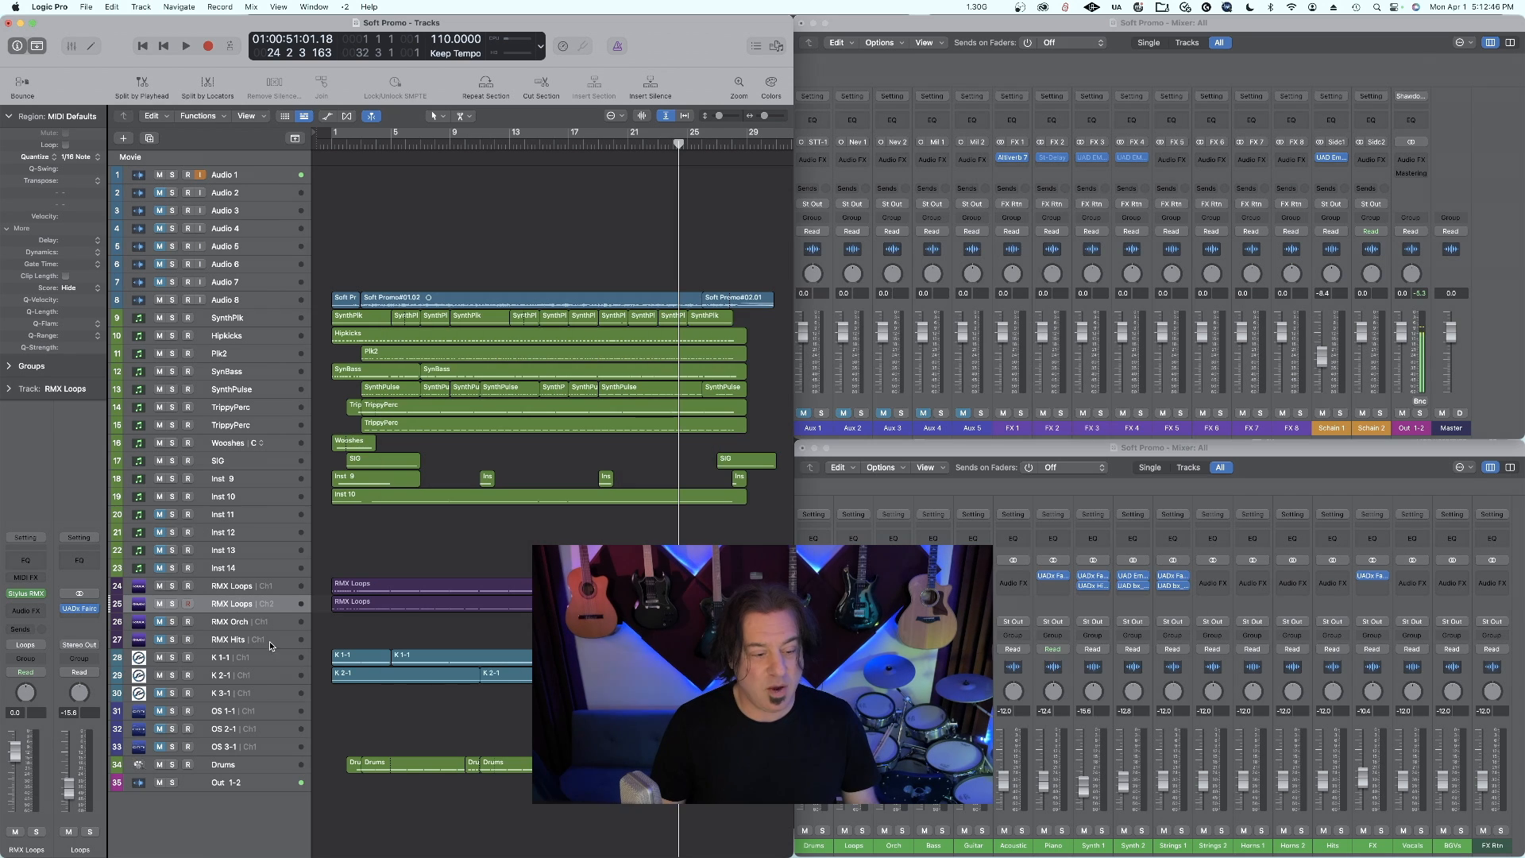
{"action": "left_click", "coordinate": [231, 604]}
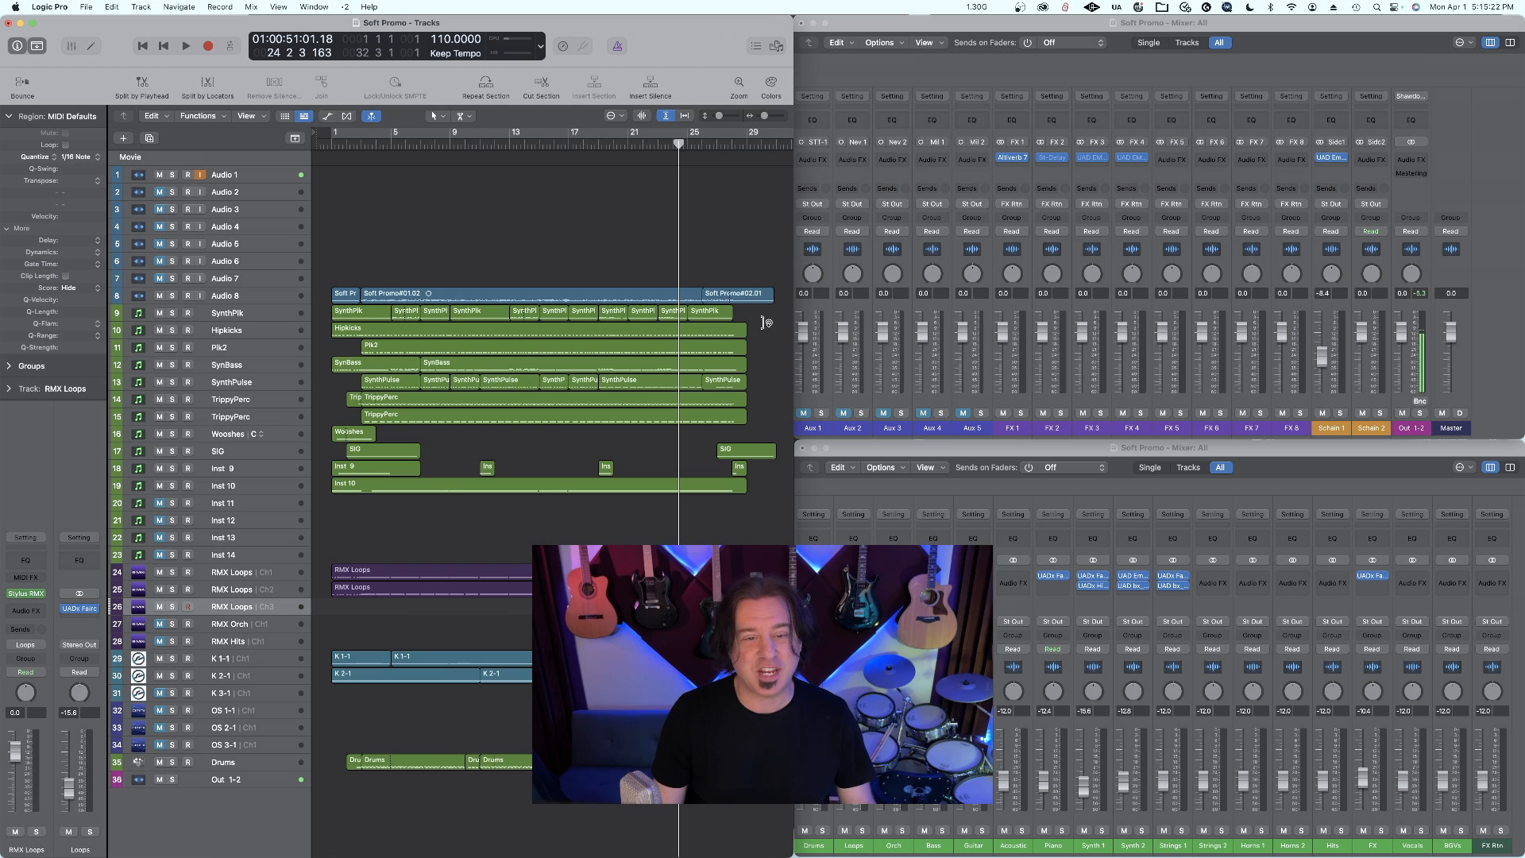
{"action": "scroll", "scroll_direction": "down", "scroll_amount": 3}
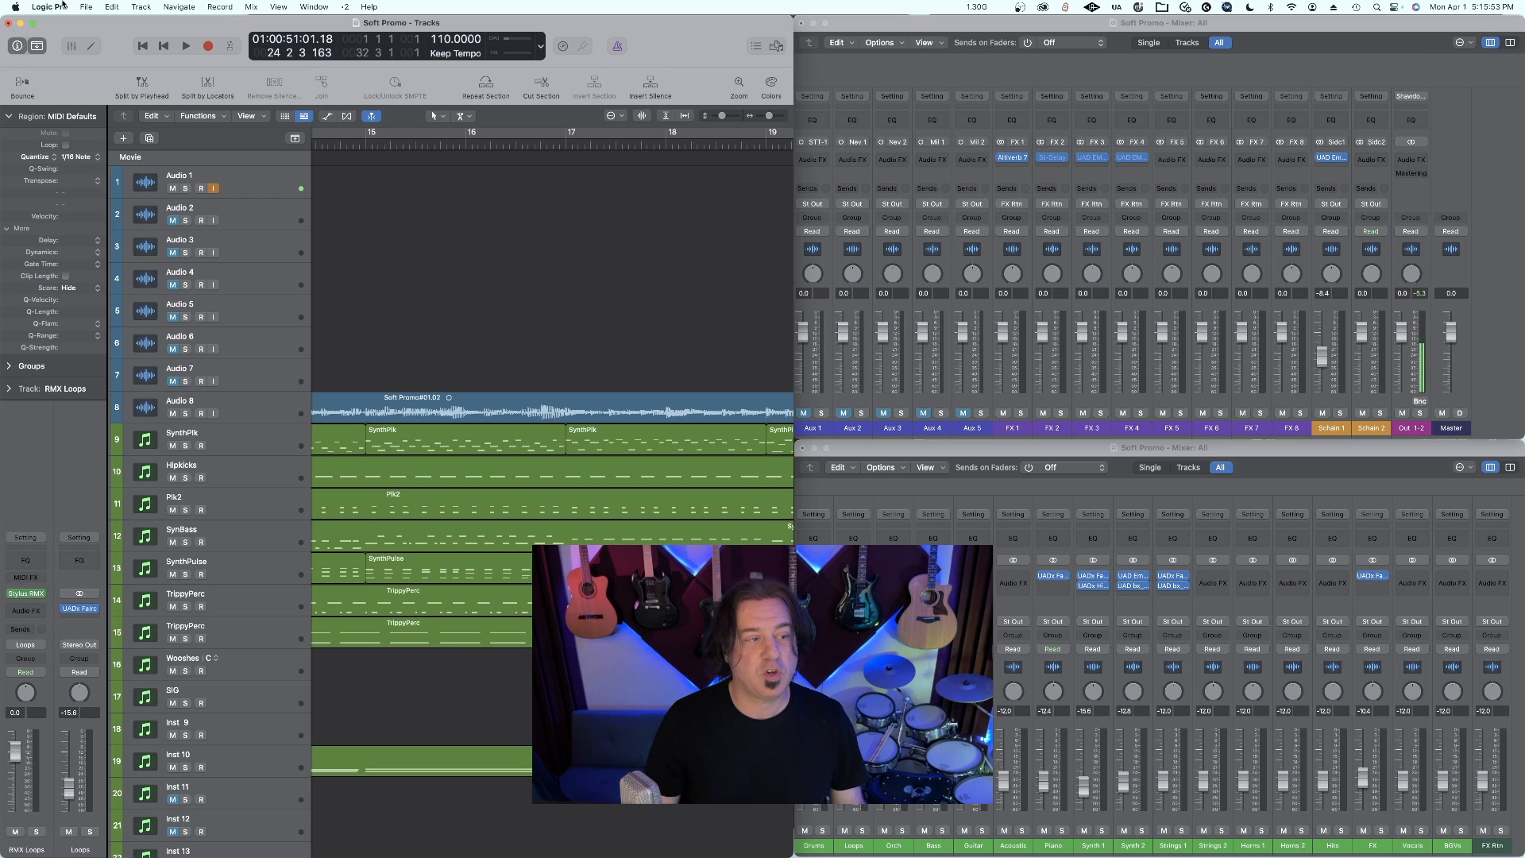
Search 'zoom' in Key Command Assignments and assign keys to Recall Zoom 1.
{"action": "left_click", "coordinate": [48, 7]}
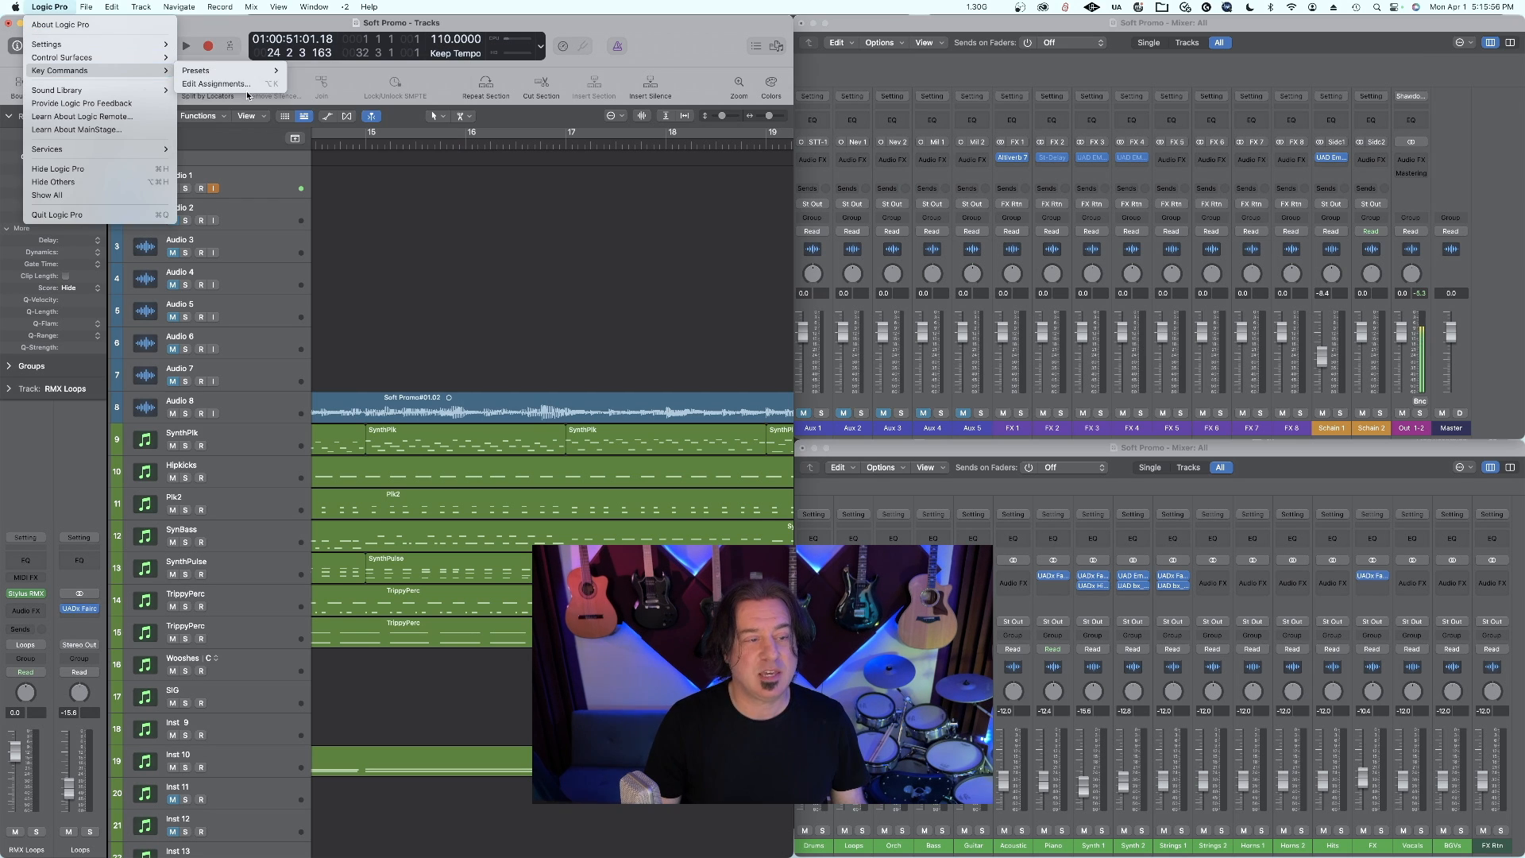
{"action": "left_click", "coordinate": [216, 84]}
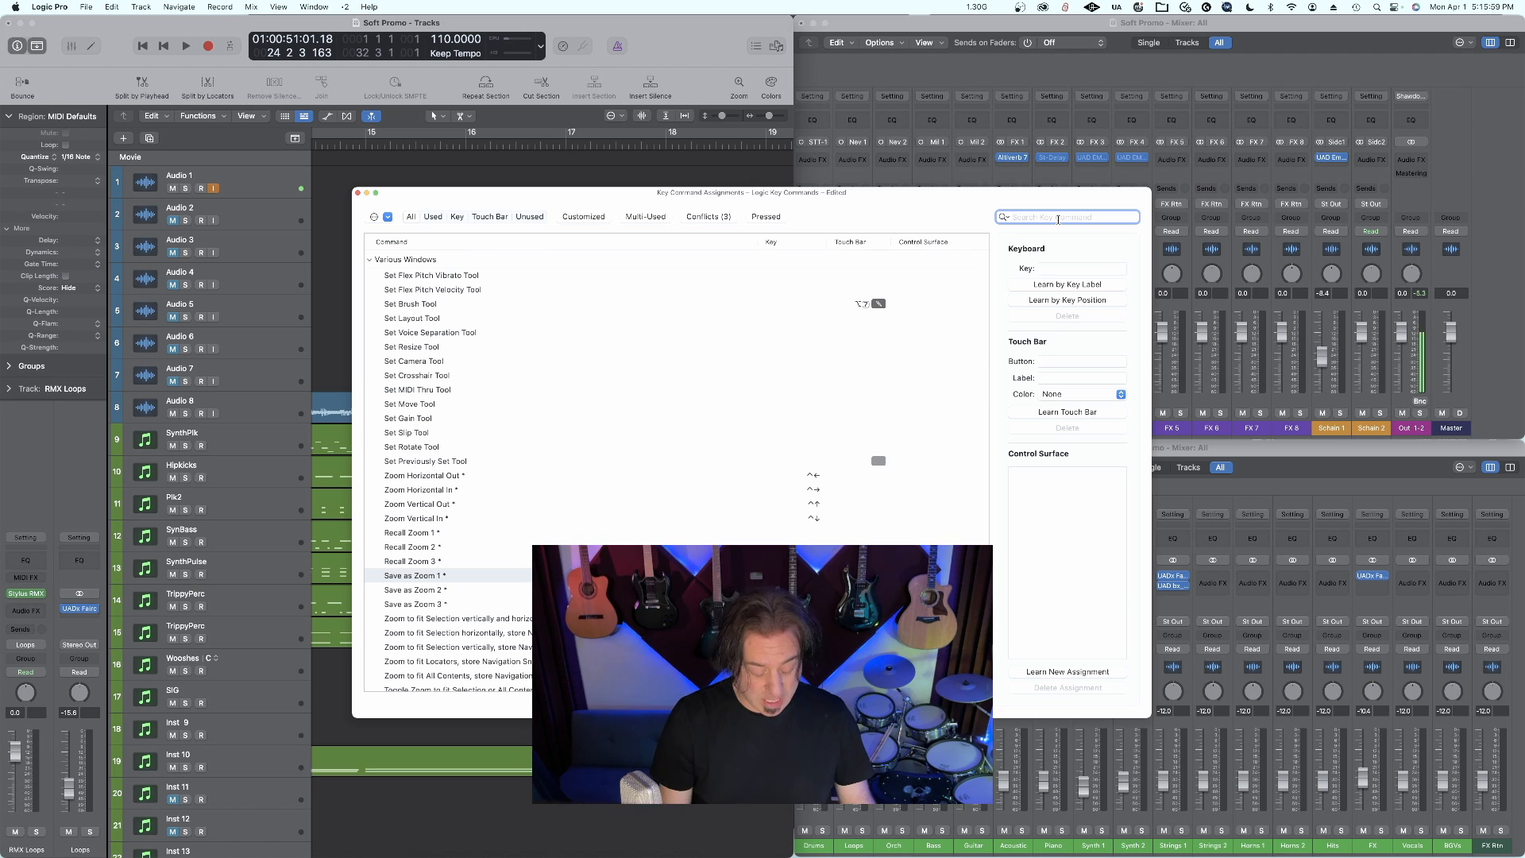
{"action": "type", "text": "zoom"}
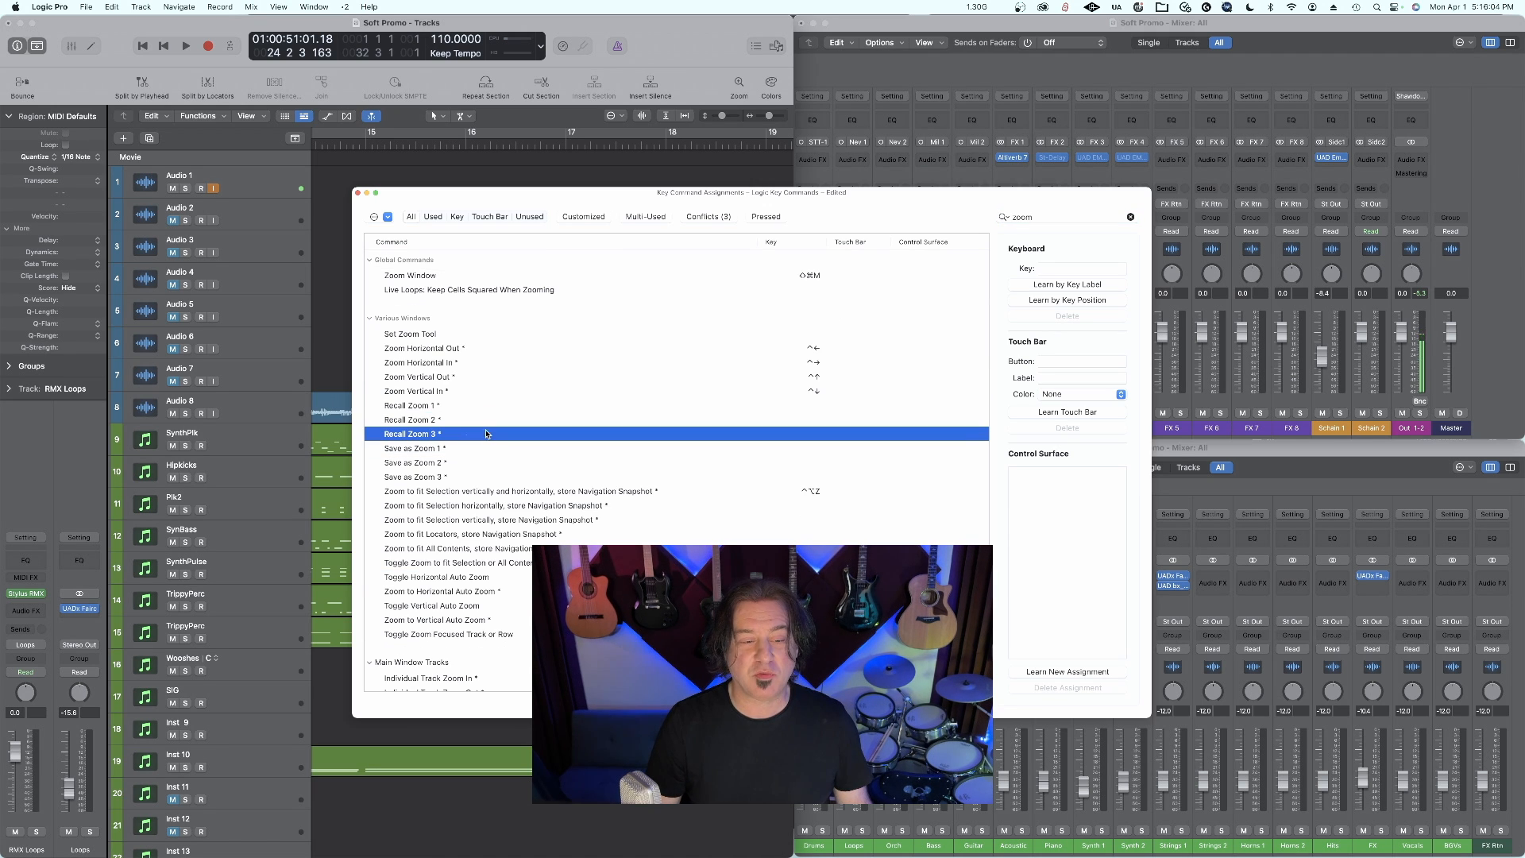
{"action": "left_click", "coordinate": [416, 462]}
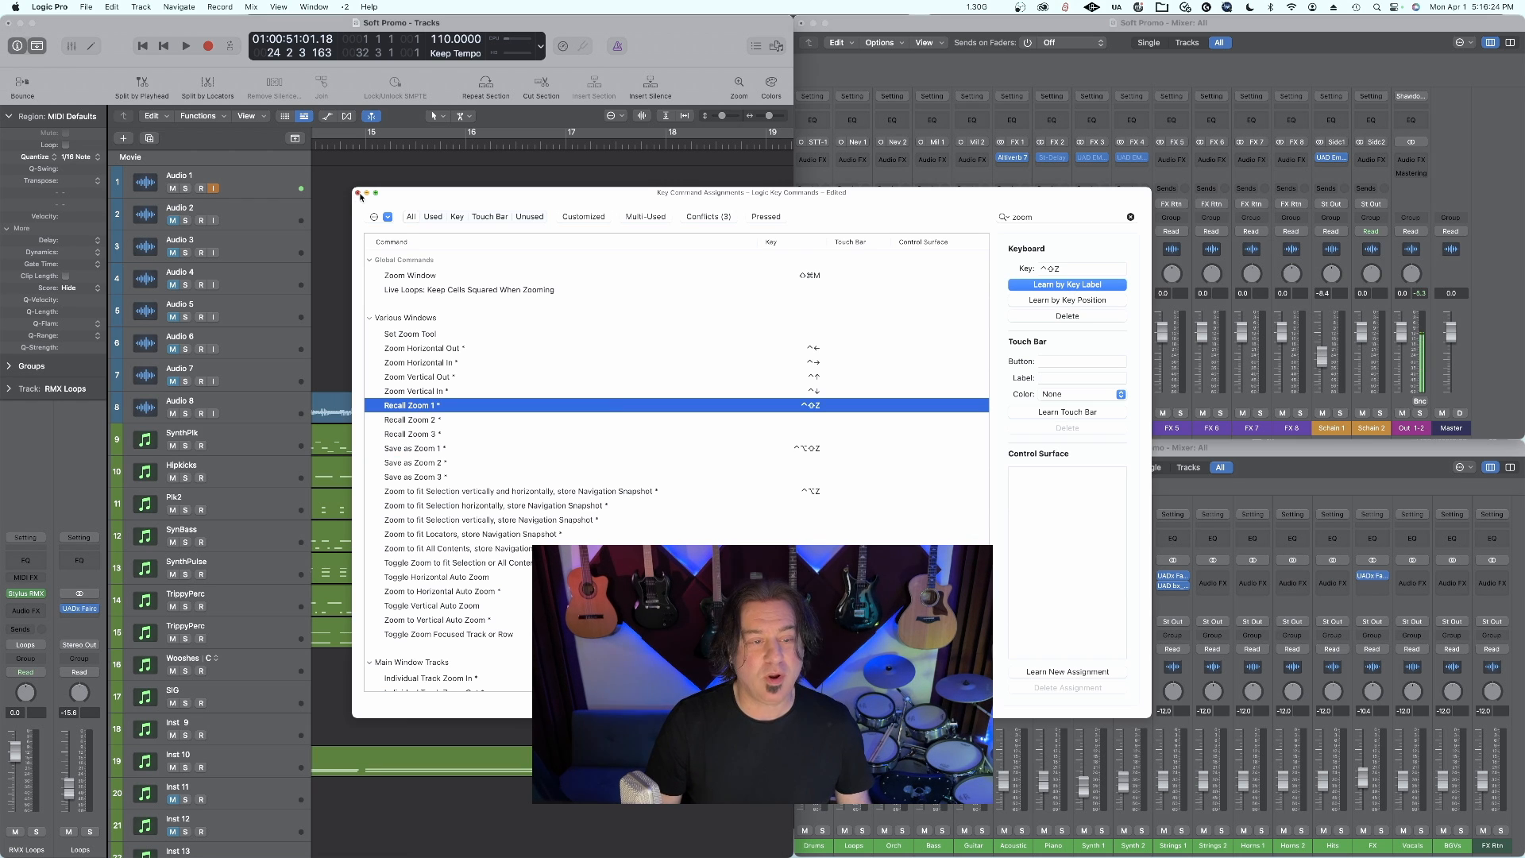
{"action": "left_click", "coordinate": [360, 193]}
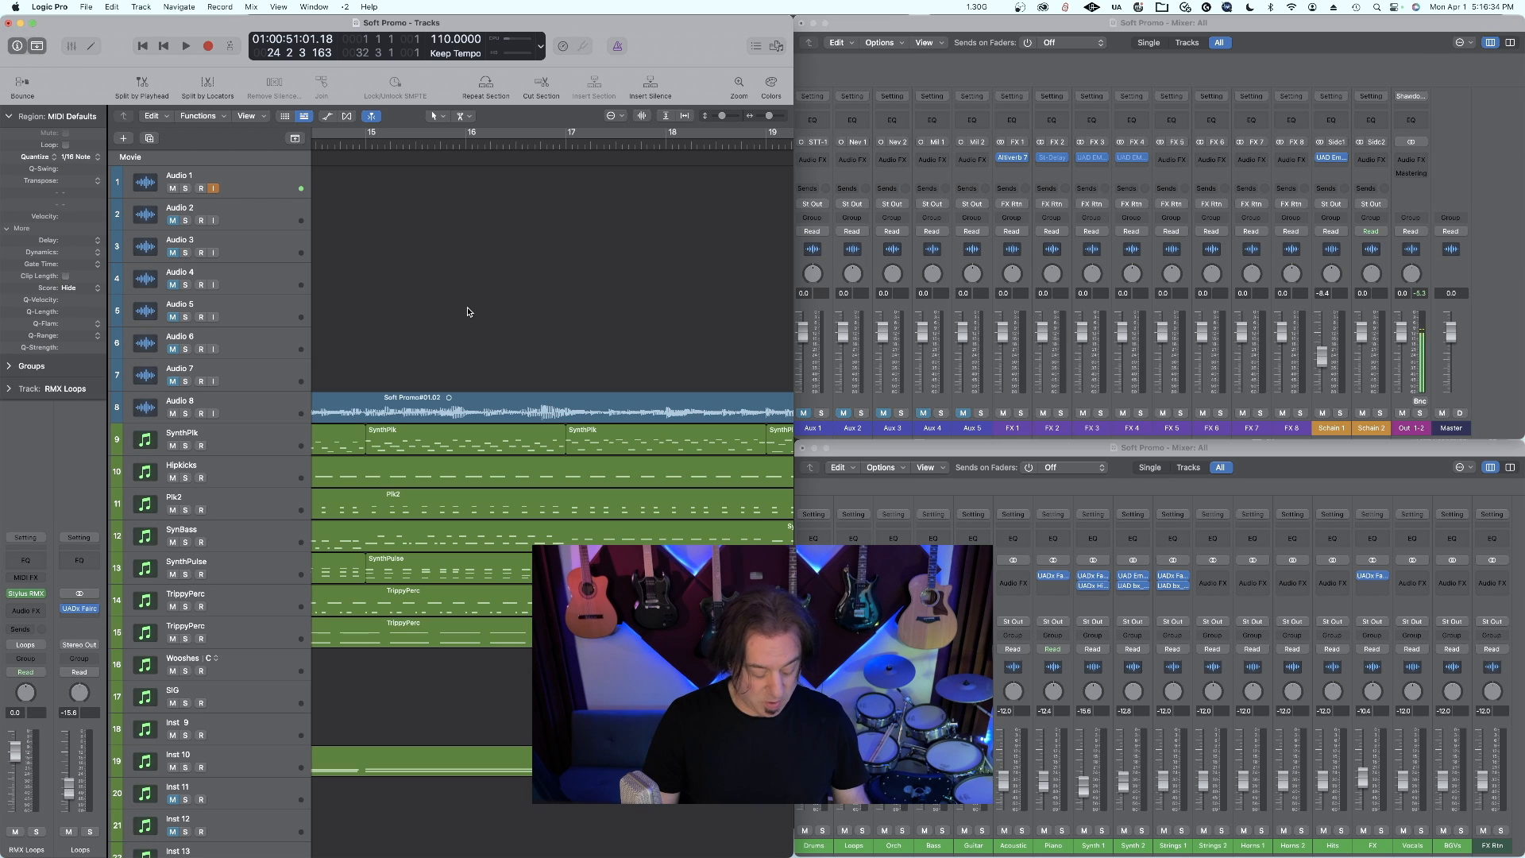
{"action": "mouse_move", "coordinate": [468, 309]}
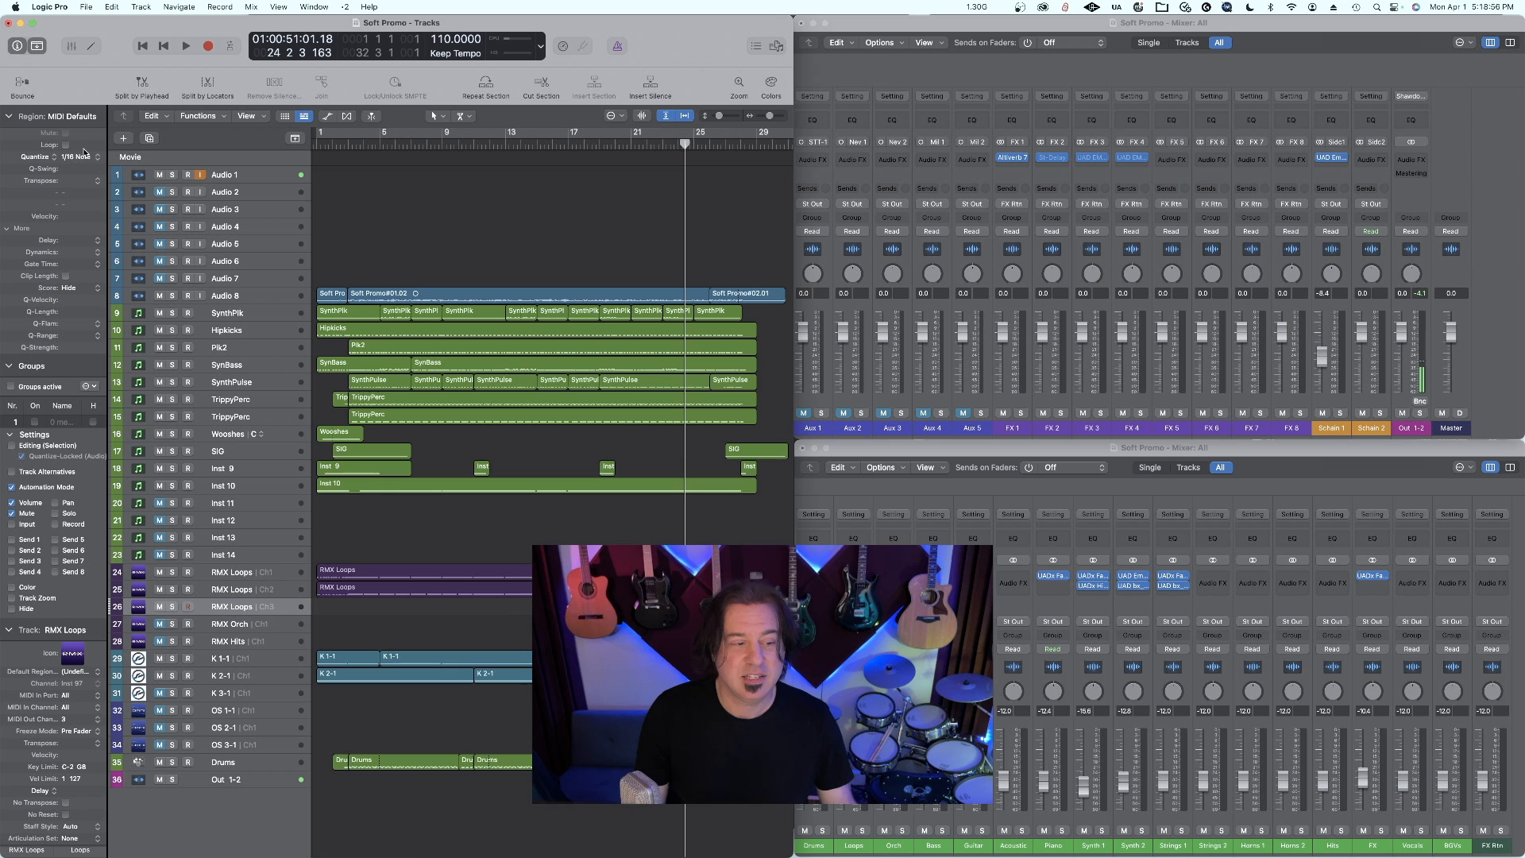
{"action": "mouse_move", "coordinate": [83, 252]}
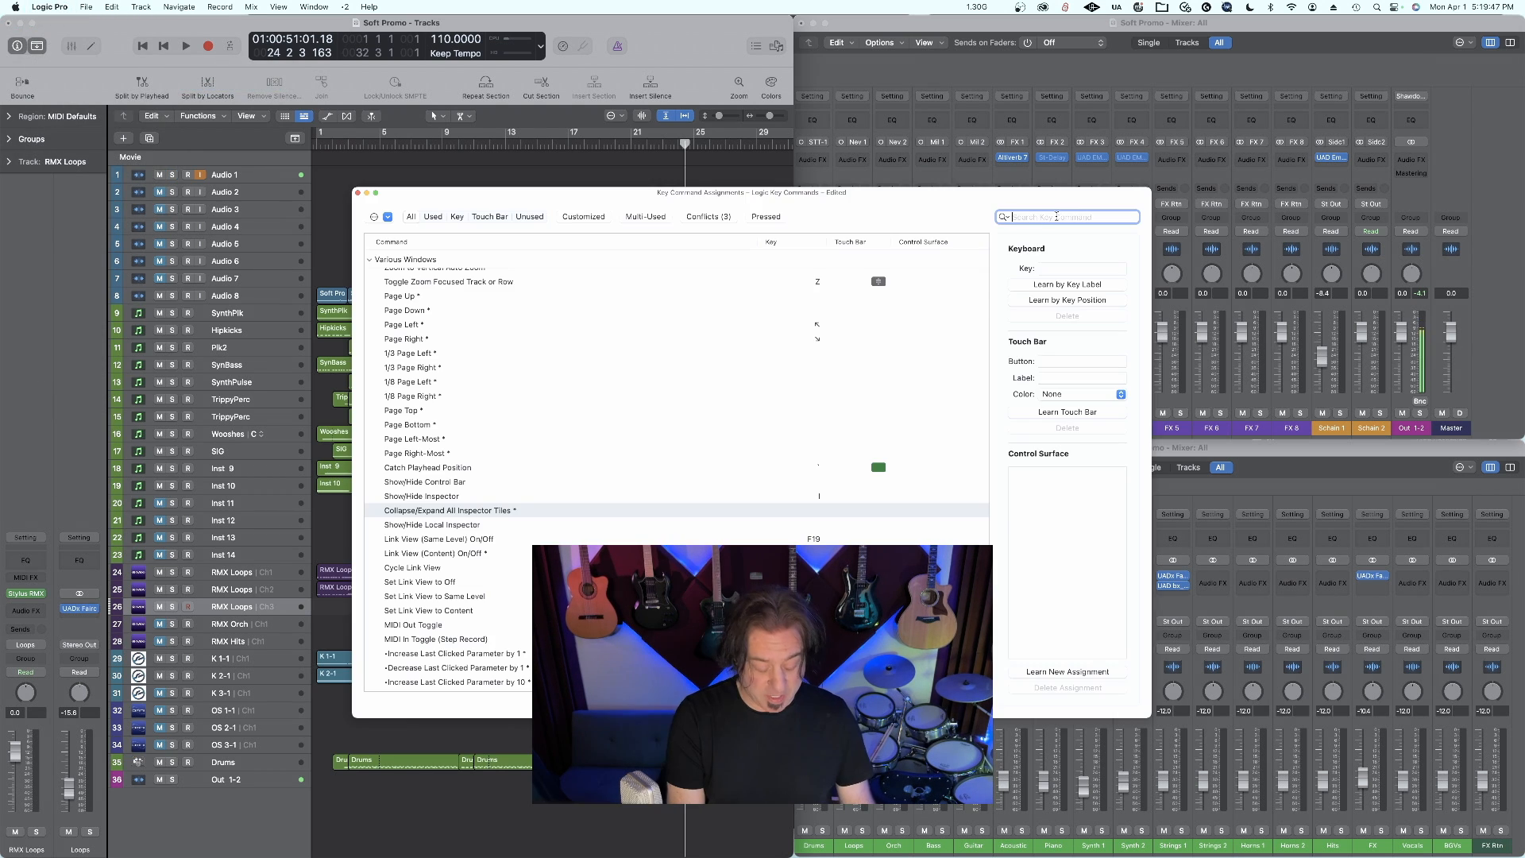
Search 'inspector' and choose Collapse/Expand All Inspector Tiles for a shortcut.
{"action": "type", "text": "inspector"}
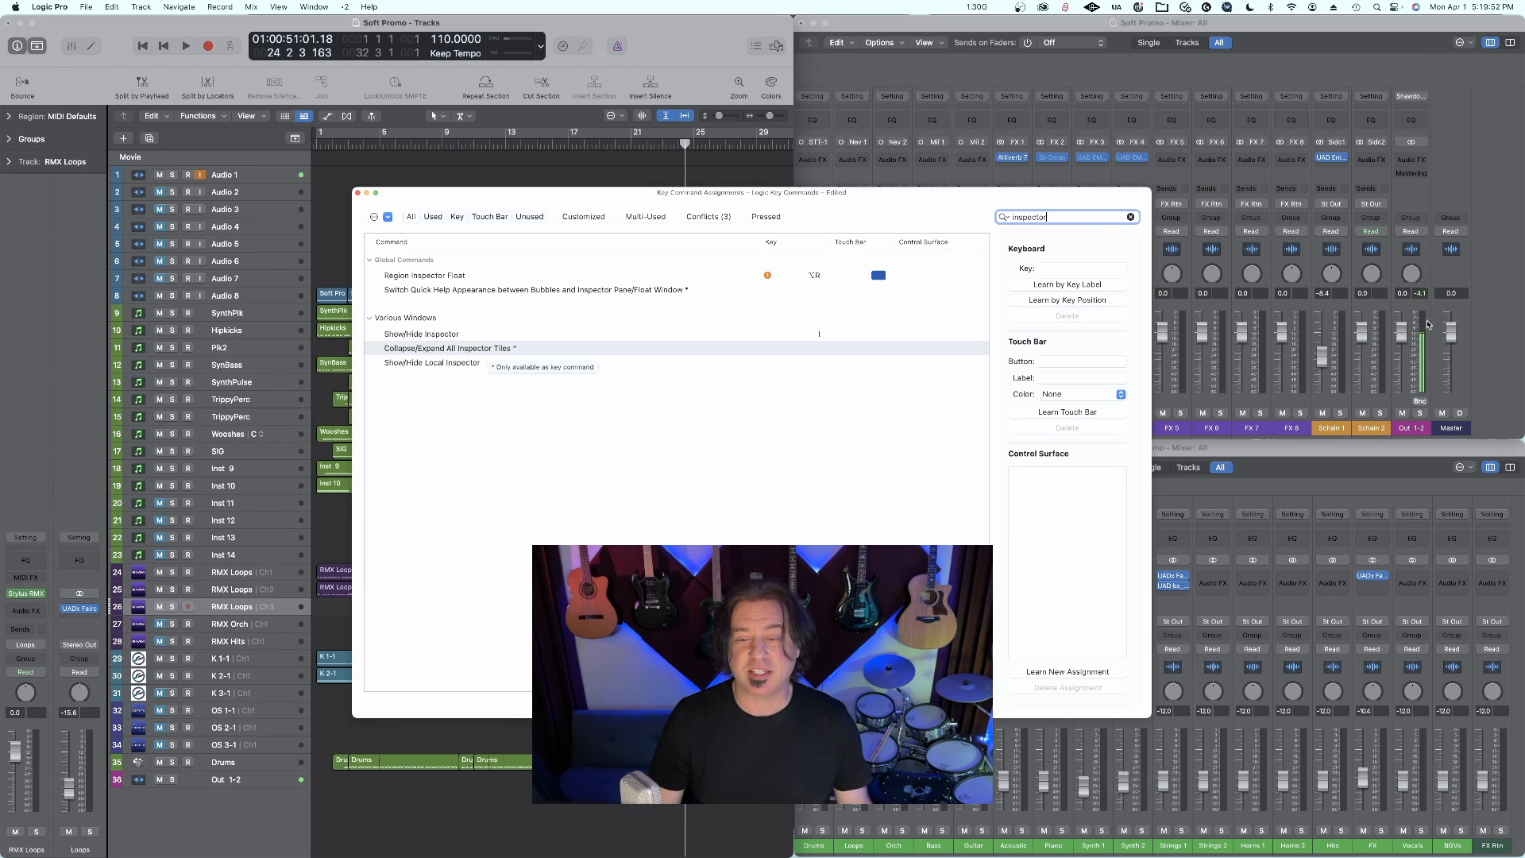
{"action": "left_click", "coordinate": [1066, 284]}
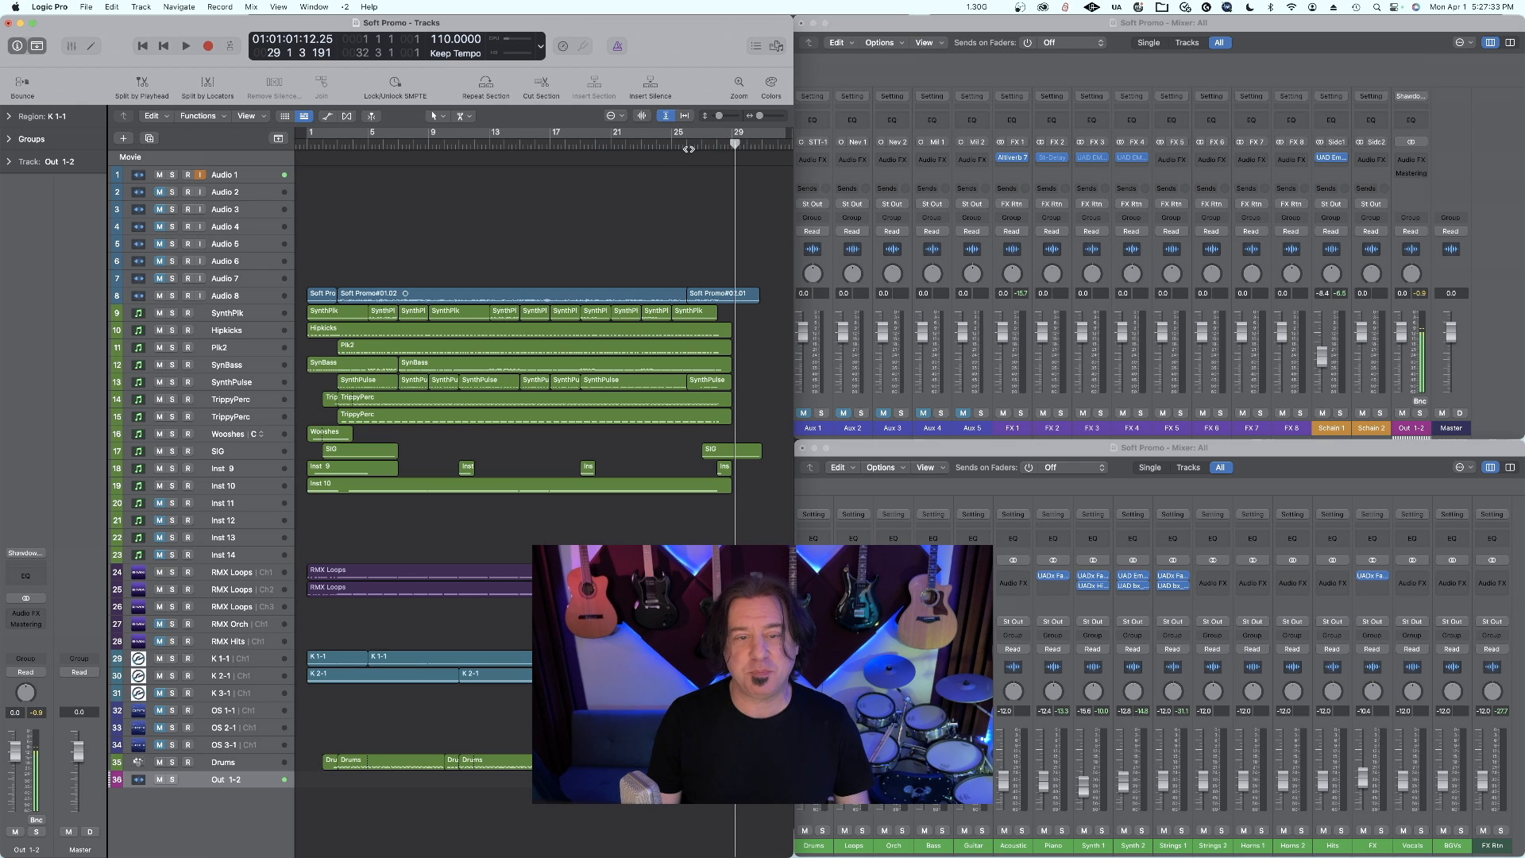
Play the song and set a cycle range spanning the whole arrangement.
{"action": "left_click", "coordinate": [185, 46]}
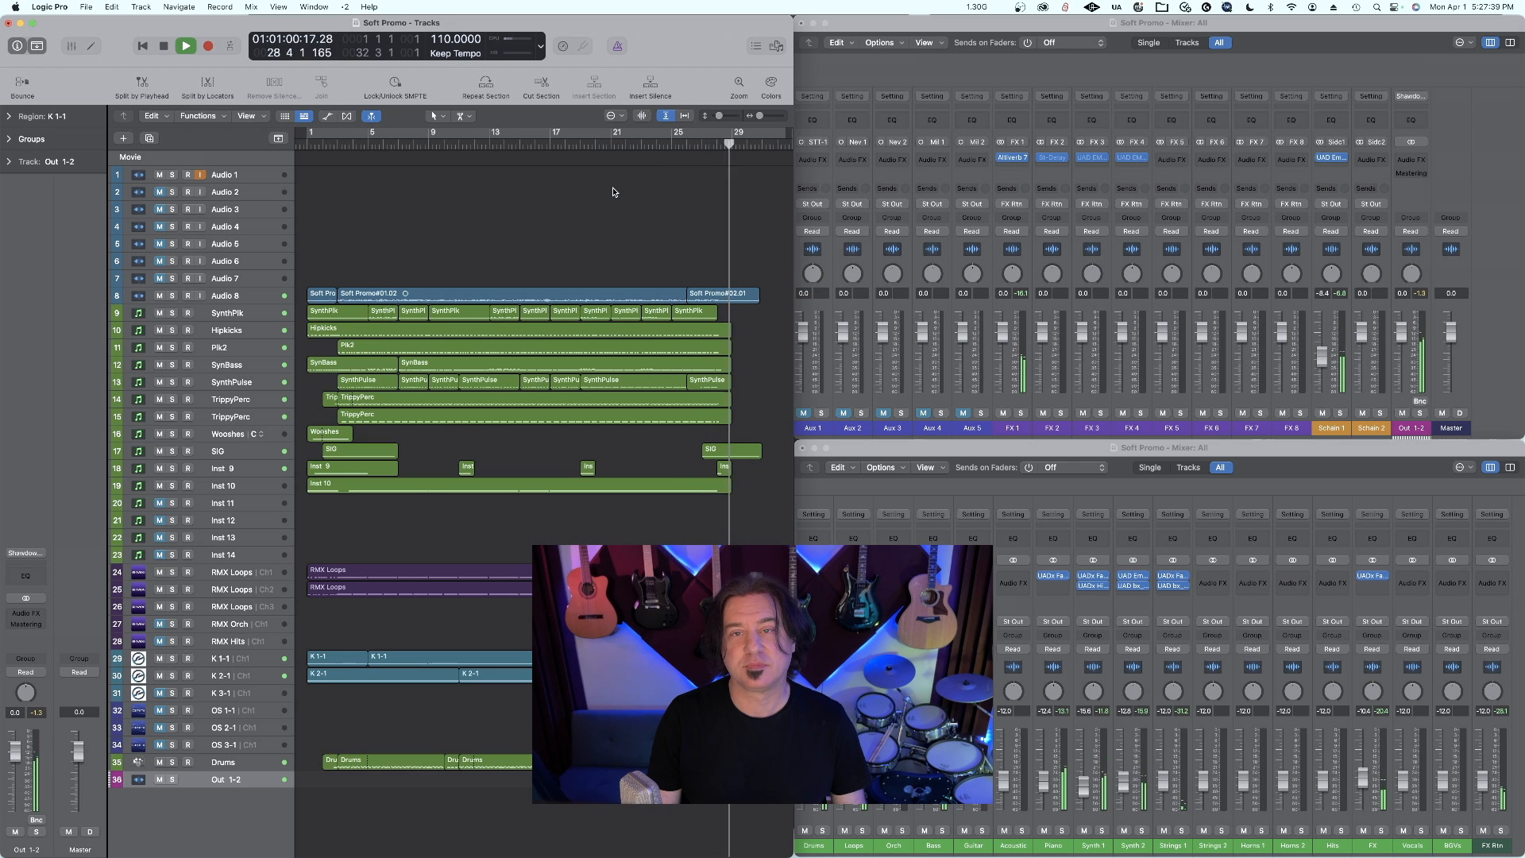
{"action": "left_click", "coordinate": [185, 46]}
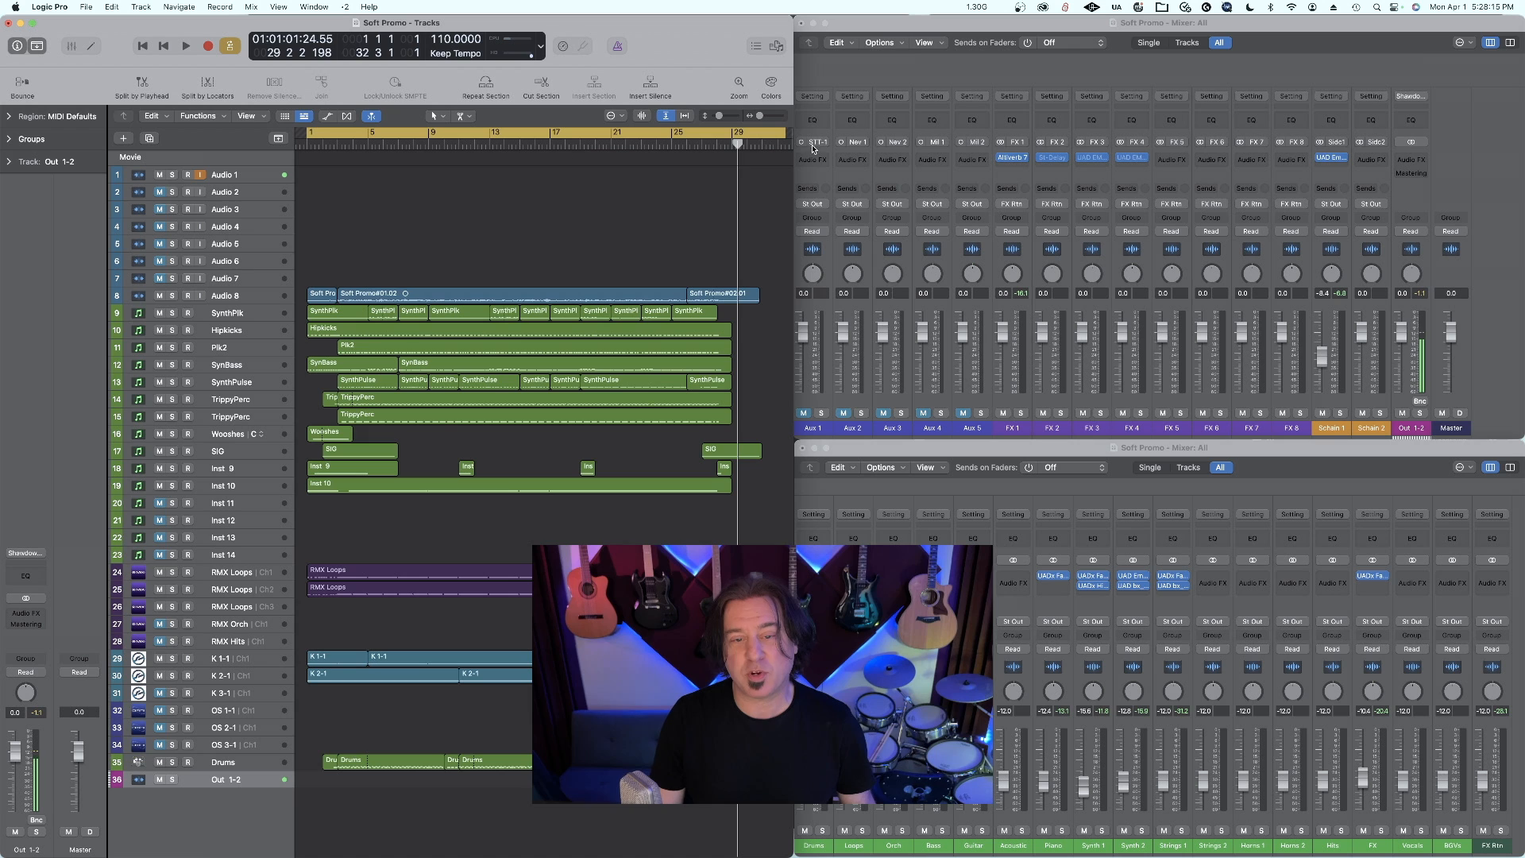
{"action": "mouse_move", "coordinate": [763, 174]}
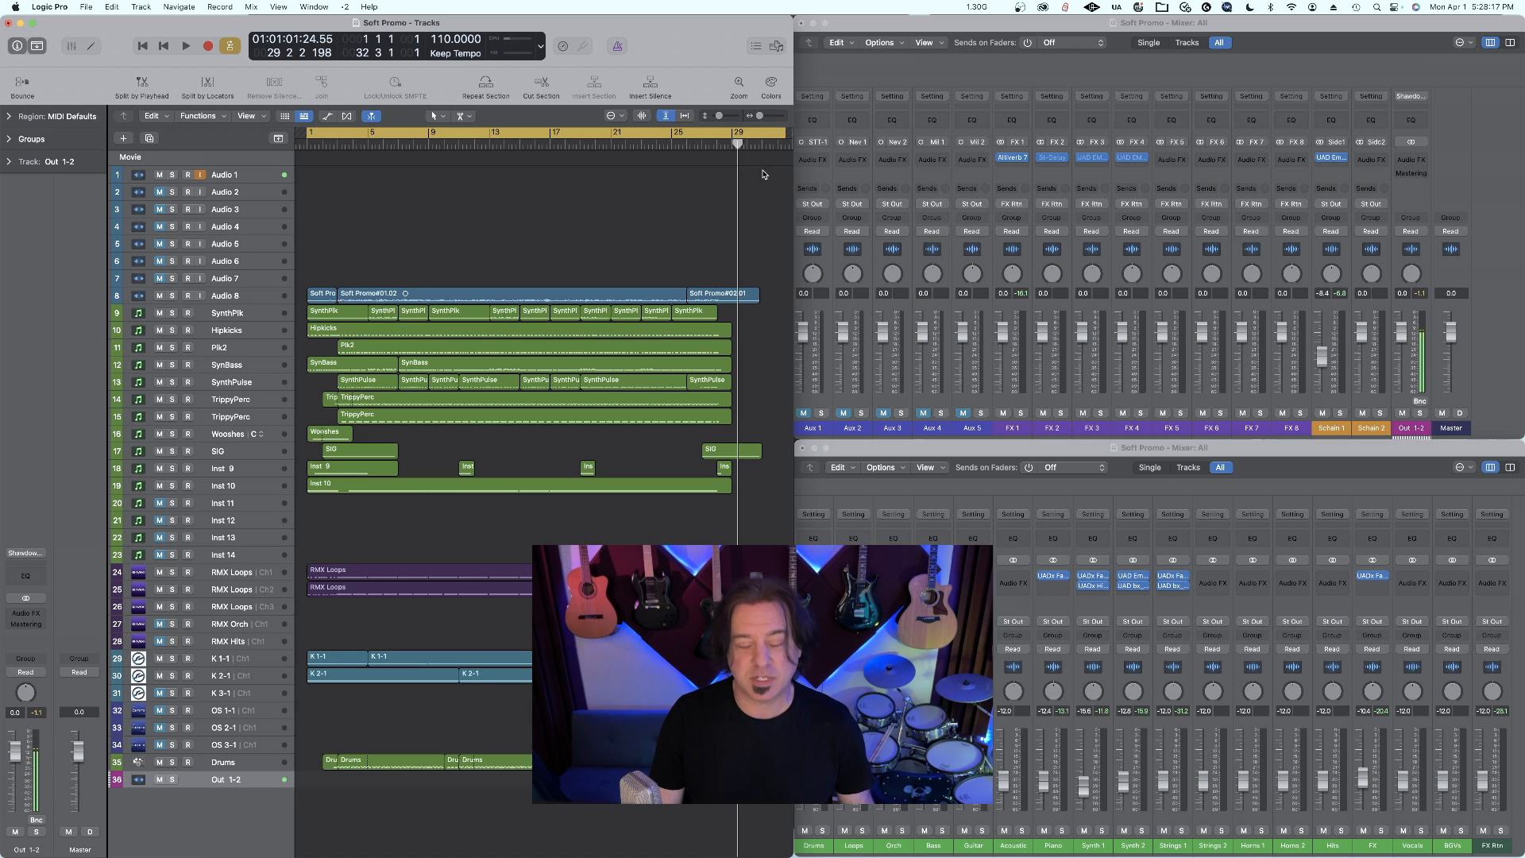
{"action": "mouse_move", "coordinate": [778, 462]}
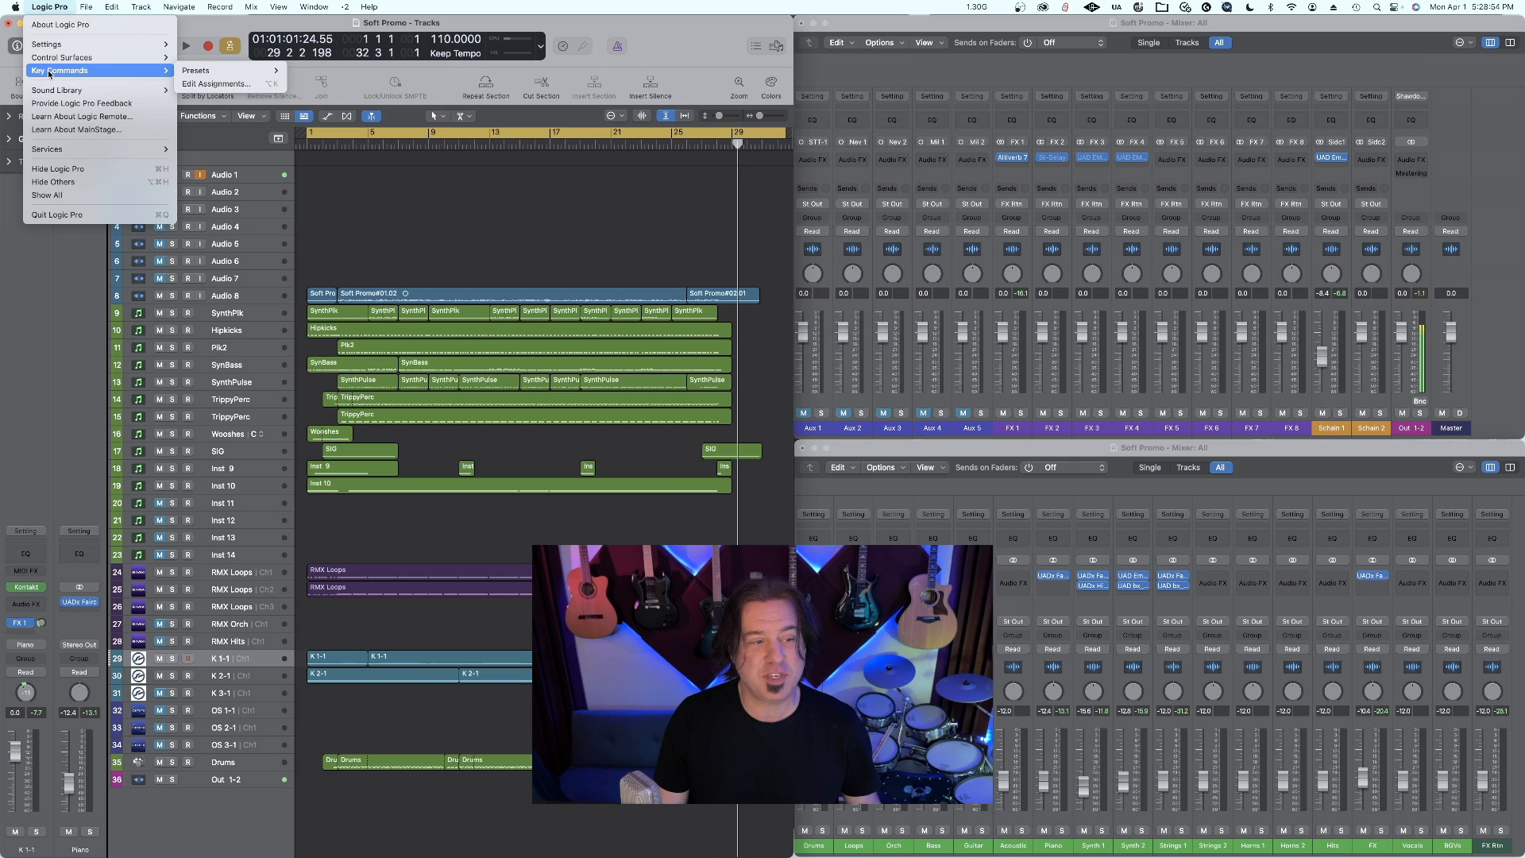
{"action": "left_click", "coordinate": [219, 83]}
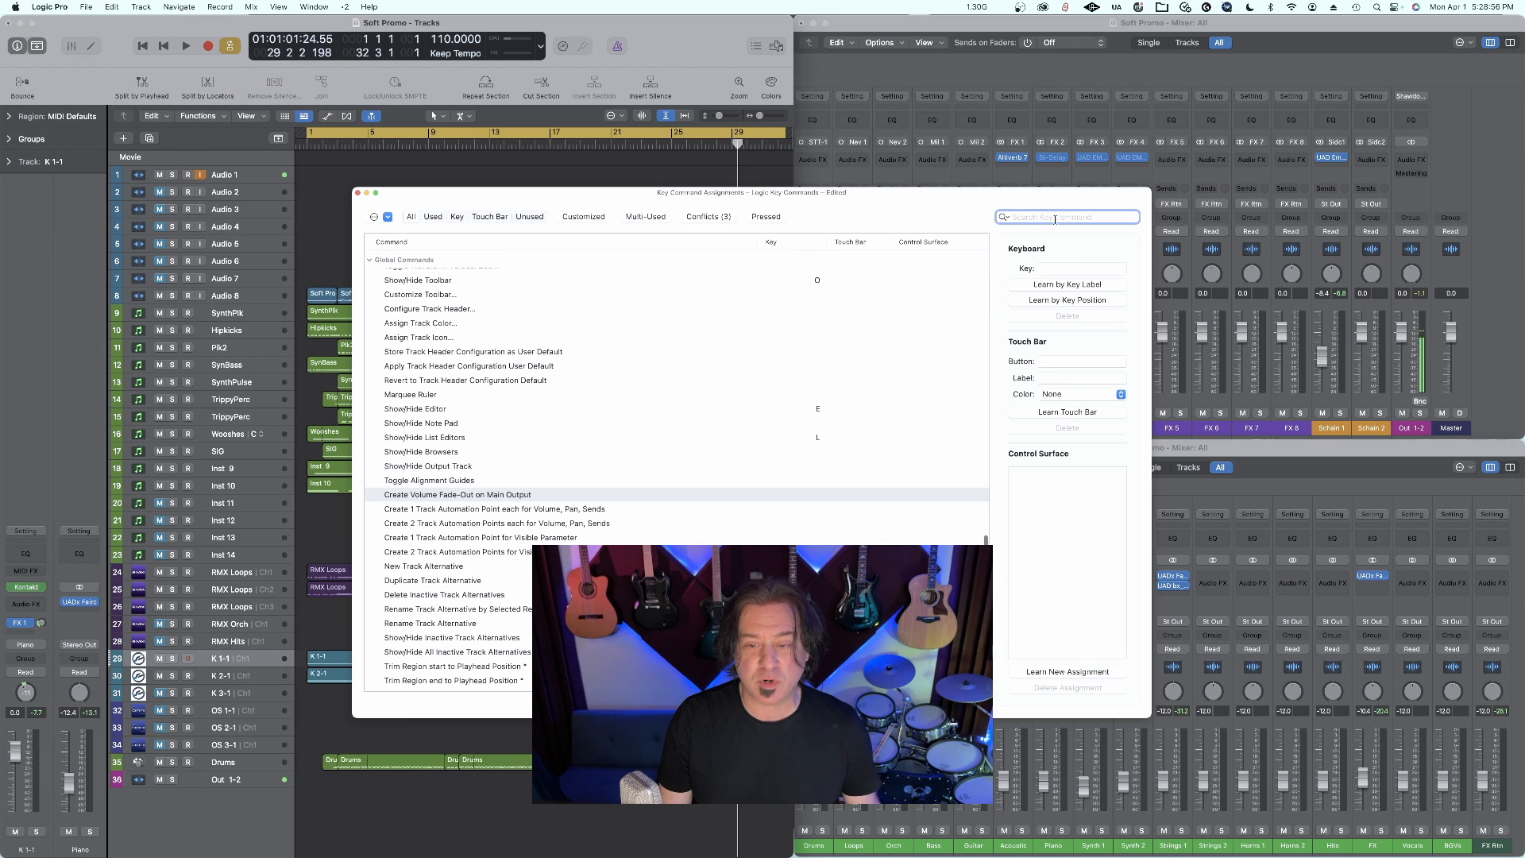
{"action": "type", "text": "fade"}
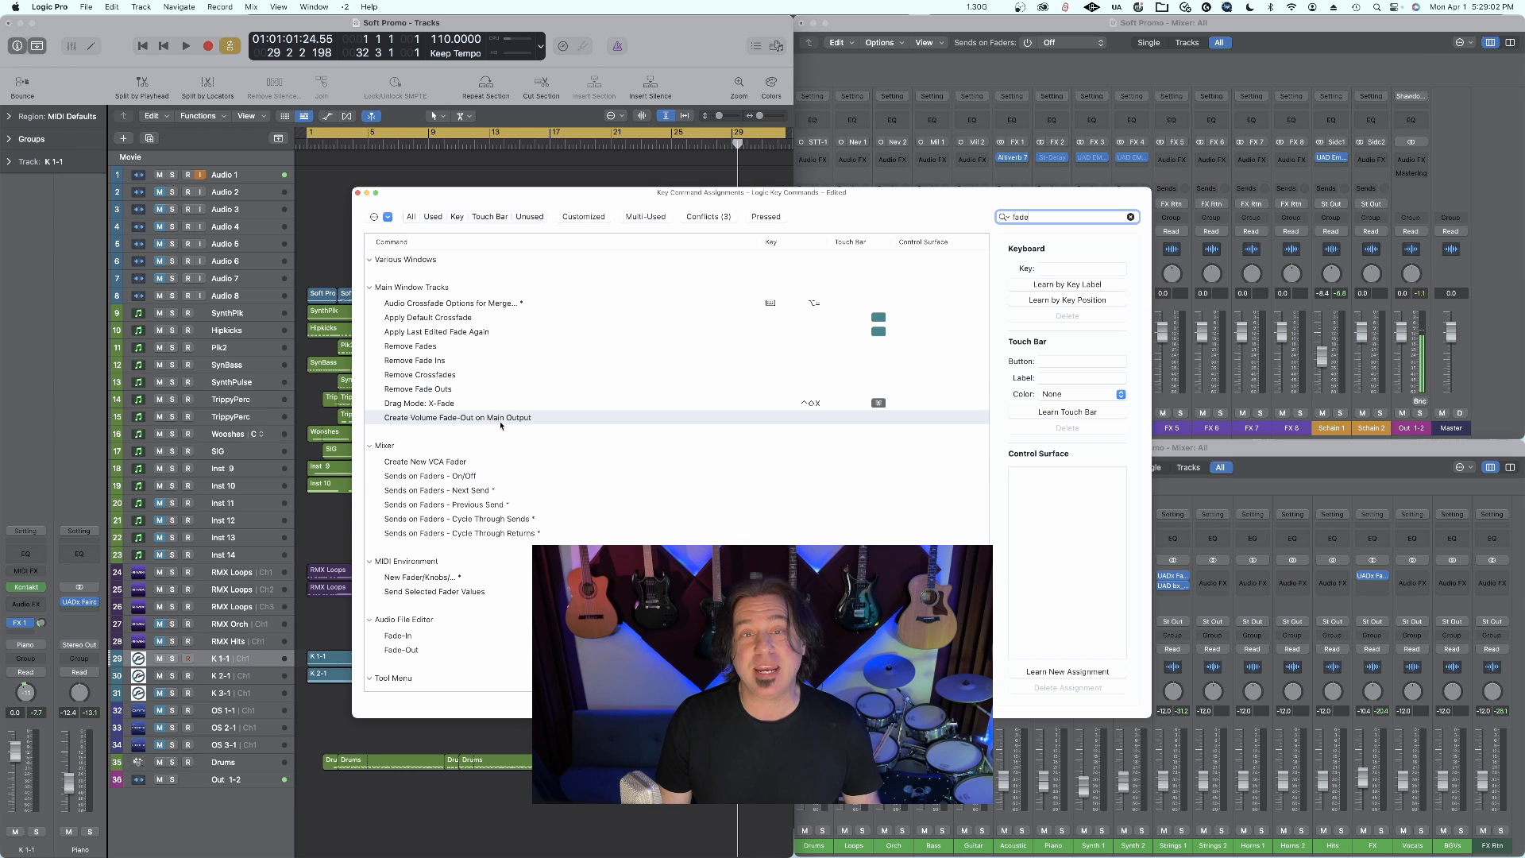
{"action": "left_click", "coordinate": [1066, 285]}
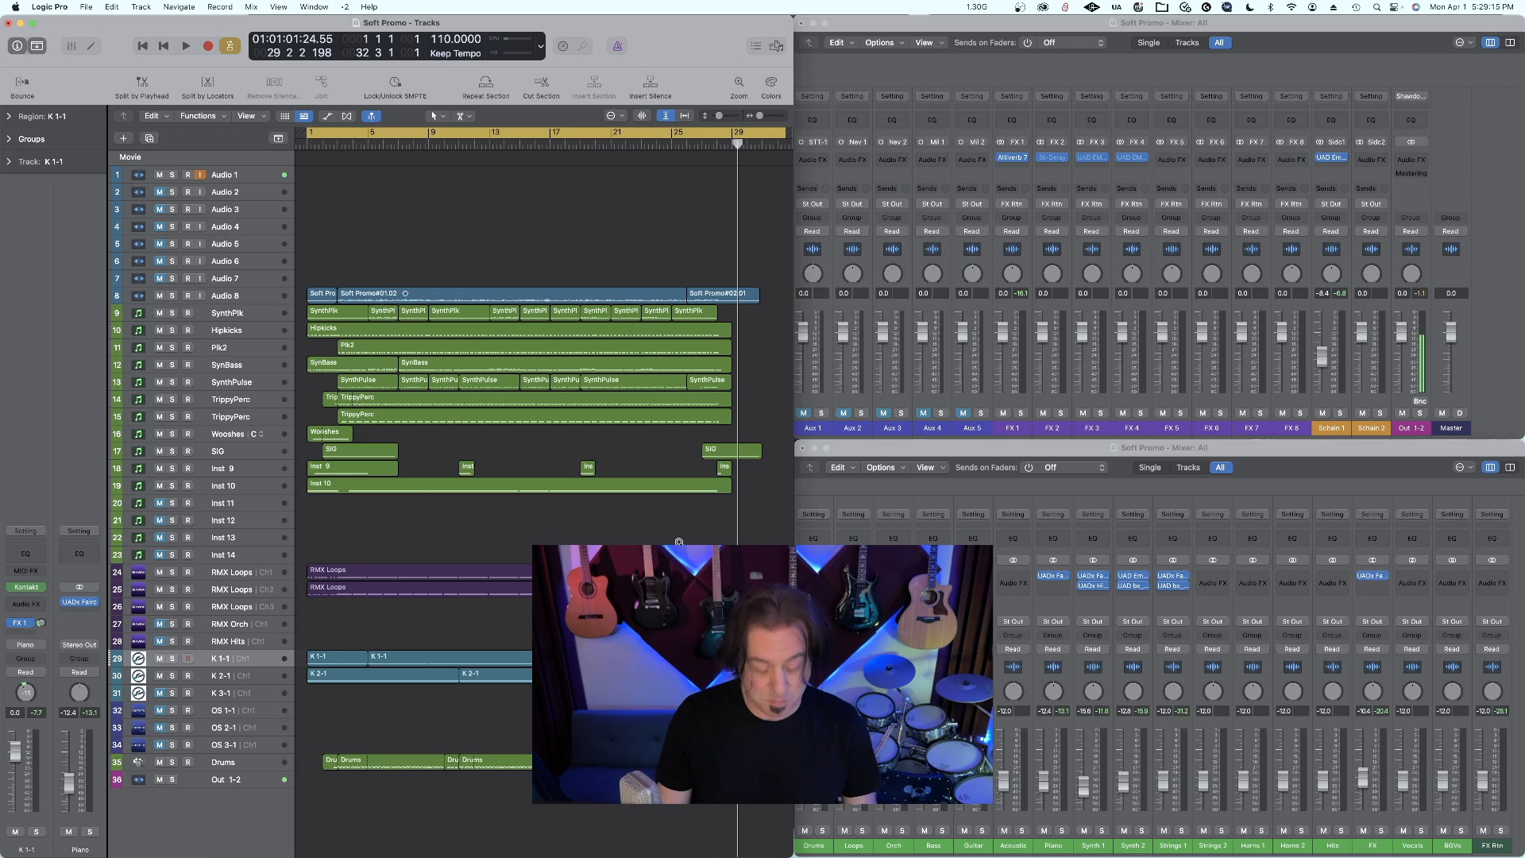
Scroll down to the Out 1-2 volume fade-out automation lane.
{"action": "scroll", "scroll_direction": "down", "scroll_amount": 3}
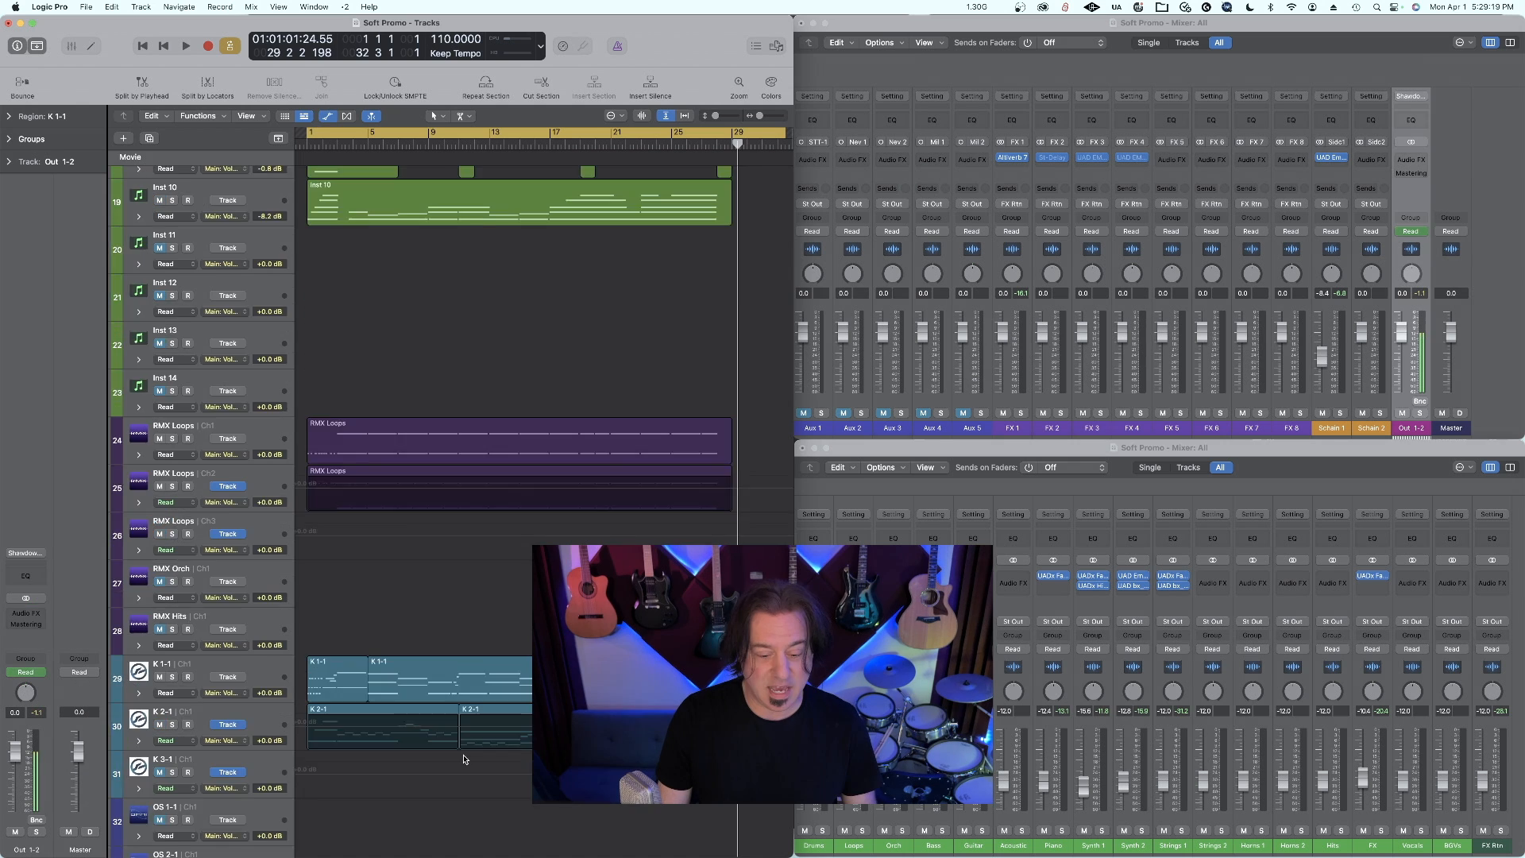
{"action": "scroll", "scroll_direction": "down", "scroll_amount": 3}
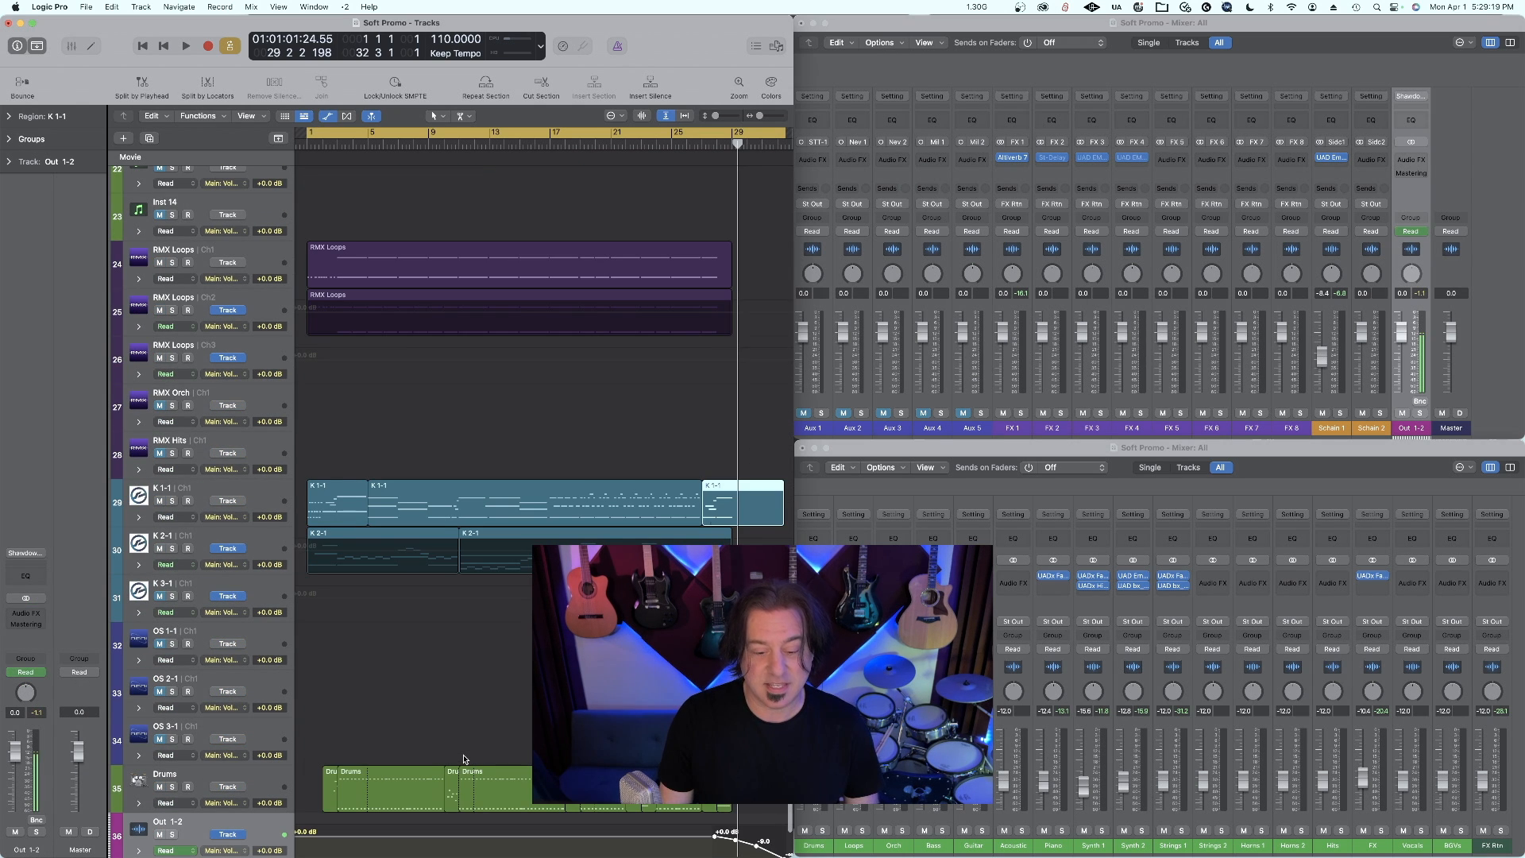
{"action": "left_click", "coordinate": [185, 46]}
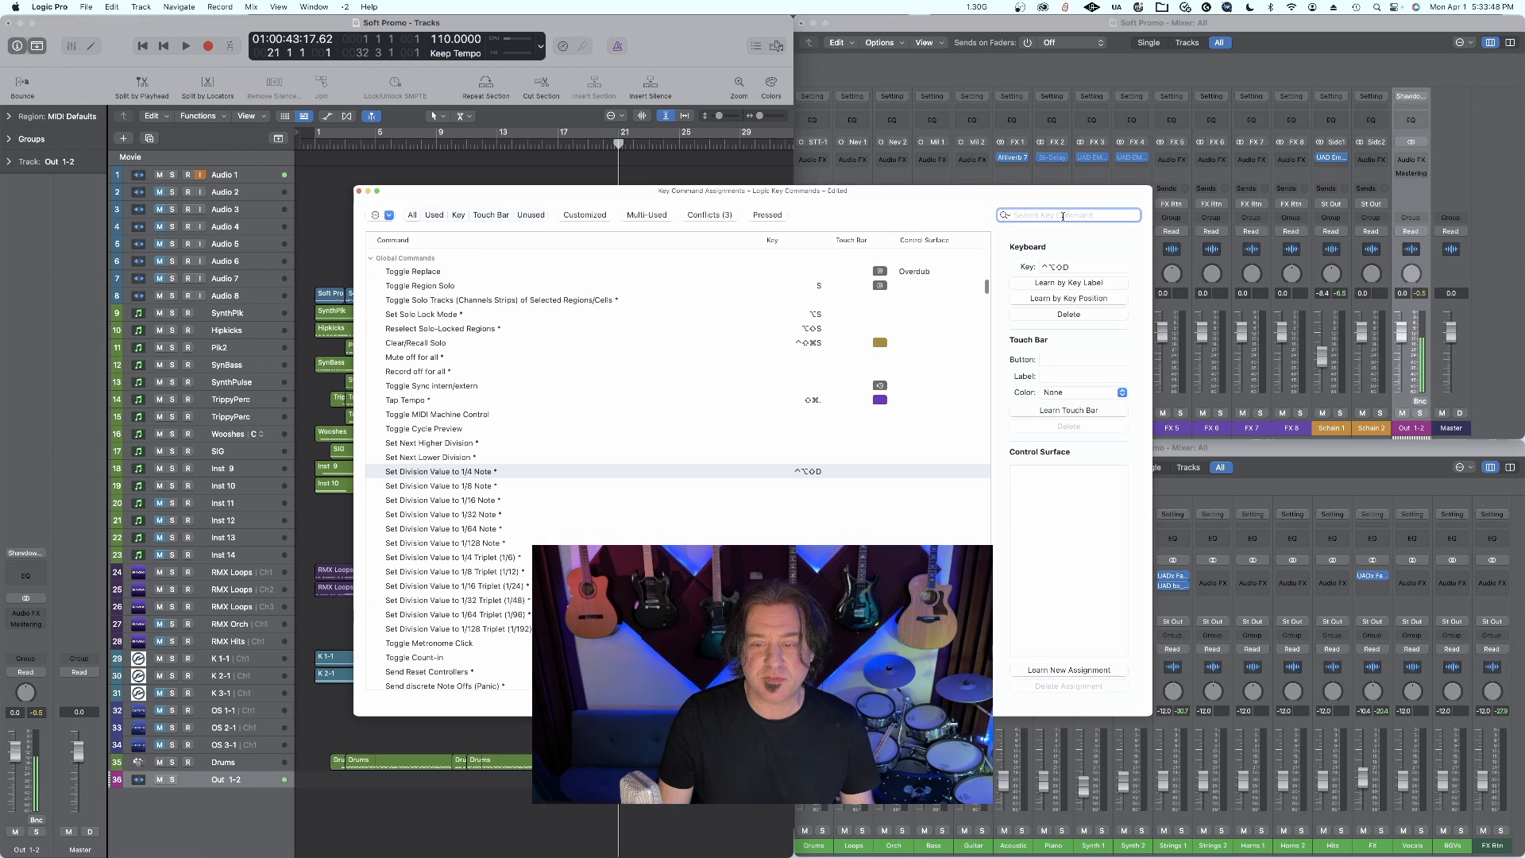
Filter key commands by 'division' and select Rewind by Division Value.
{"action": "type", "text": "division"}
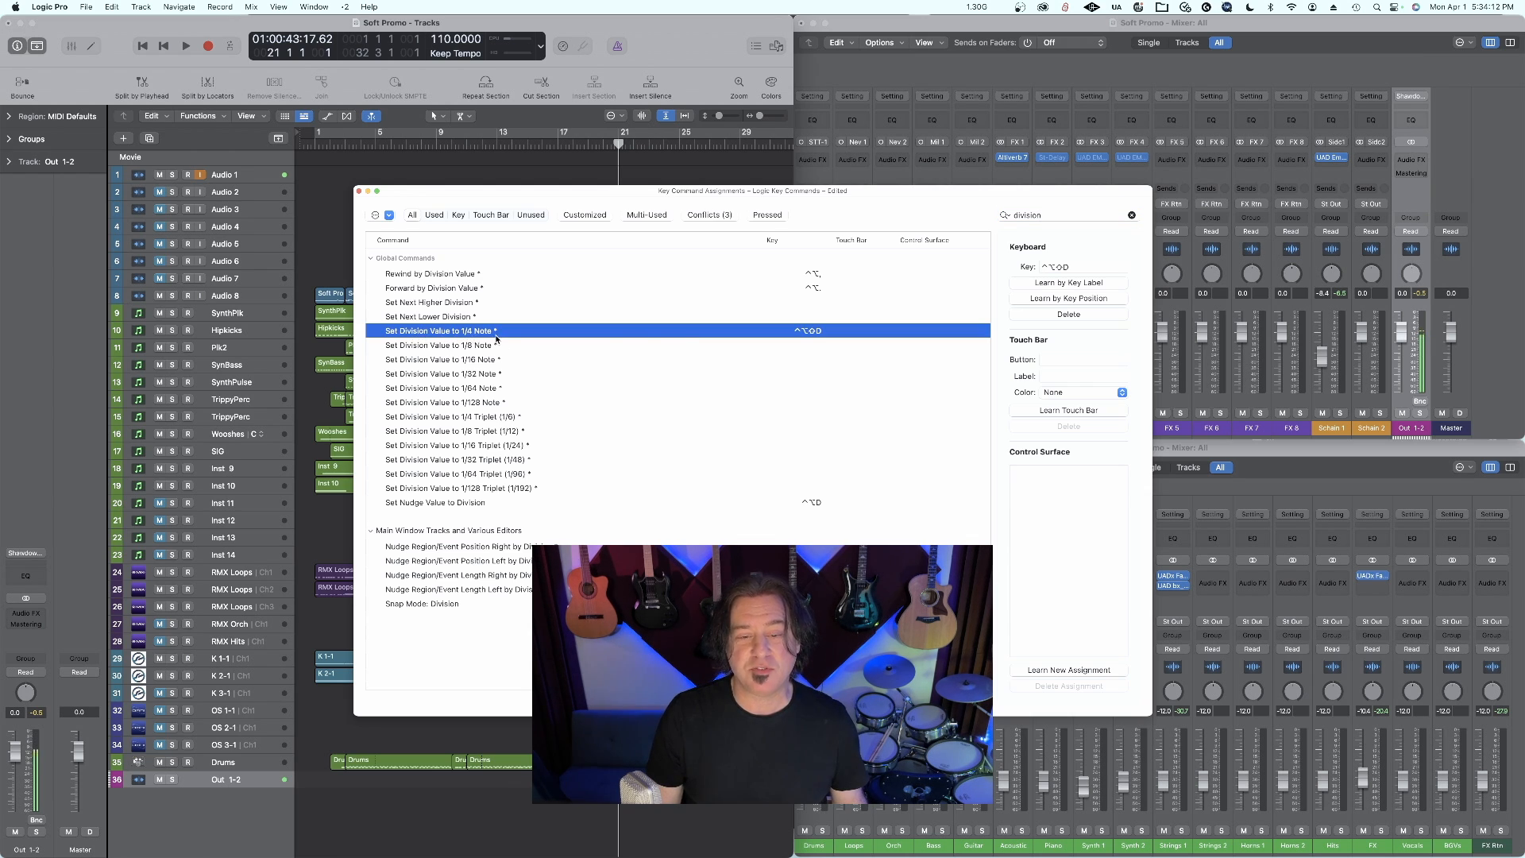
{"action": "mouse_move", "coordinate": [807, 331]}
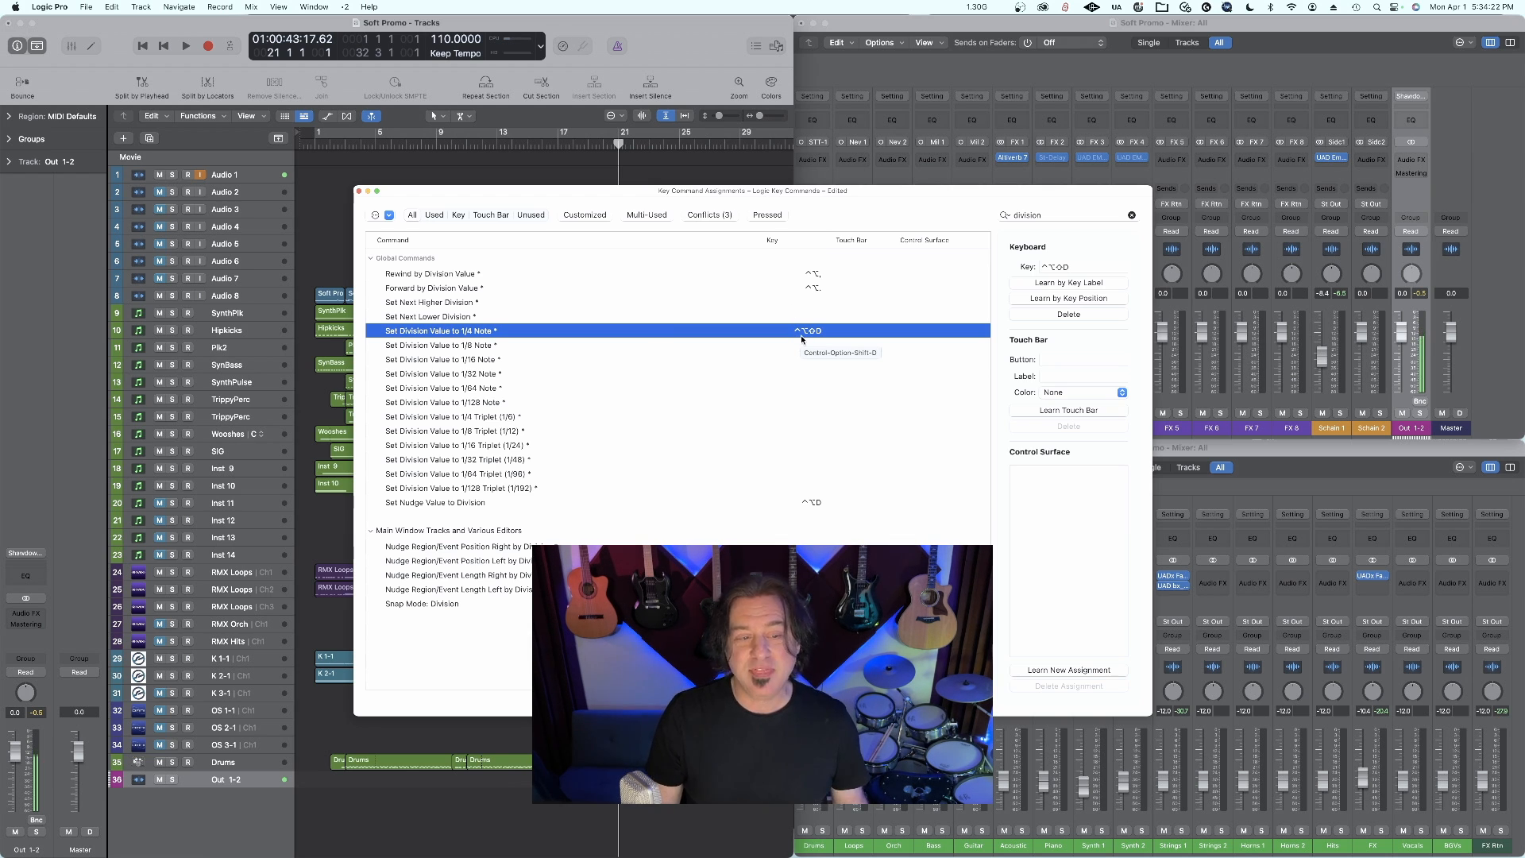
{"action": "left_click", "coordinate": [433, 274]}
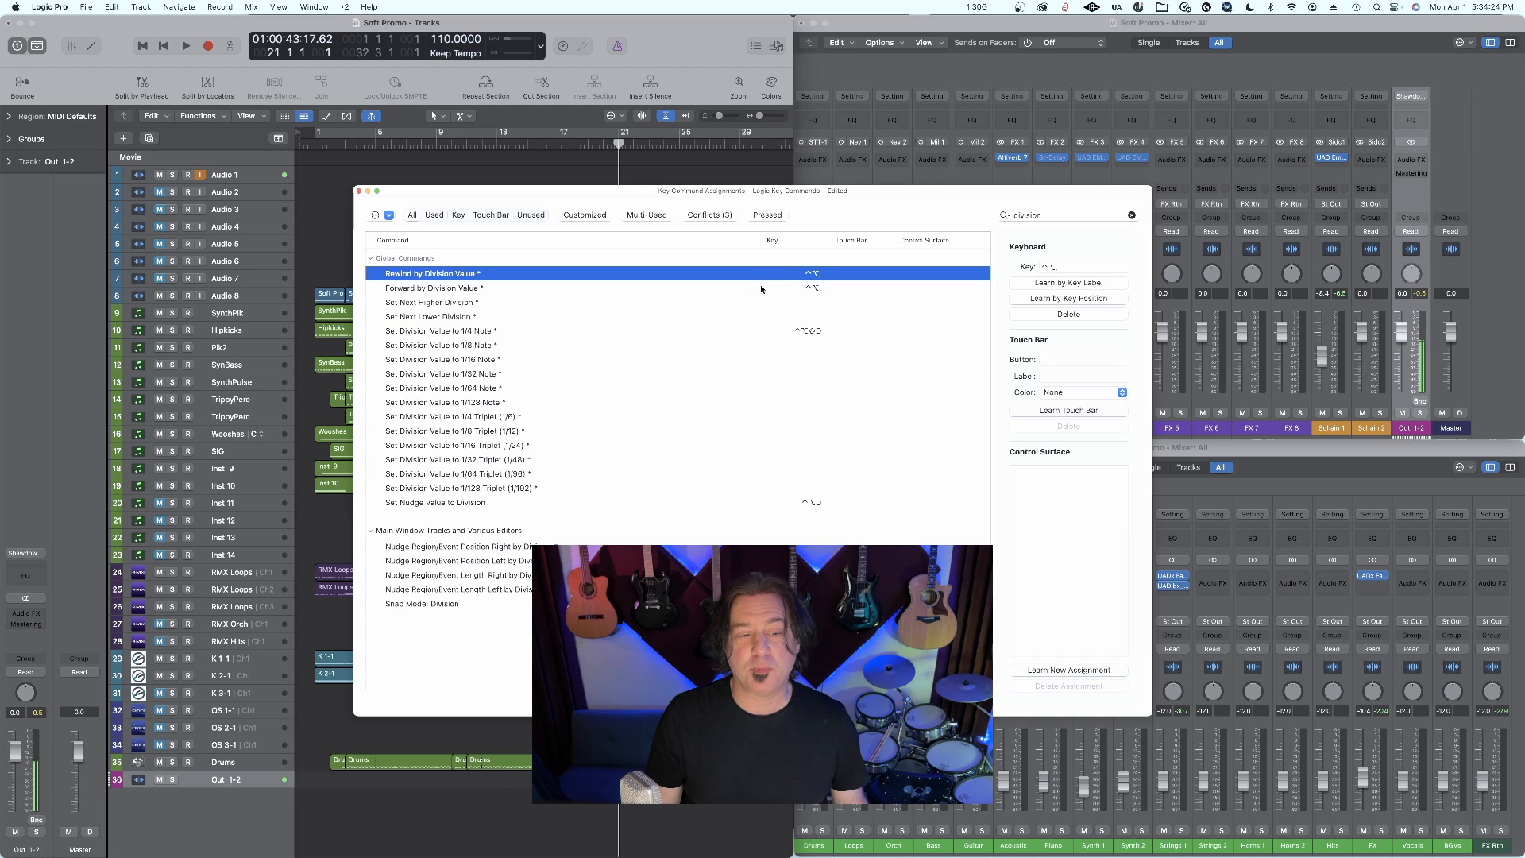